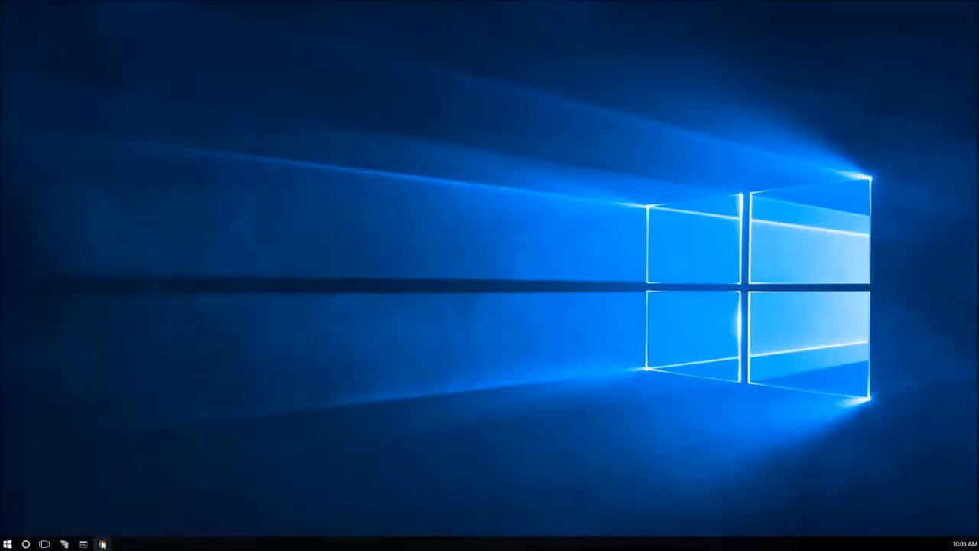
Step: Bring the GP web client back on screen and reach the signed-in user's session options
left_click(101, 544)
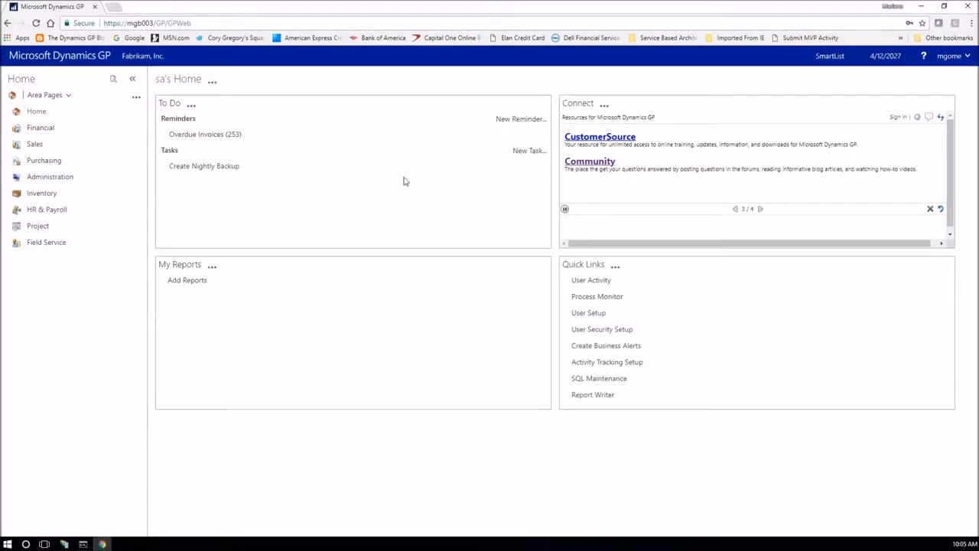
left_click(758, 208)
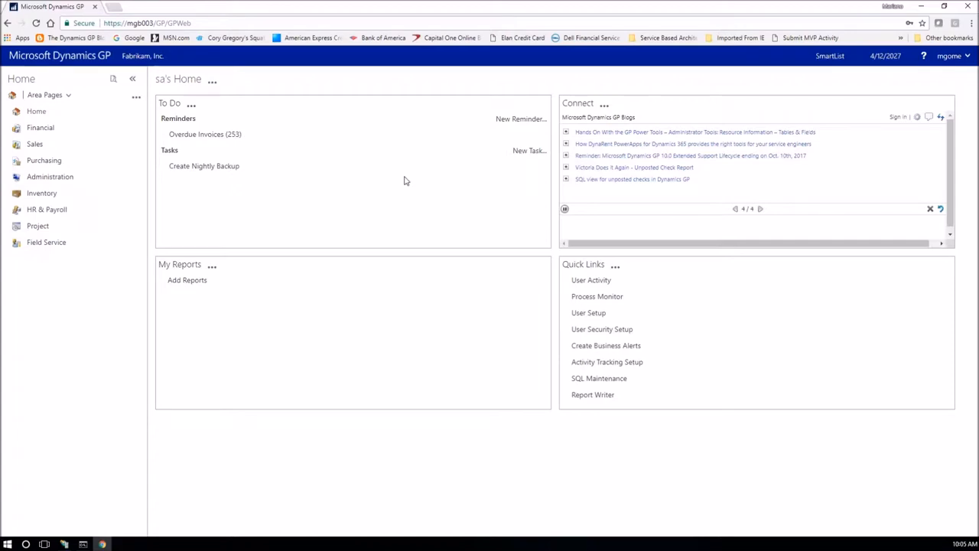
mouse_move(324, 150)
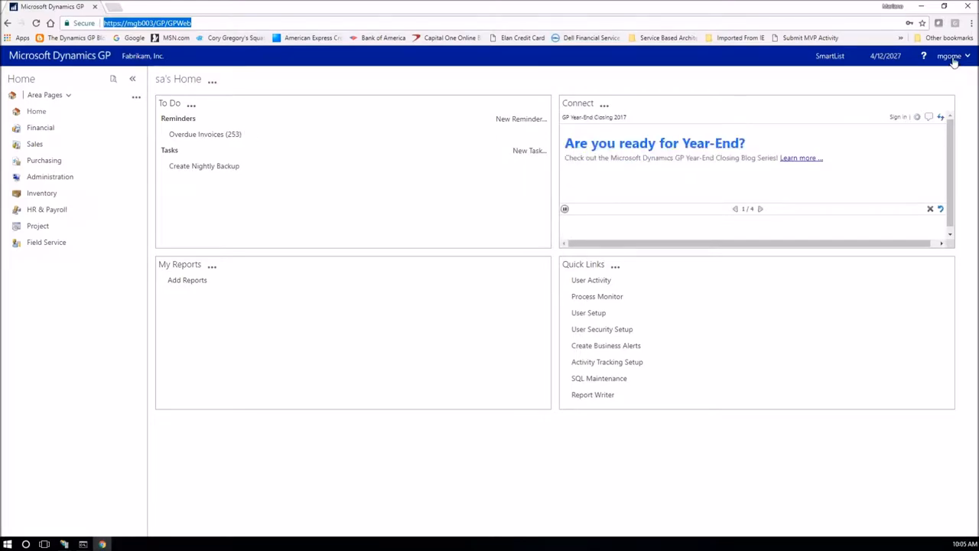
left_click(951, 55)
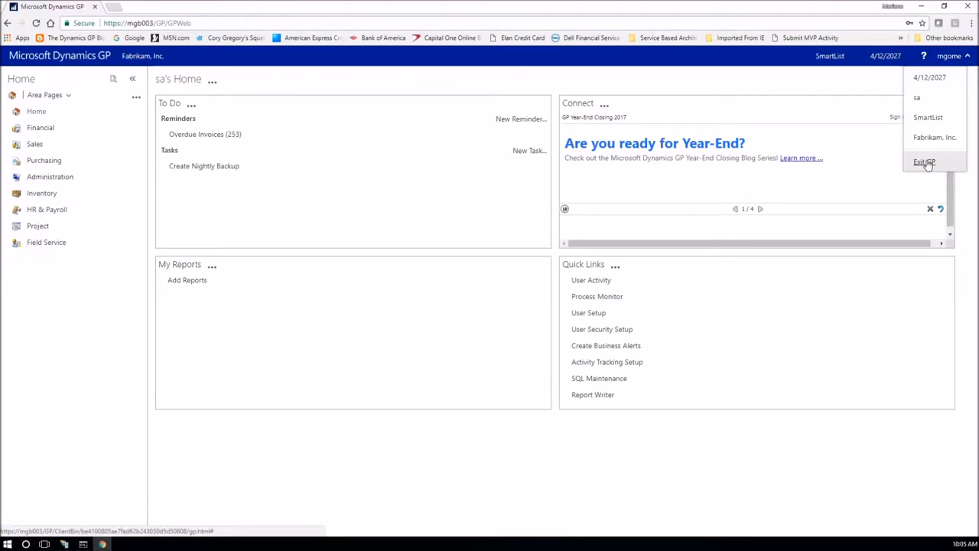
Step: Exit the GP session, confirm the exit, and close the browser window
left_click(759, 208)
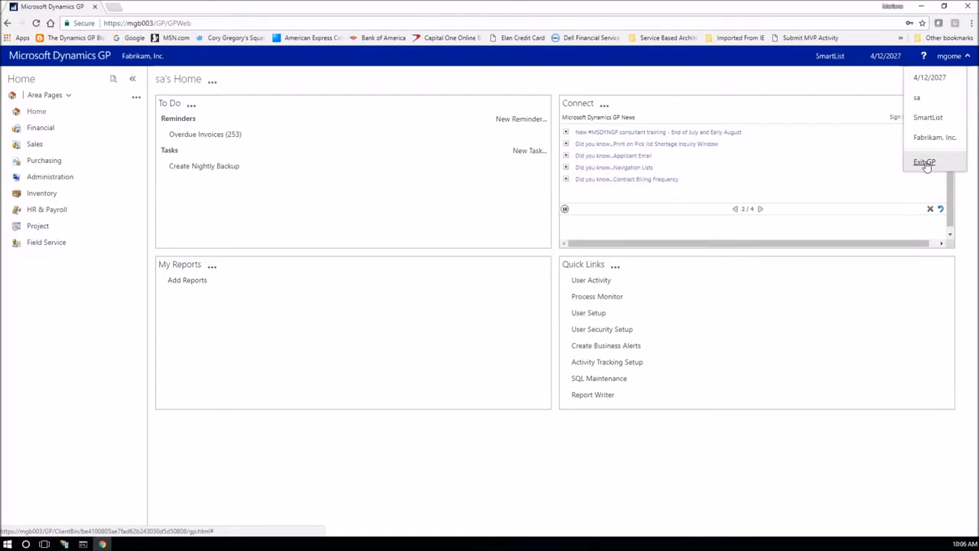
left_click(924, 162)
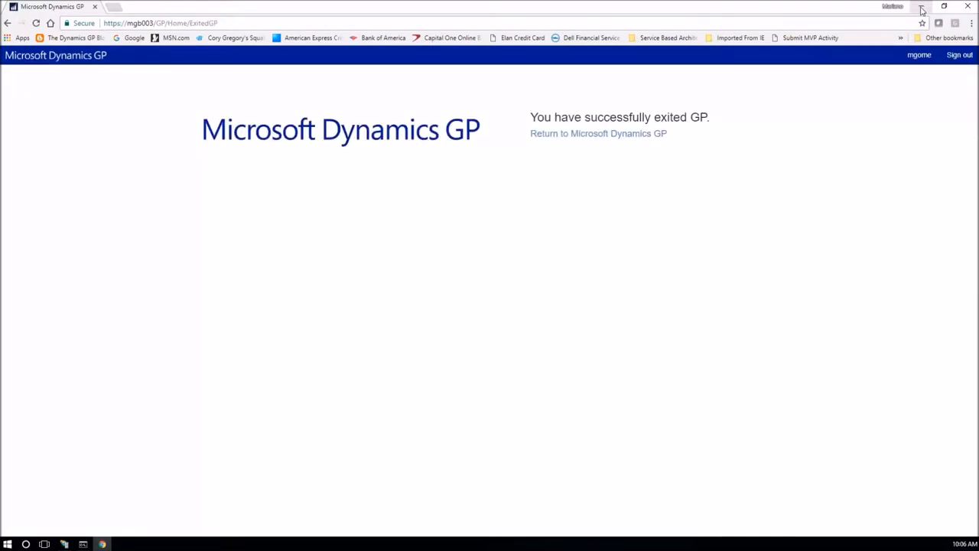
left_click(967, 6)
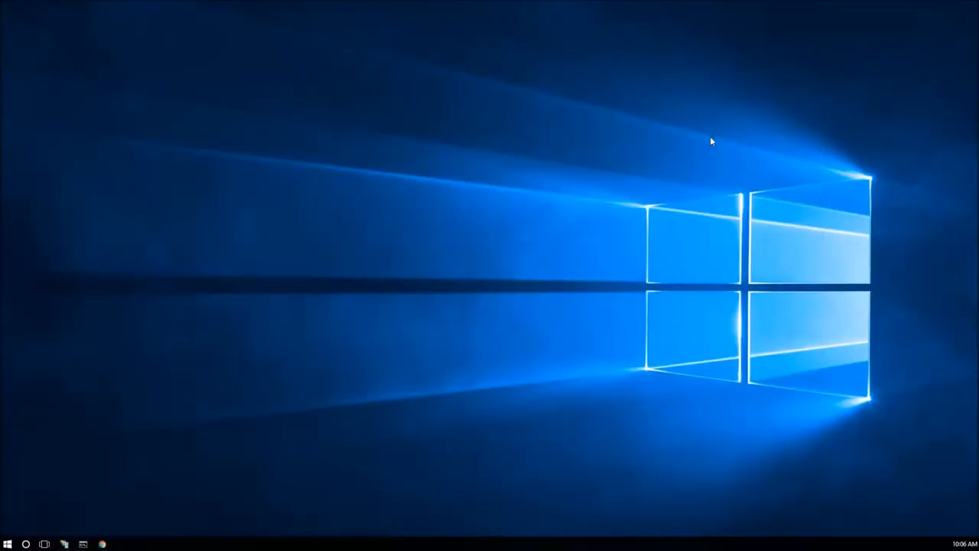
mouse_move(19, 520)
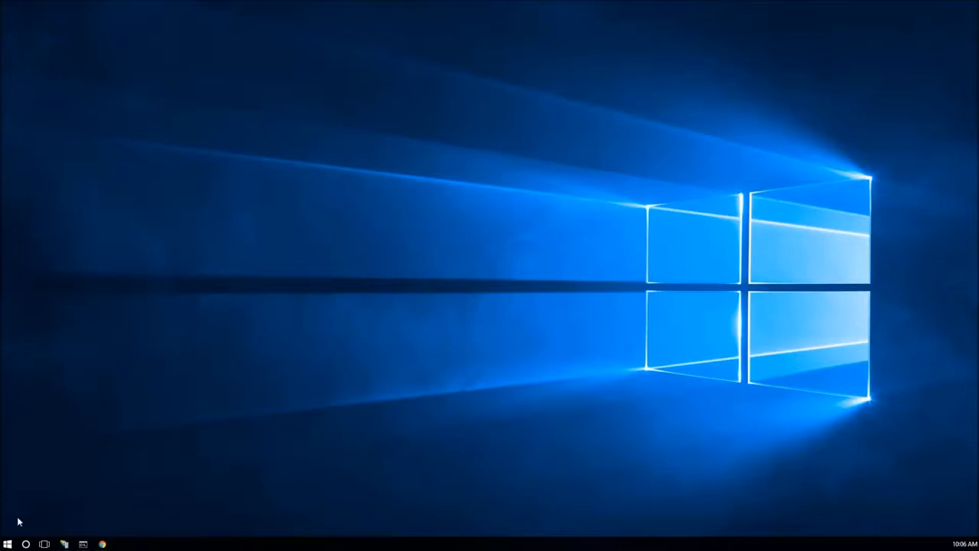
Step: Launch the Services console and locate the GP Session Services service
left_click(9, 543)
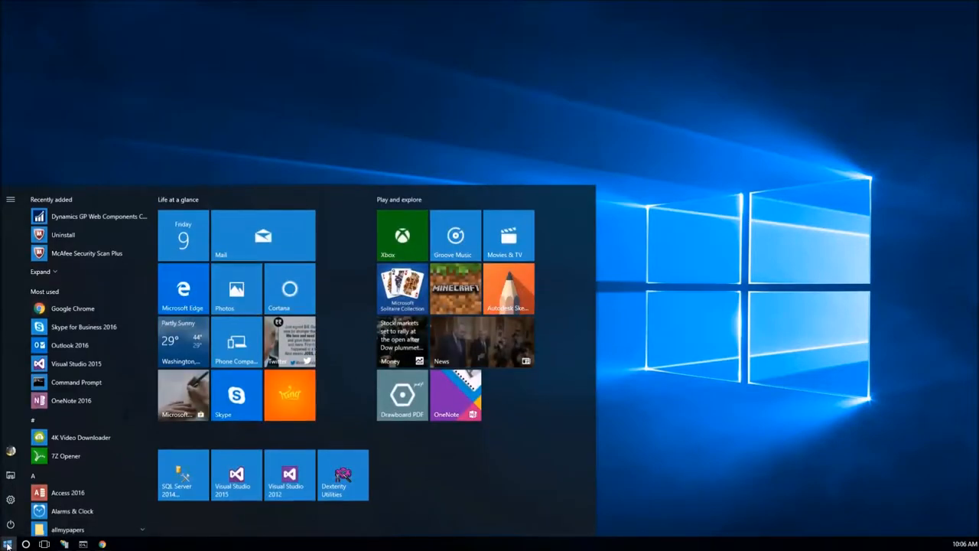
left_click(9, 545)
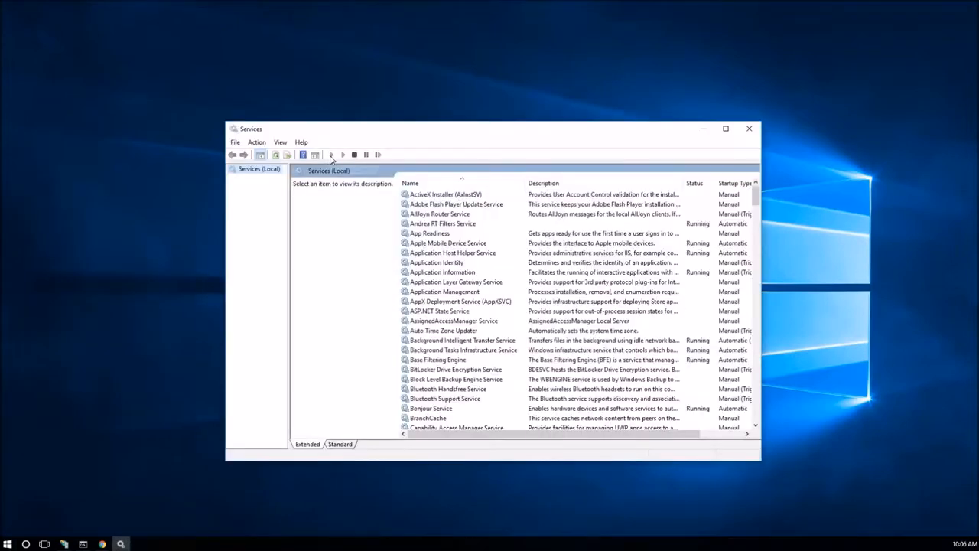
scroll("down", 3)
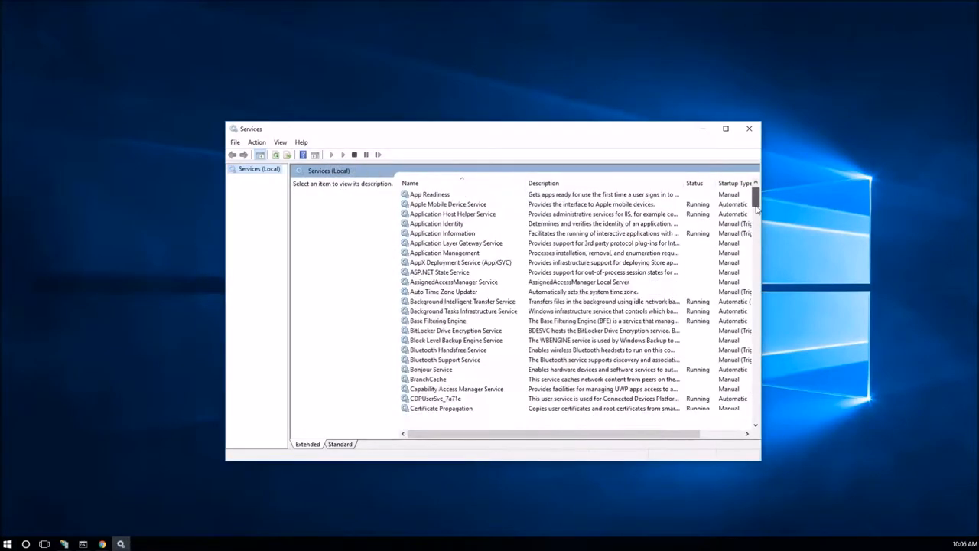
scroll("down", 3)
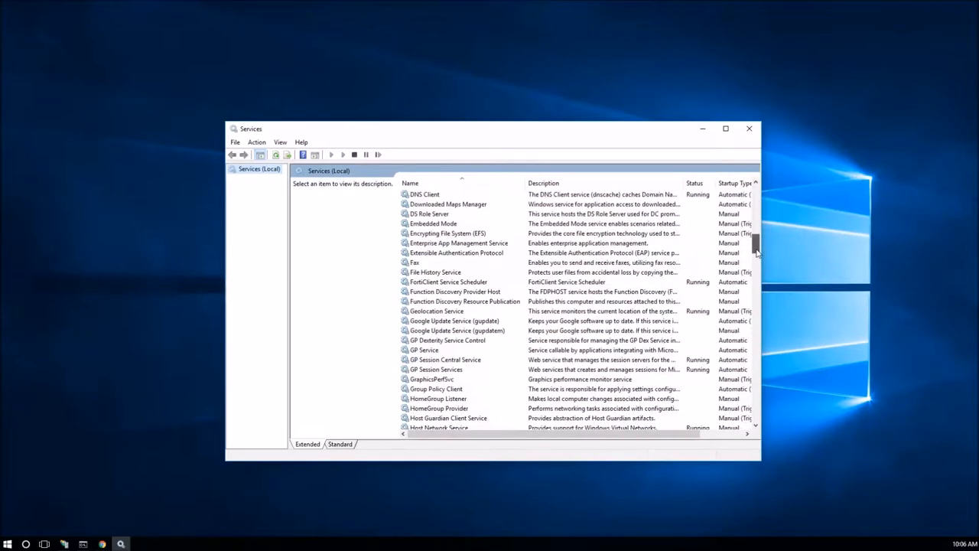
left_click(446, 360)
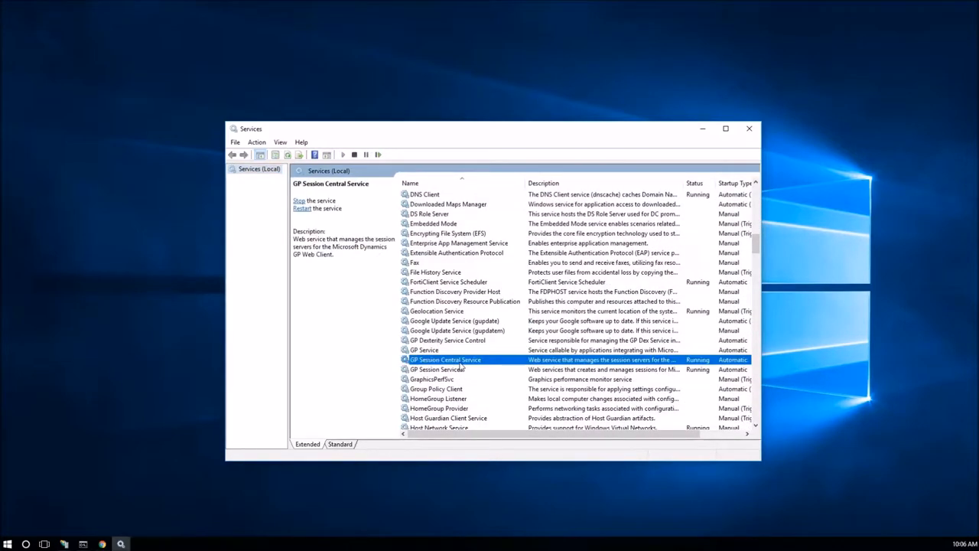
left_click(300, 200)
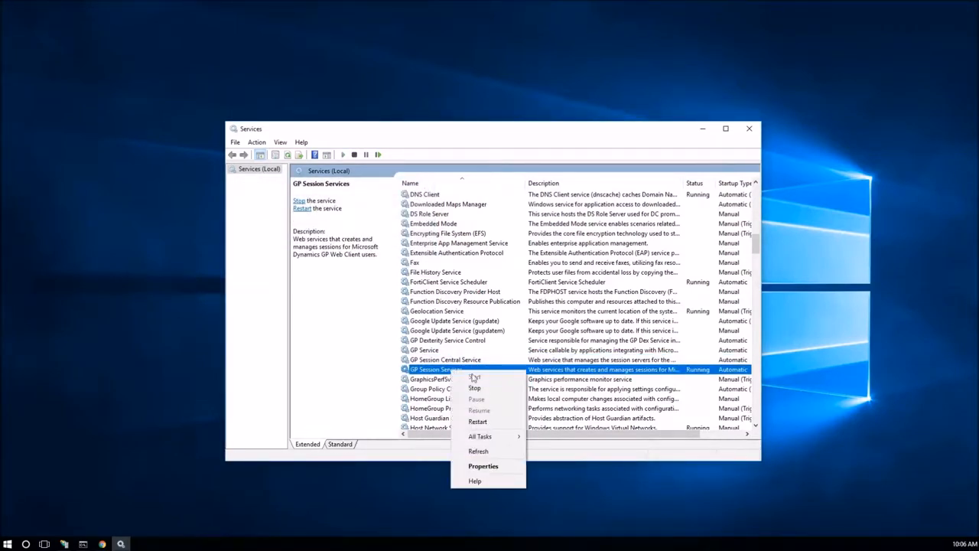
Step: Stop the GP Session Services service and minimize the Services window
left_click(474, 389)
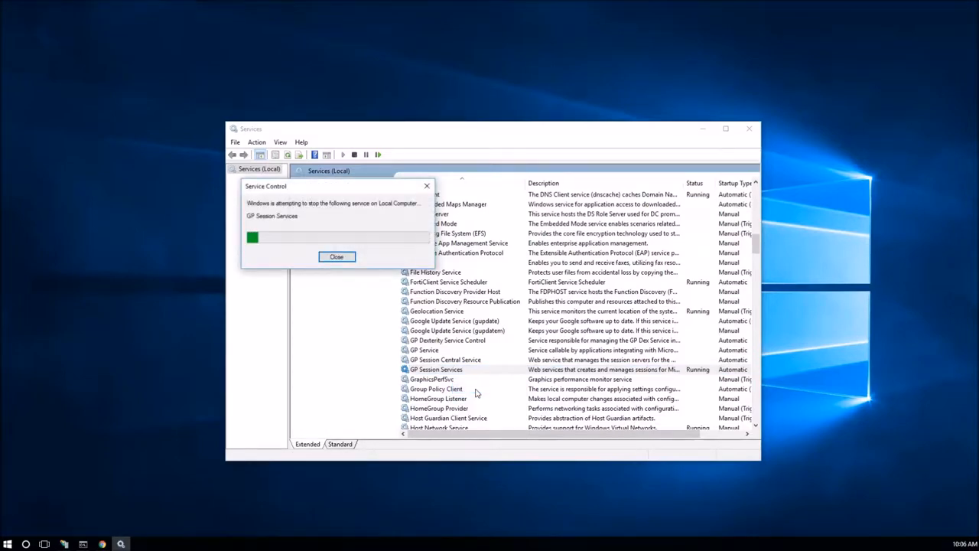
left_click(336, 257)
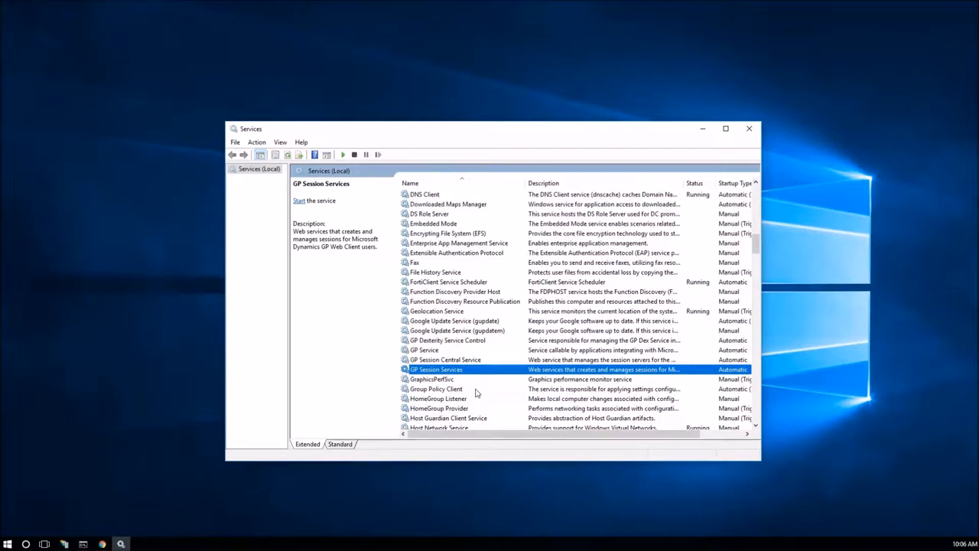
mouse_move(478, 390)
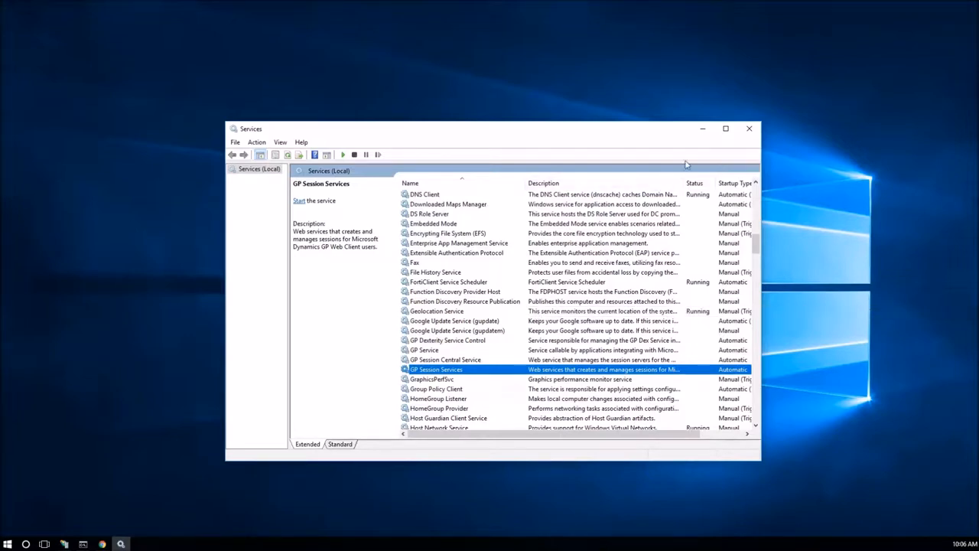
mouse_move(702, 128)
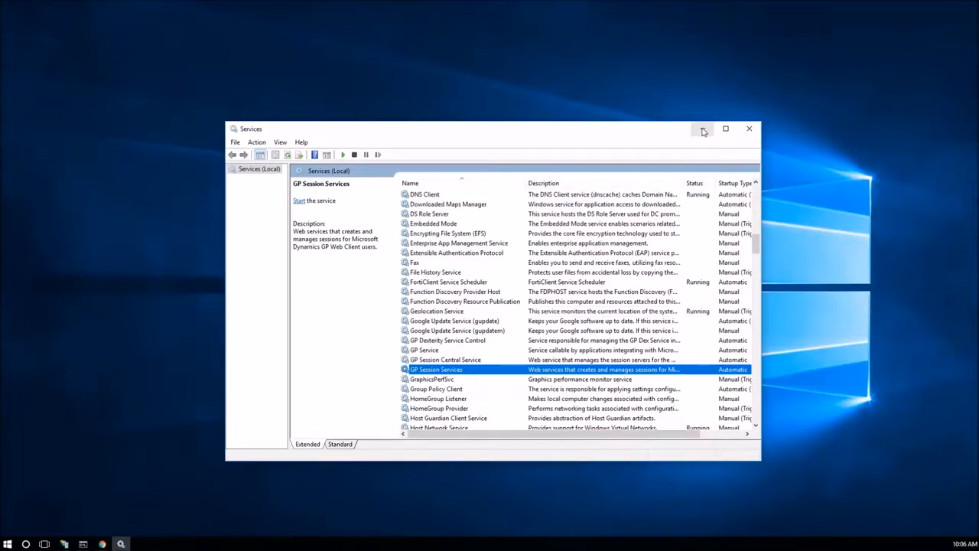
left_click(750, 128)
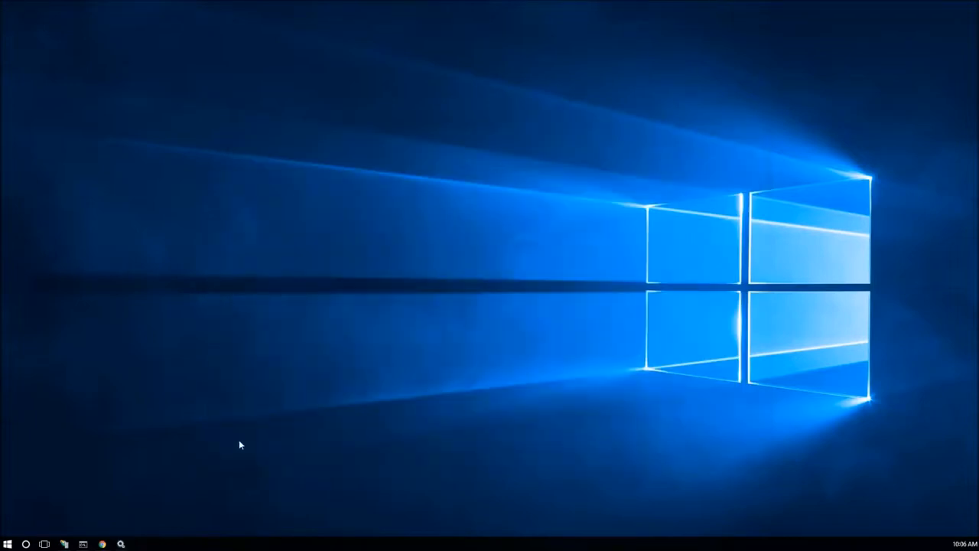
left_click(83, 543)
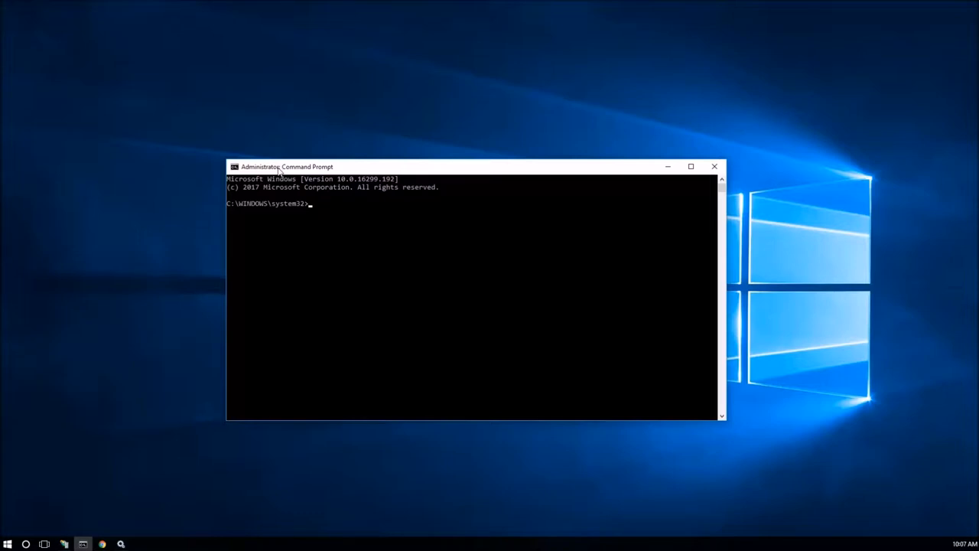
Step: Export the HTTP SSL certificate bindings to sslcert.txt with 'netsh http show sslcert > sslcert.txt'
type("net")
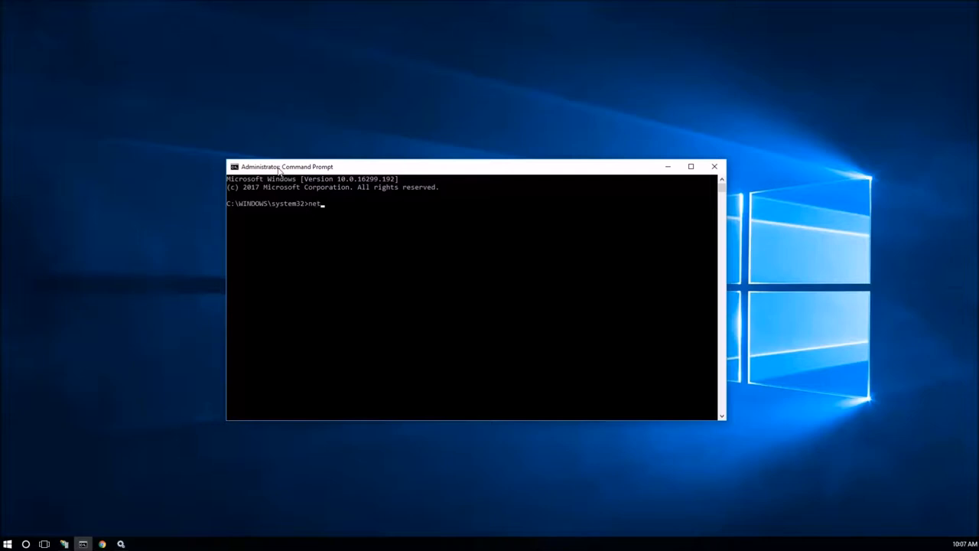
type("sh")
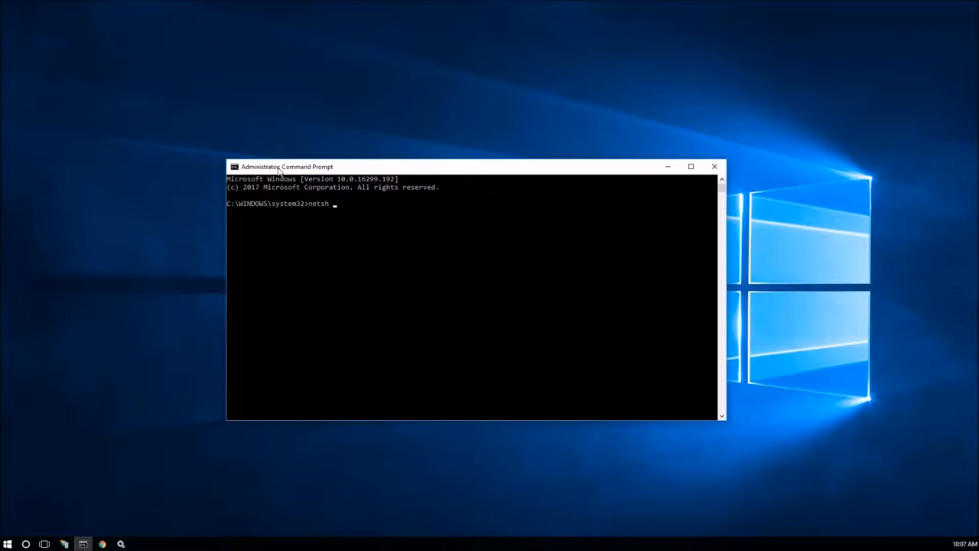
type("http")
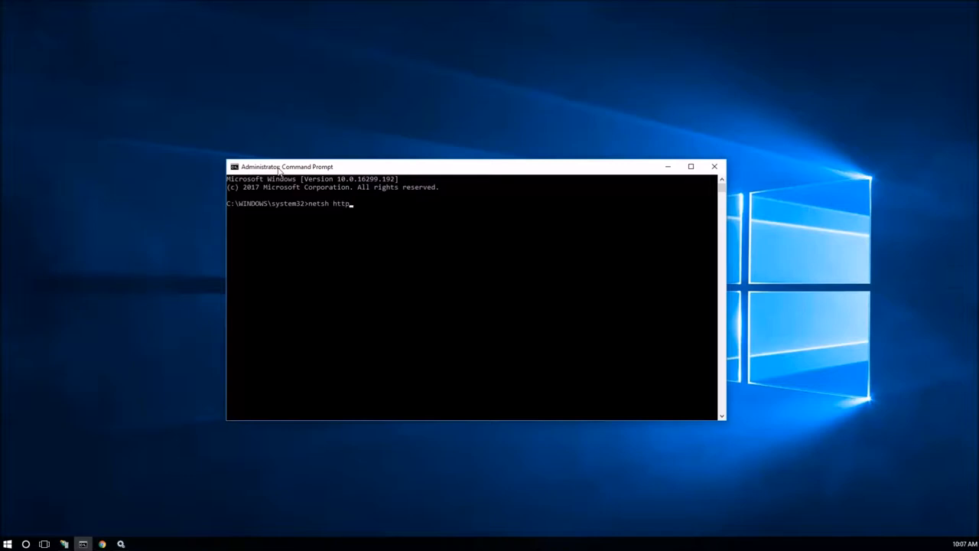
mouse_move(349, 202)
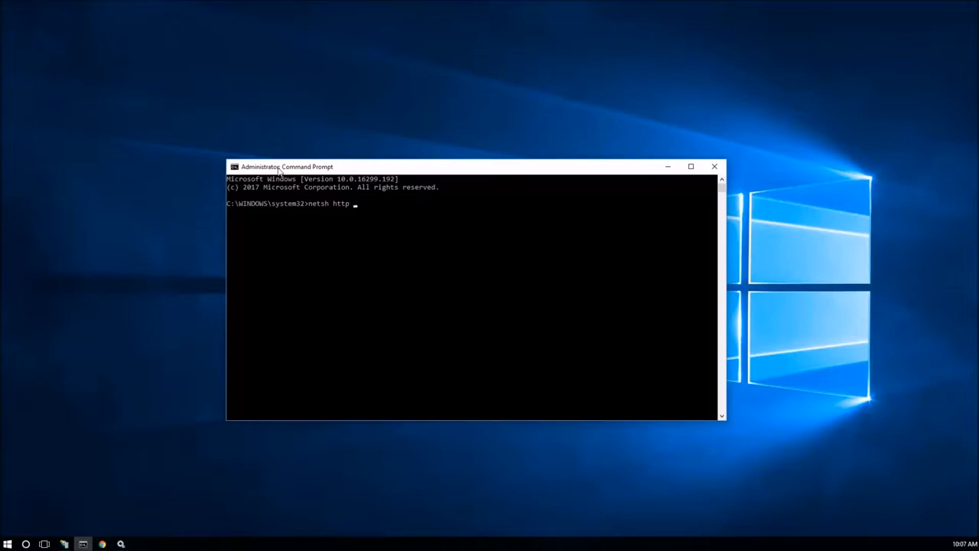
type("show")
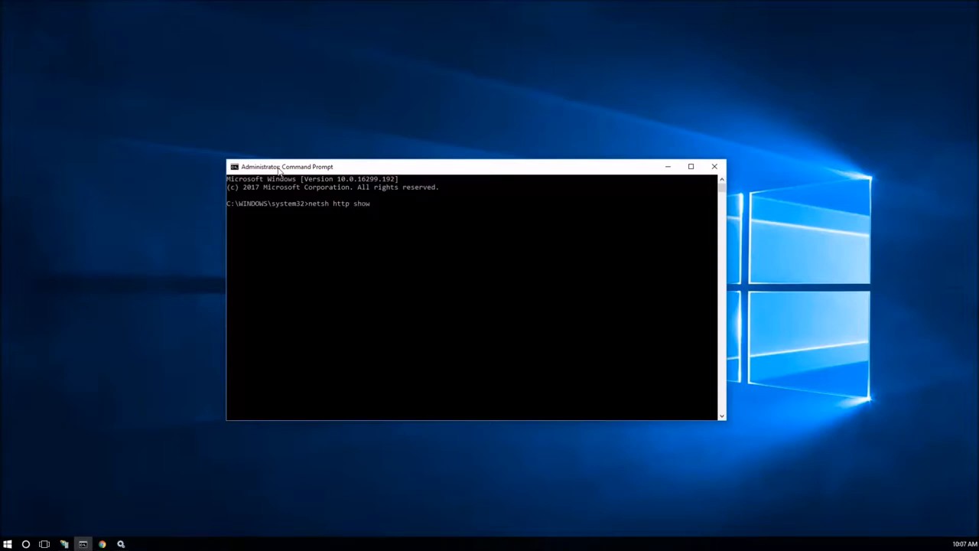
type("sll")
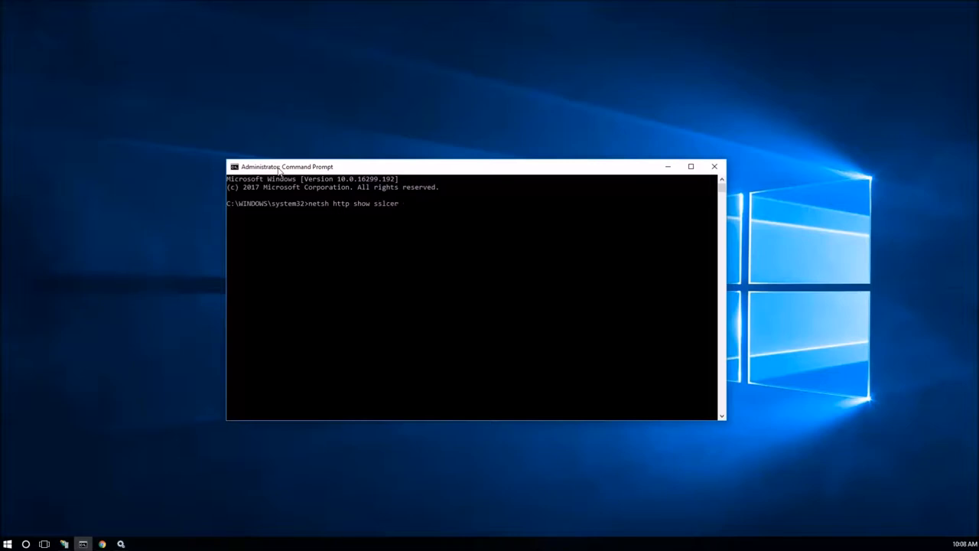
type("t >")
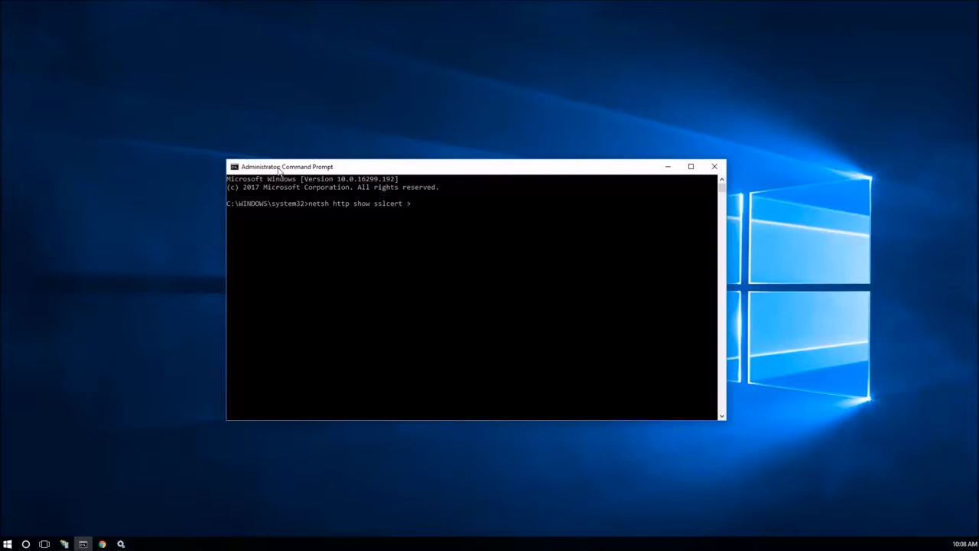
type("ssl")
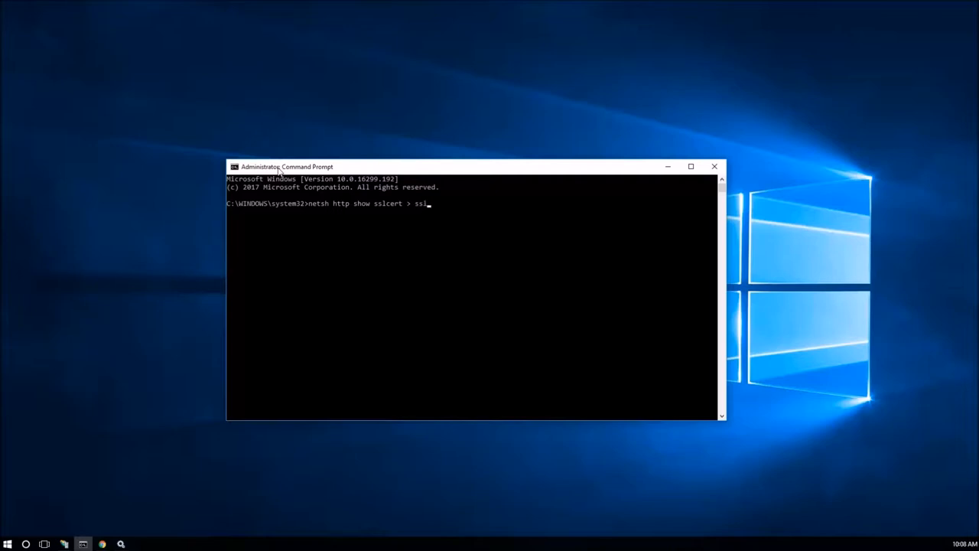
type("cert.tx")
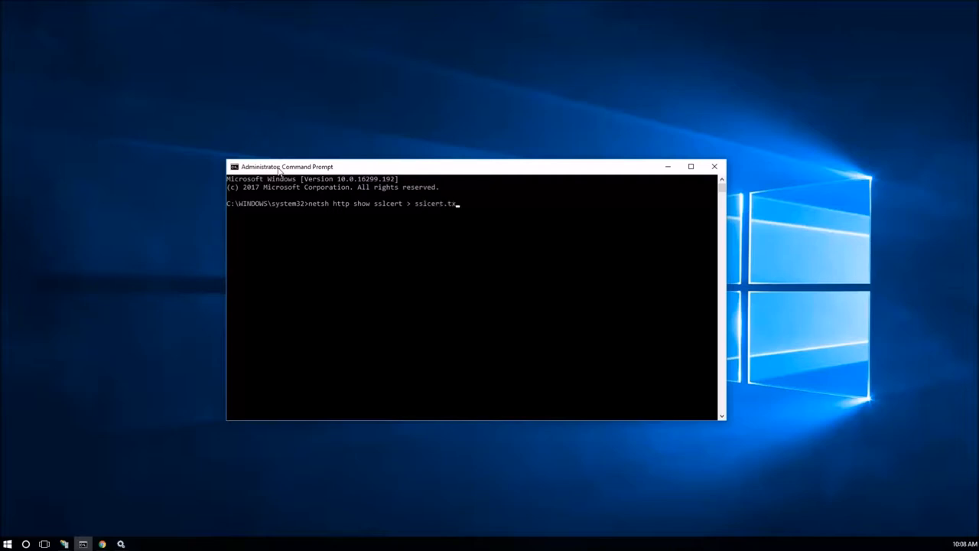
key("Return")
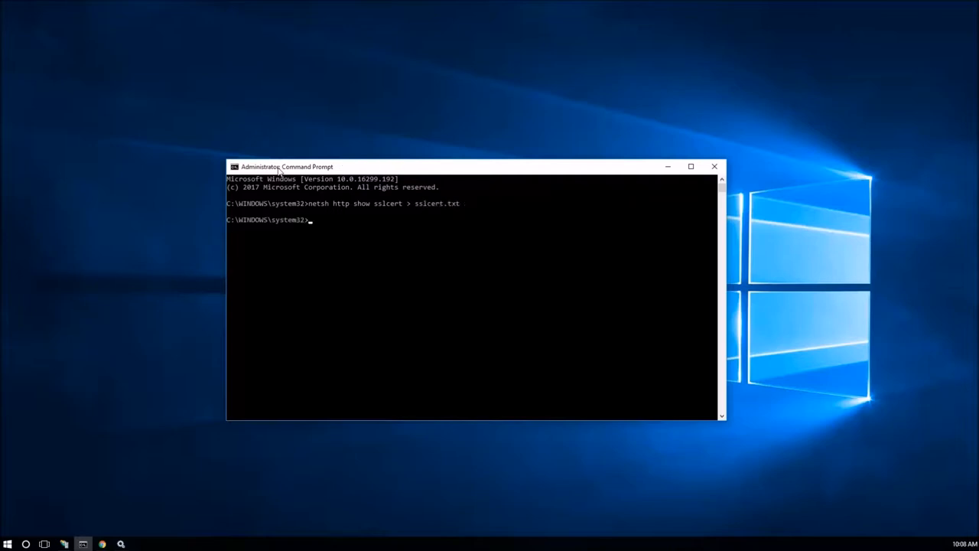
Step: Enter the command 'notepad sslcert' at the prompt to view the exported file
type("notepad")
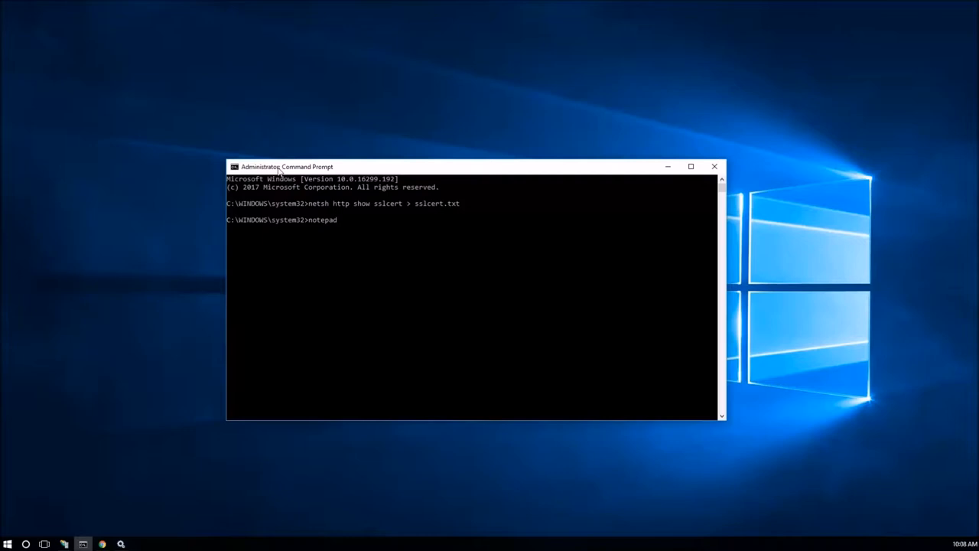
type("ssl")
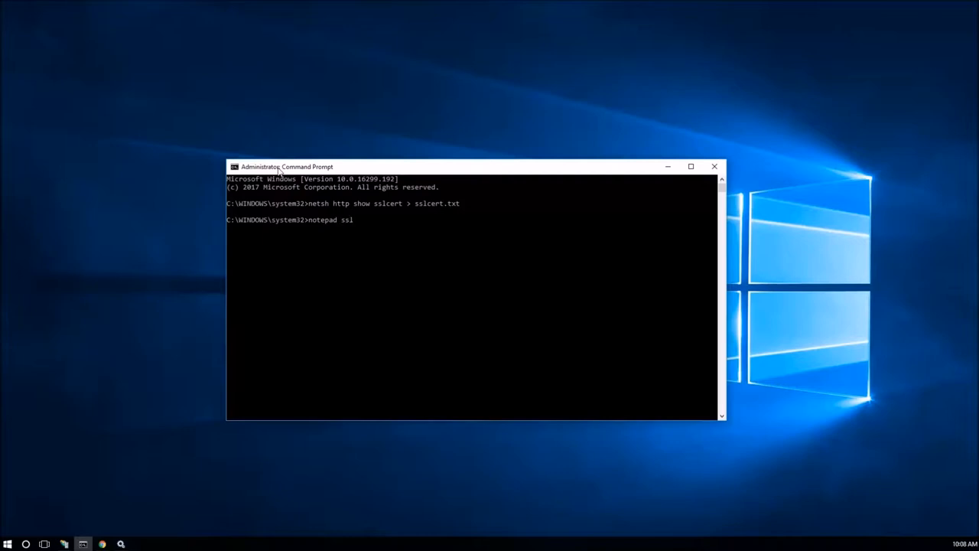
type("cert")
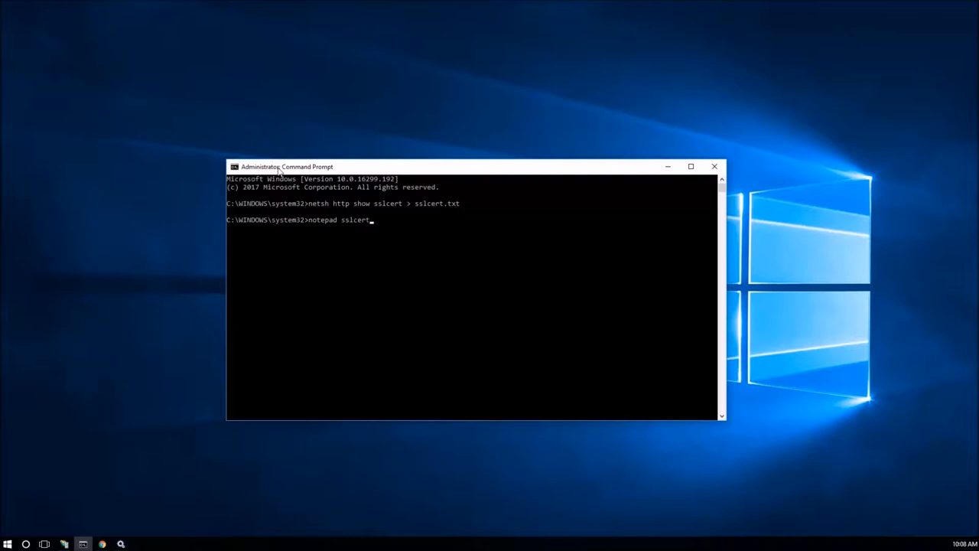
Step: Load sslcert.txt in Notepad showing the bindings for ports 28380, 443 and 64300
key("Return")
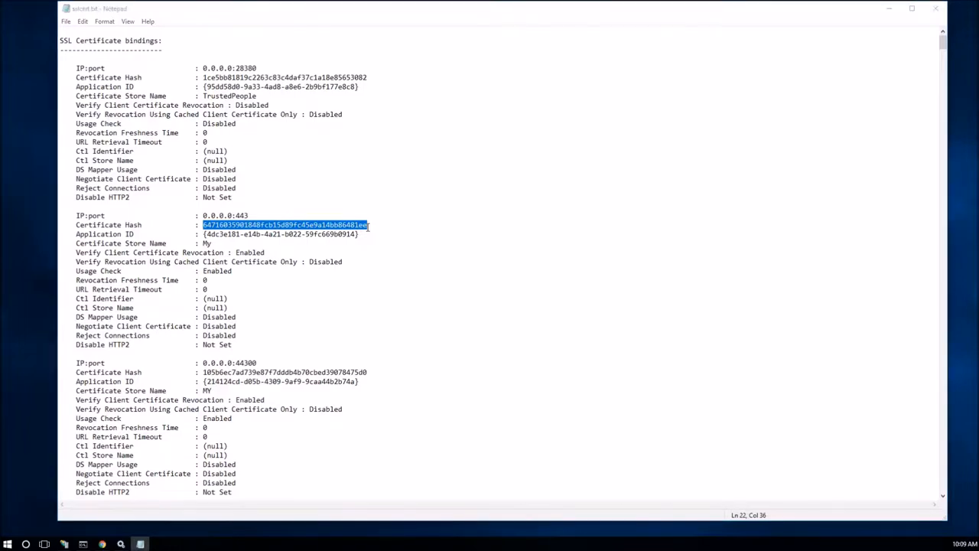
Step: Search the file for the port 443 certificate hash, locating the matching 48650 and 48651 bindings
left_click(242, 89)
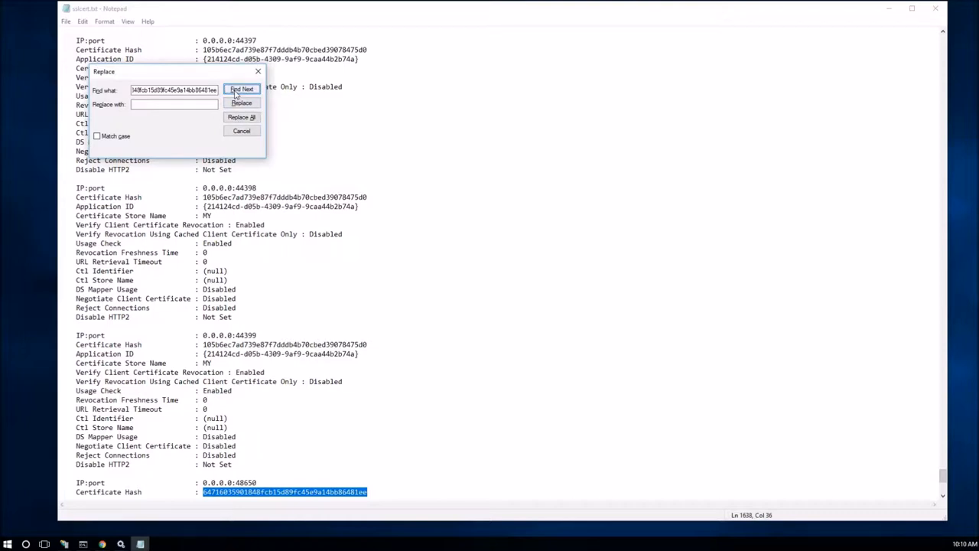
left_click(242, 89)
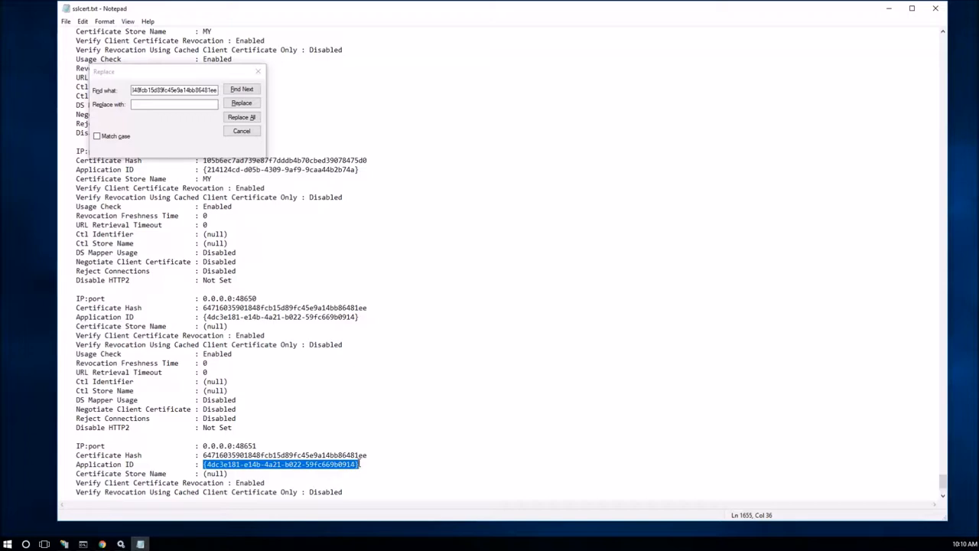
left_click(241, 89)
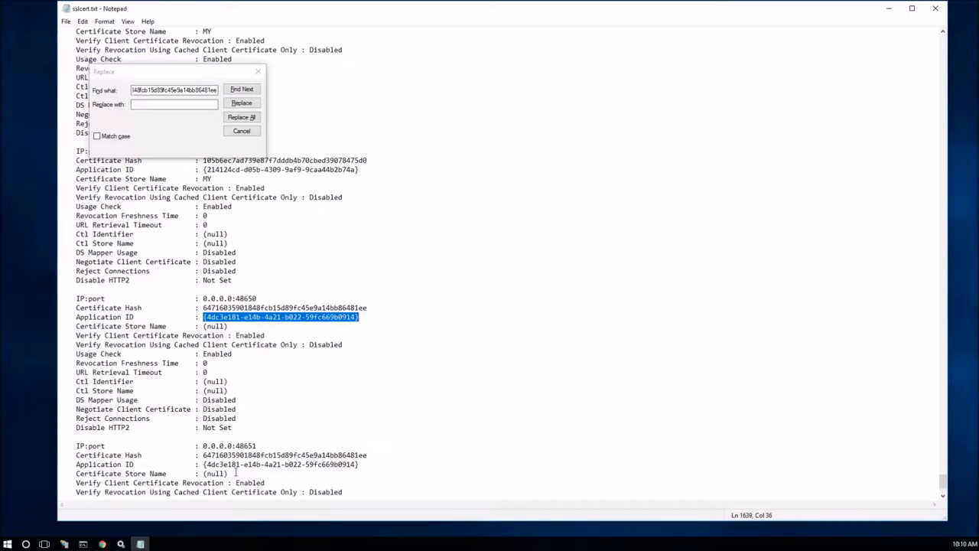
mouse_move(177, 467)
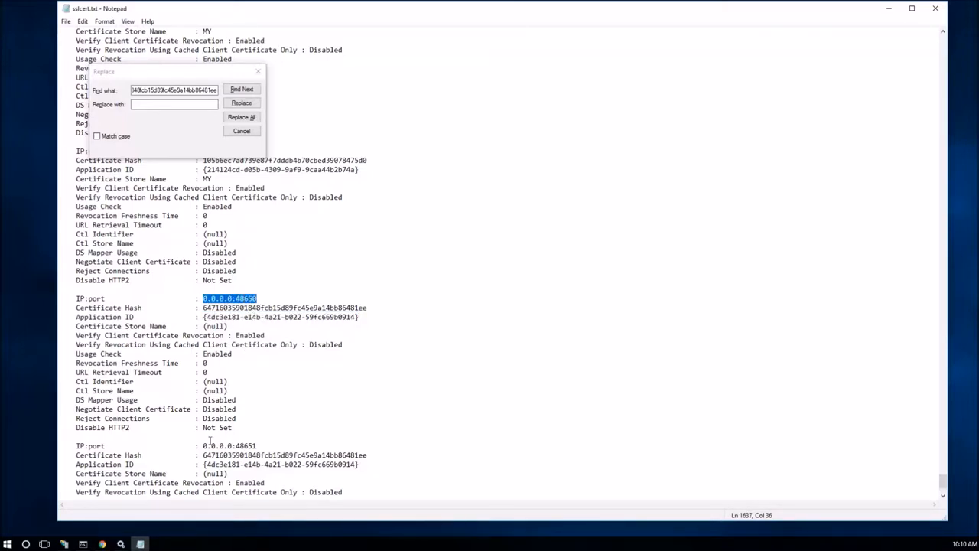
Step: Mark the 0.0.0.0:48650 address of the matching binding
left_click(242, 88)
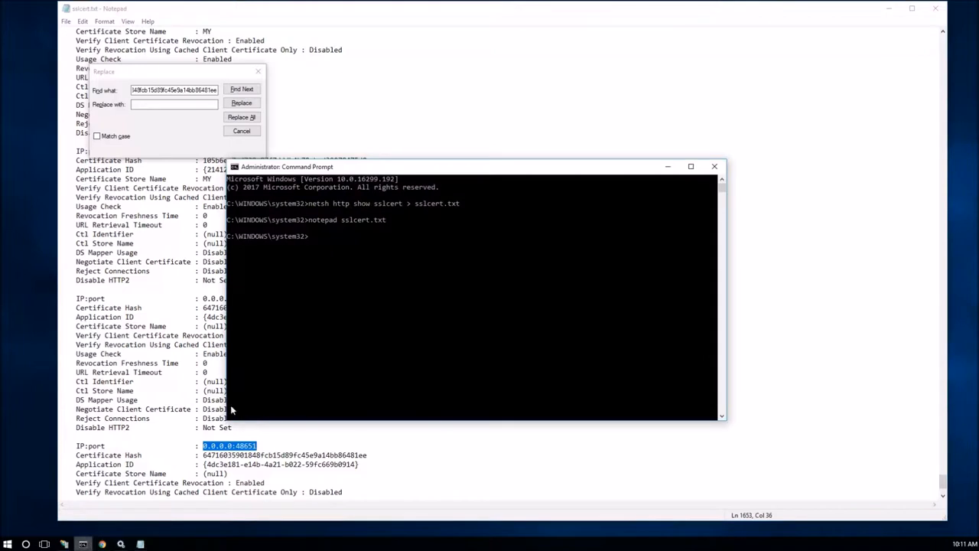
Step: Delete the 0.0.0.0:443 binding with 'netsh http delete sslcert ipport=0.0.0.0:443'
left_click(347, 277)
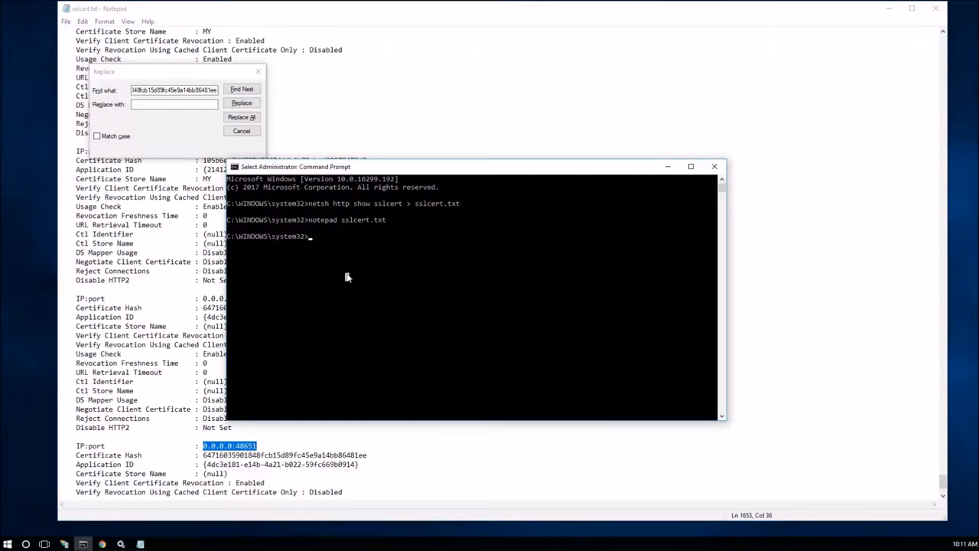
type("netsh")
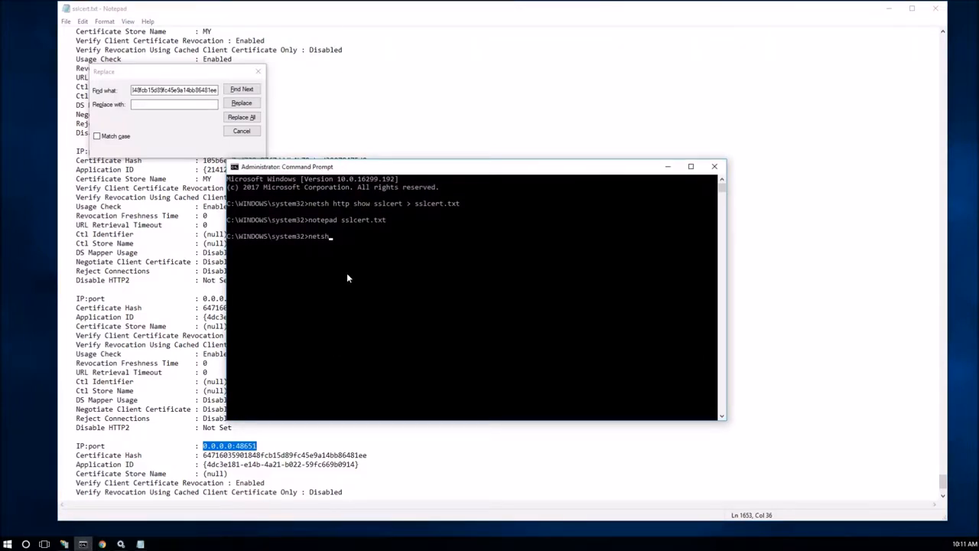
type("http")
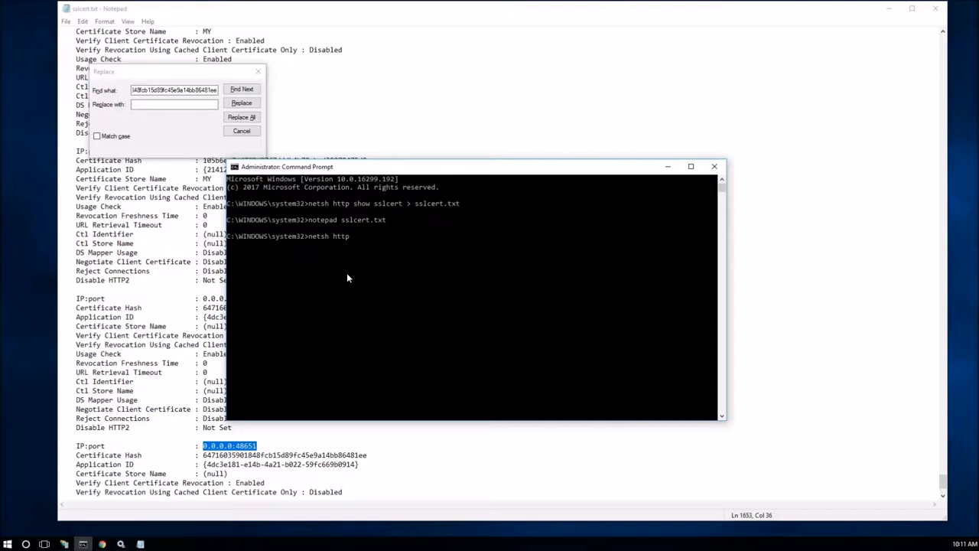
type("deleete ss")
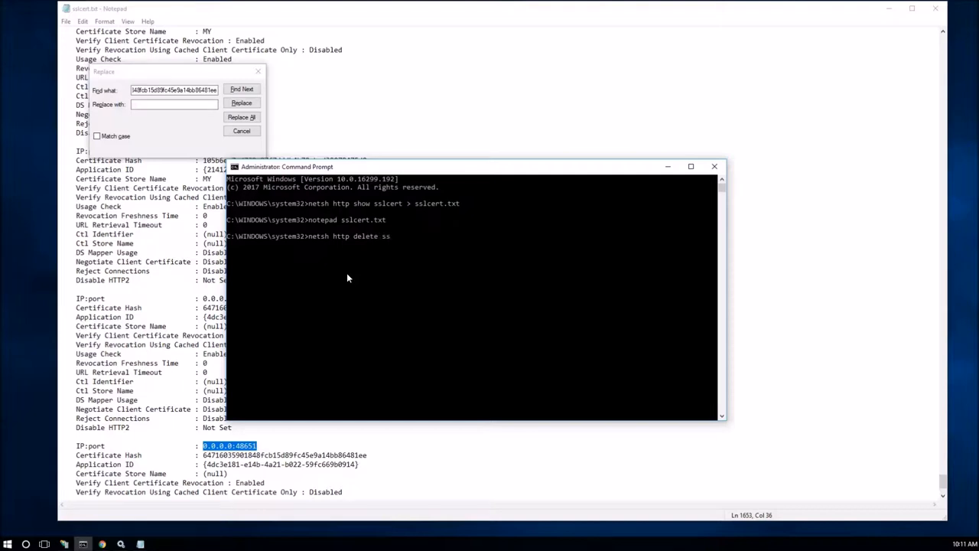
type("lcert")
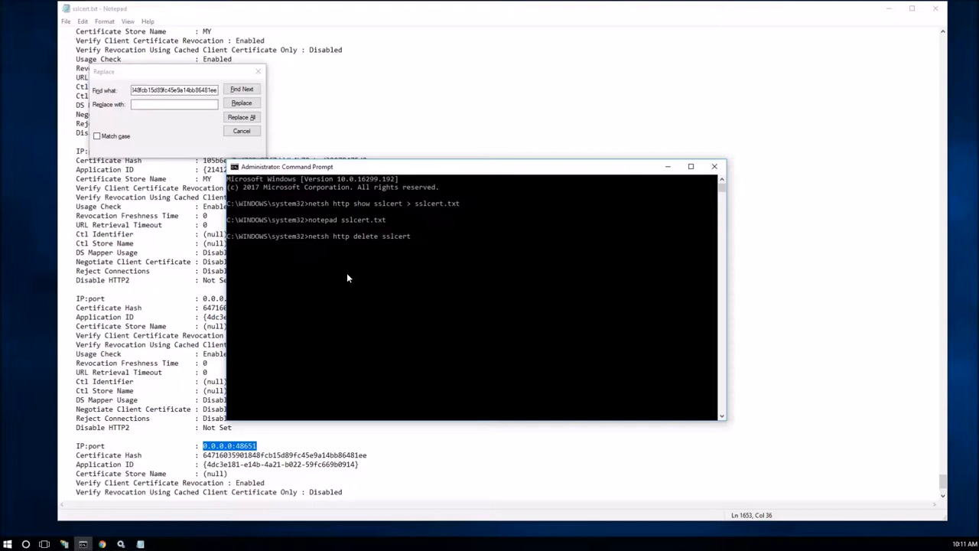
type("0:")
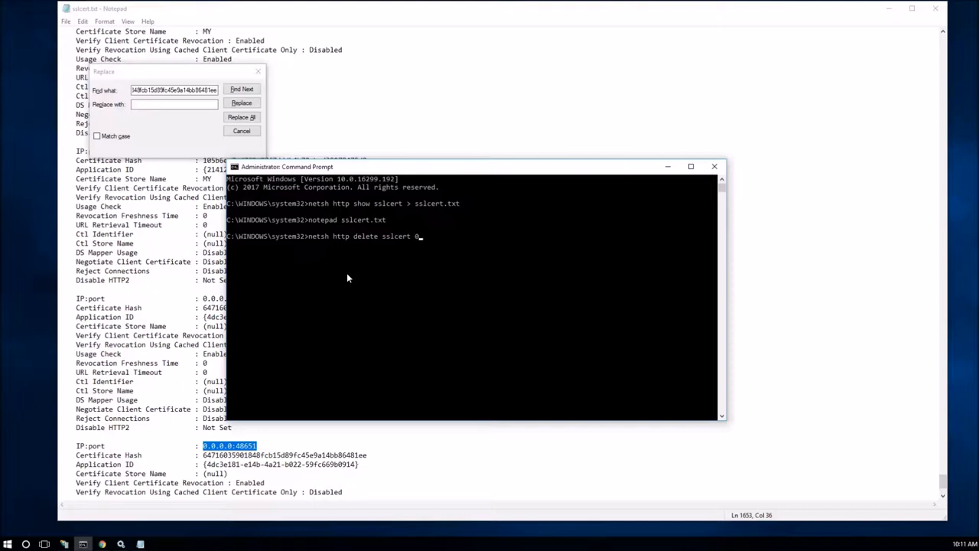
type("ipport=")
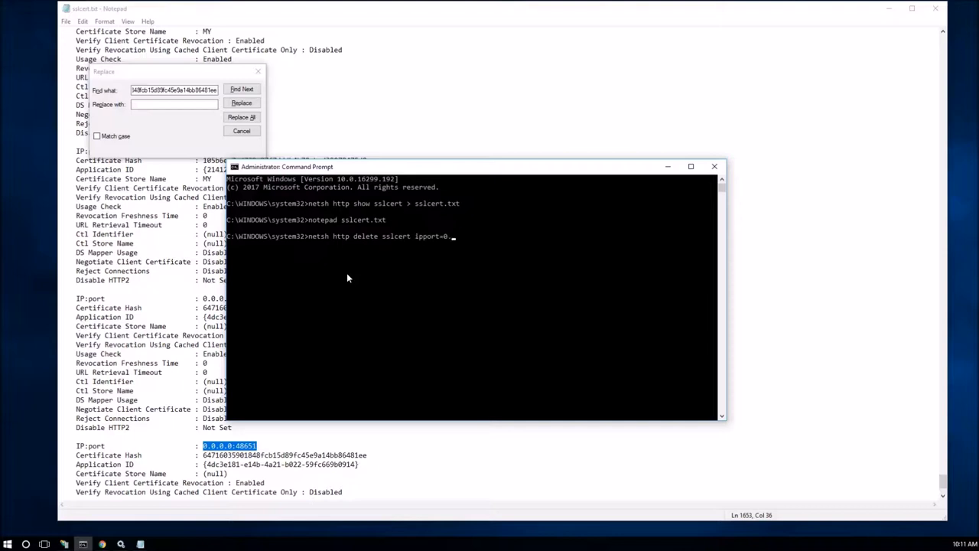
type("0.0.0:")
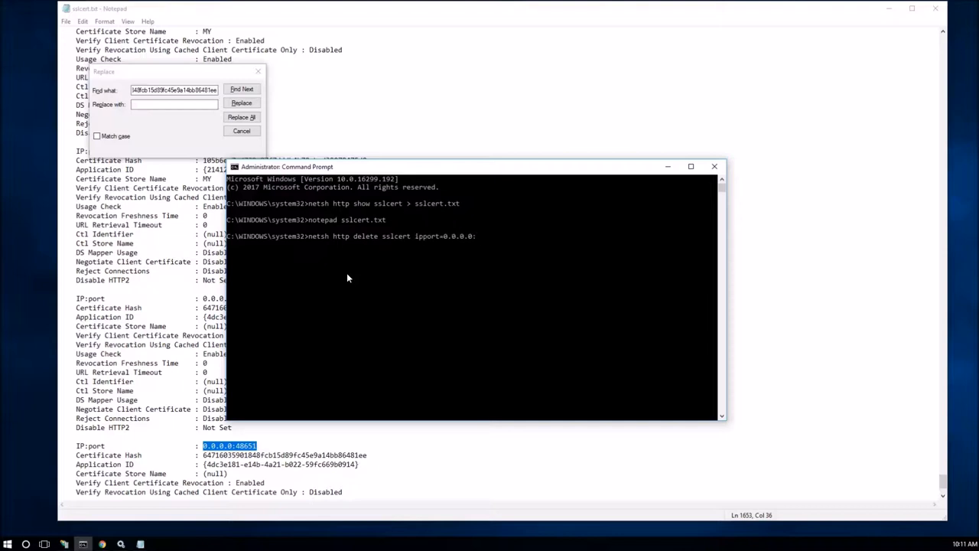
type("443")
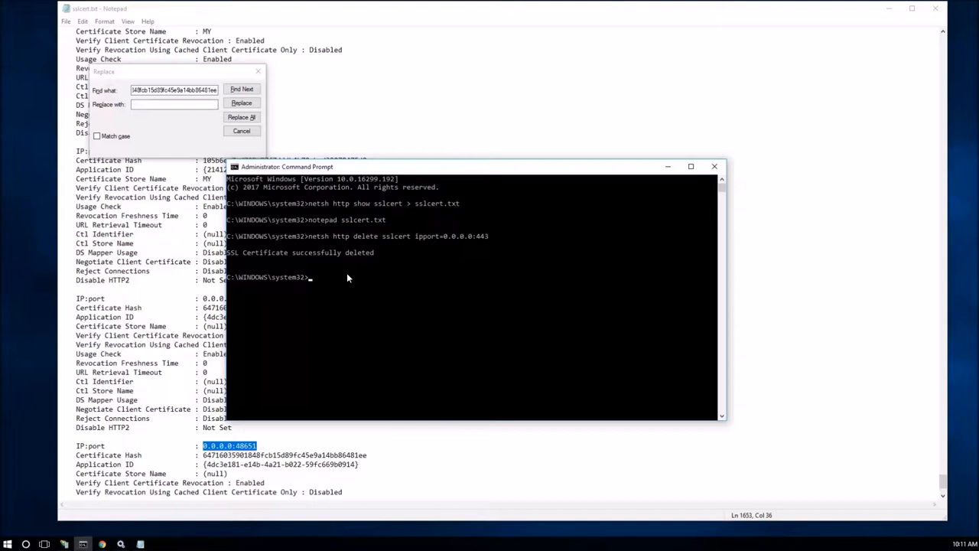
type("netsh http delete sslcert ipport=0.0.0.0:443")
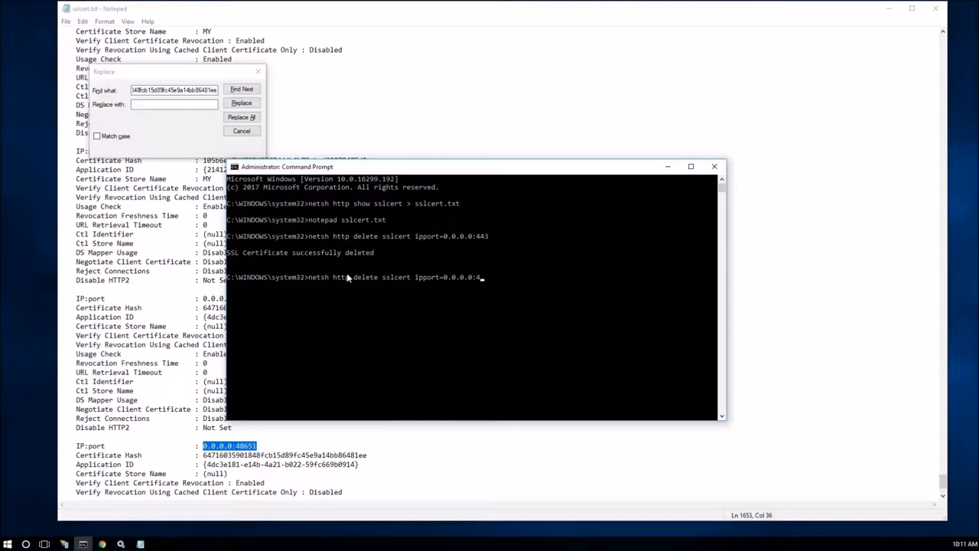
Step: Delete the SSL certificate bindings on 0.0.0.0:48650 and 0.0.0.0:48651 via netsh
type("8")
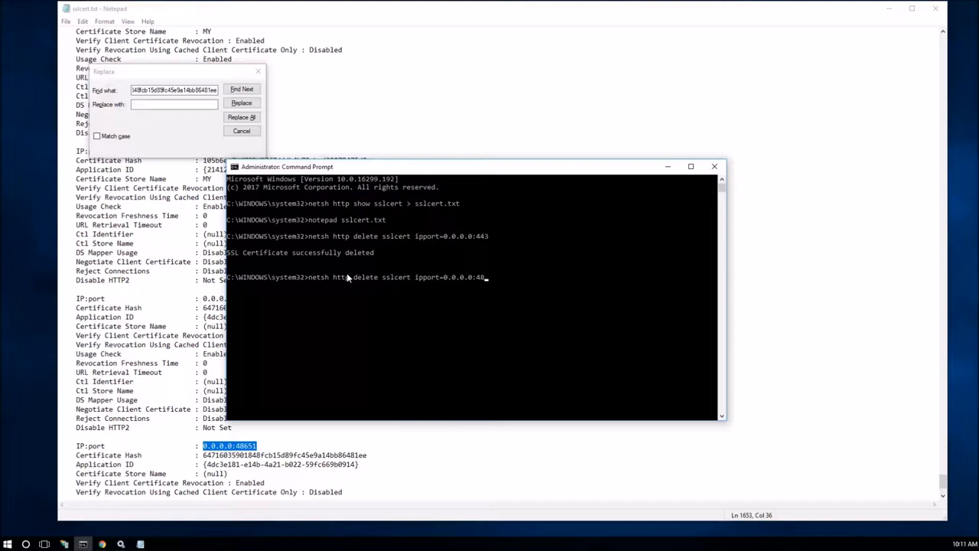
type("50")
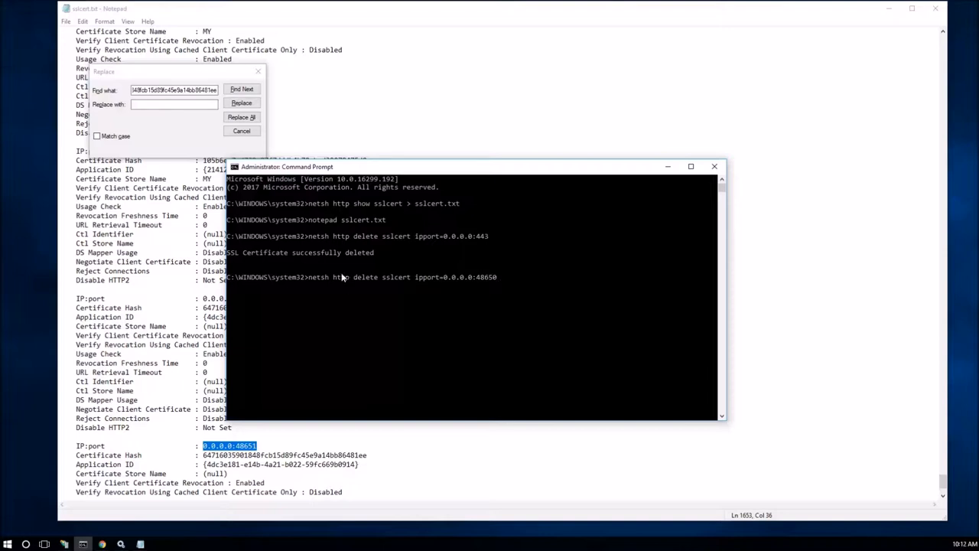
mouse_move(419, 286)
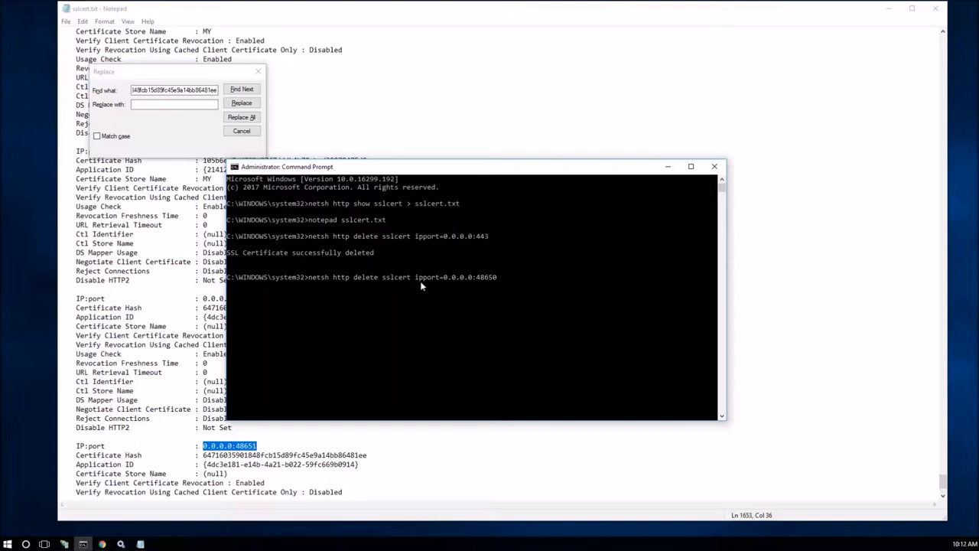
mouse_move(473, 287)
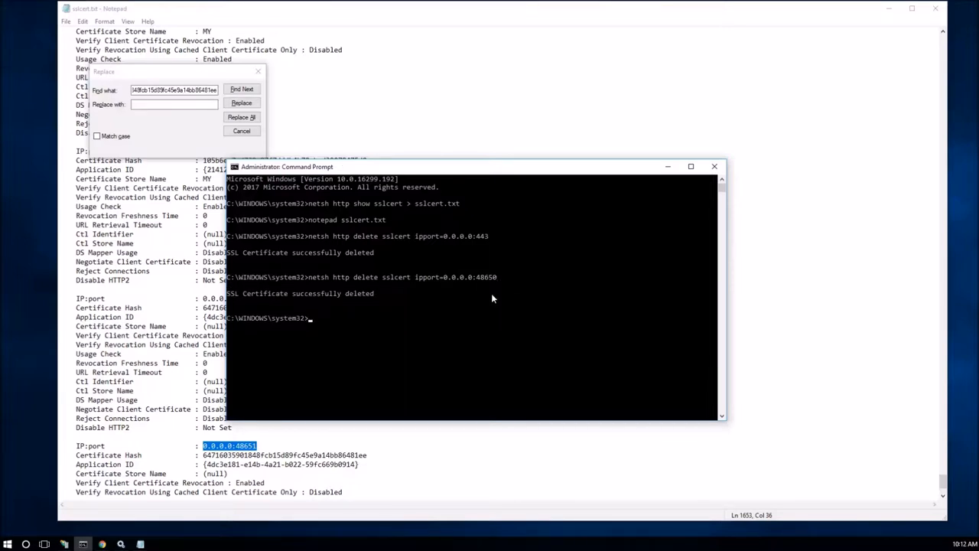
type("netsh http delete sslcert ipport=0.0.0.0:4865")
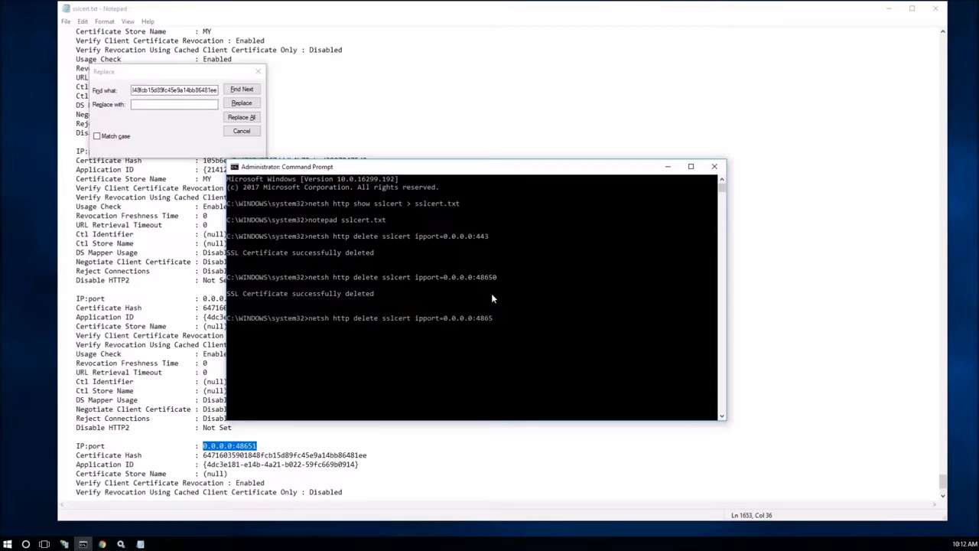
type("1")
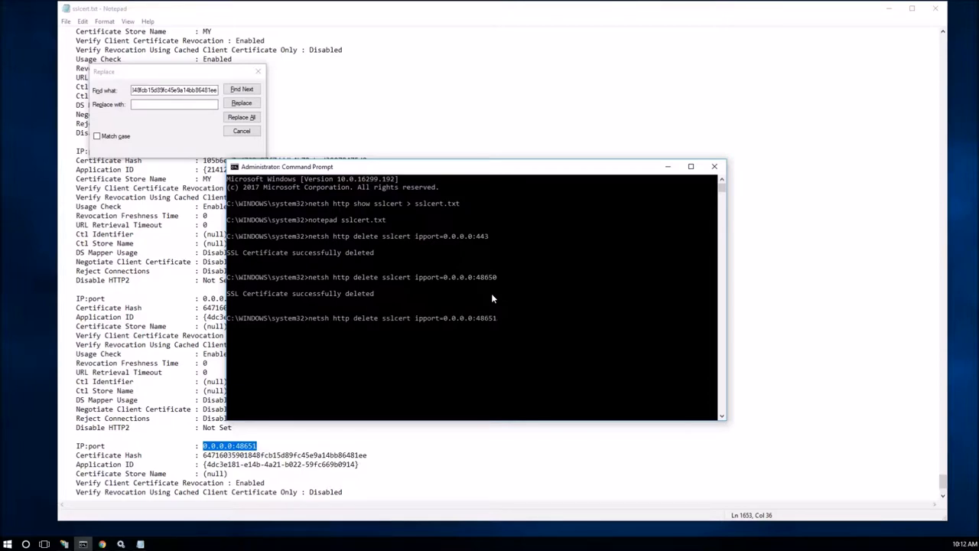
key("Return")
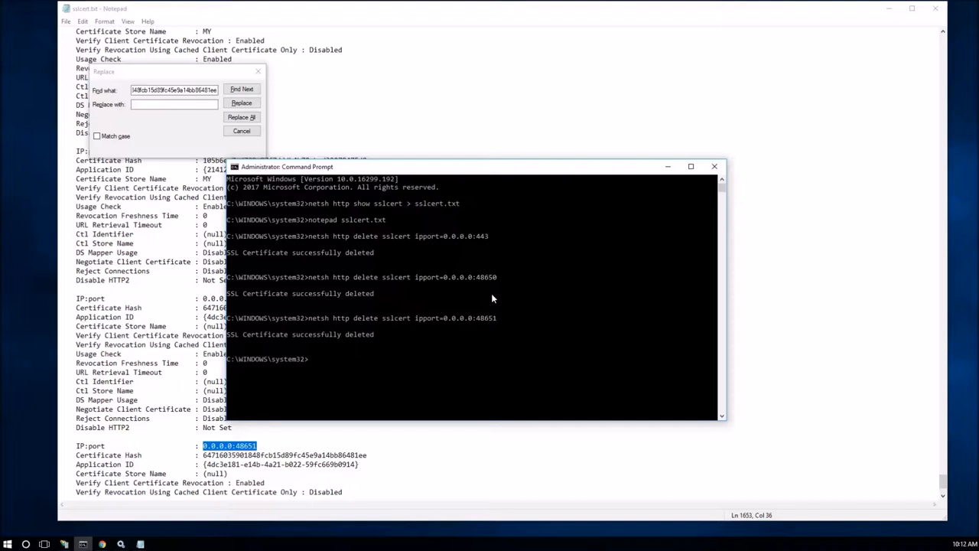
mouse_move(462, 247)
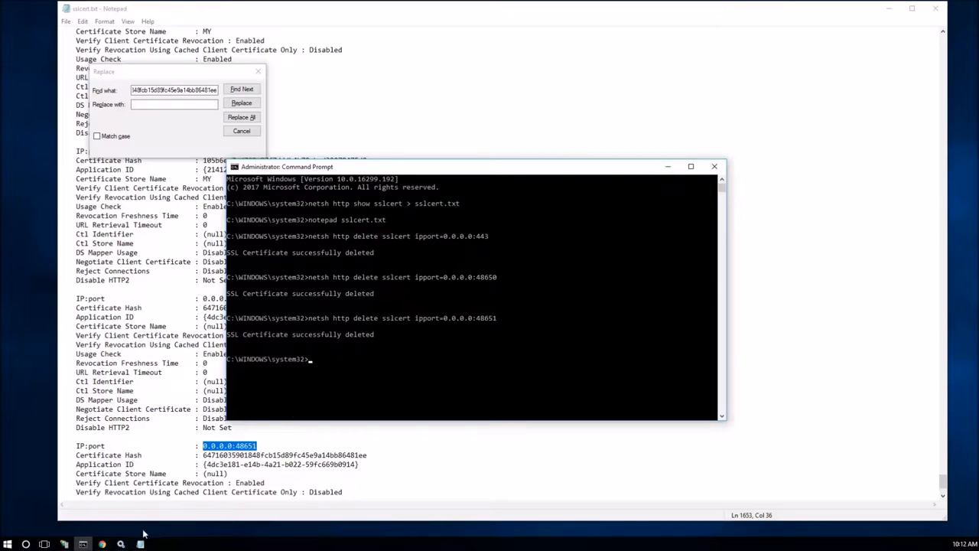
Step: Bring up IIS Manager and the Default Web Site's site bindings list
left_click(64, 544)
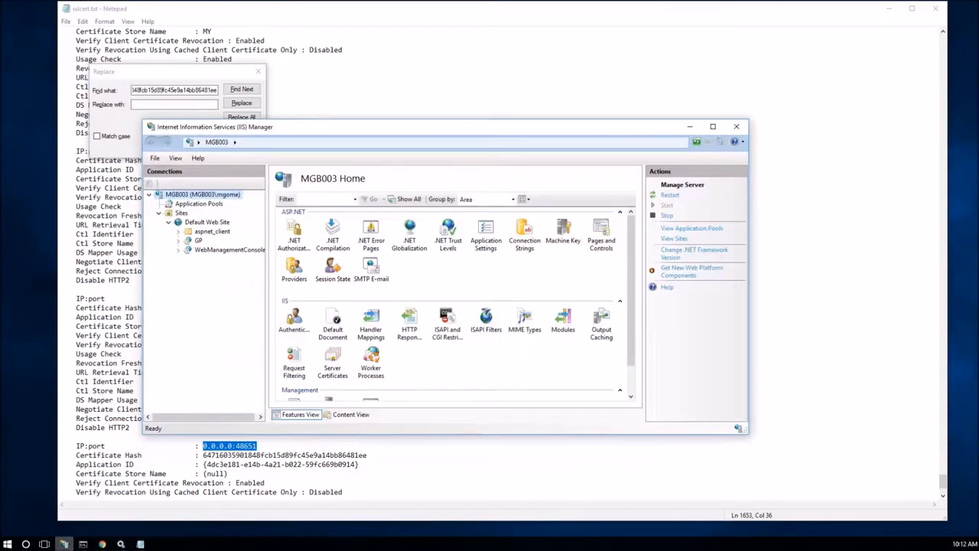
mouse_move(211, 231)
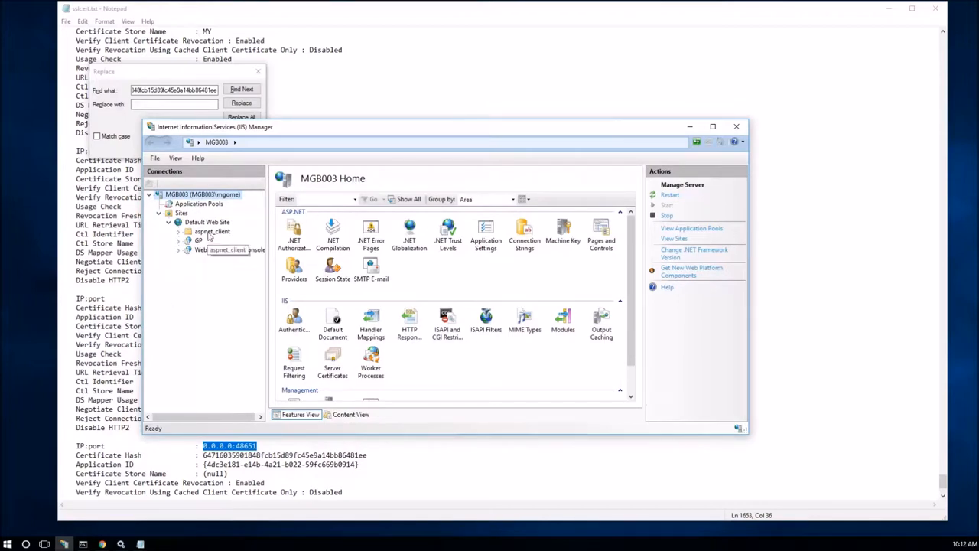
mouse_move(213, 229)
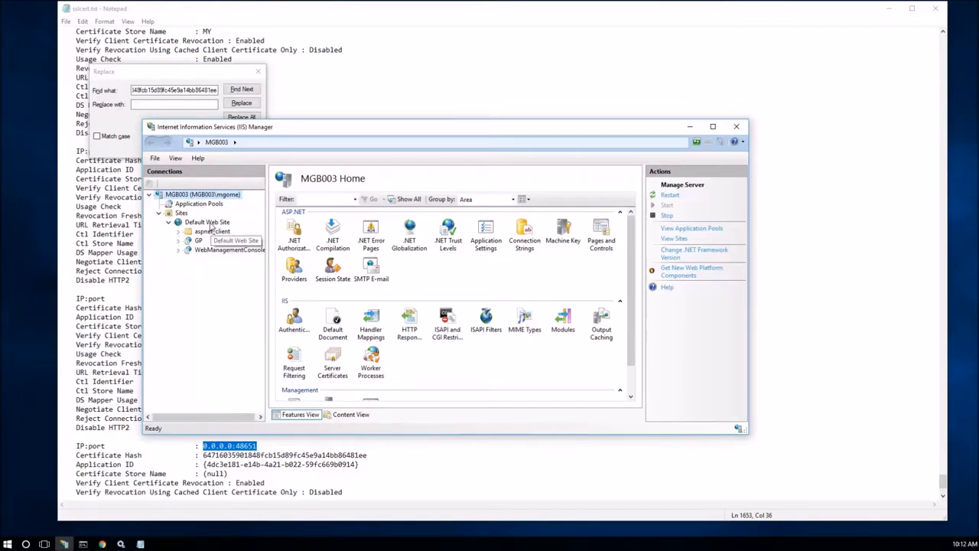
right_click(207, 222)
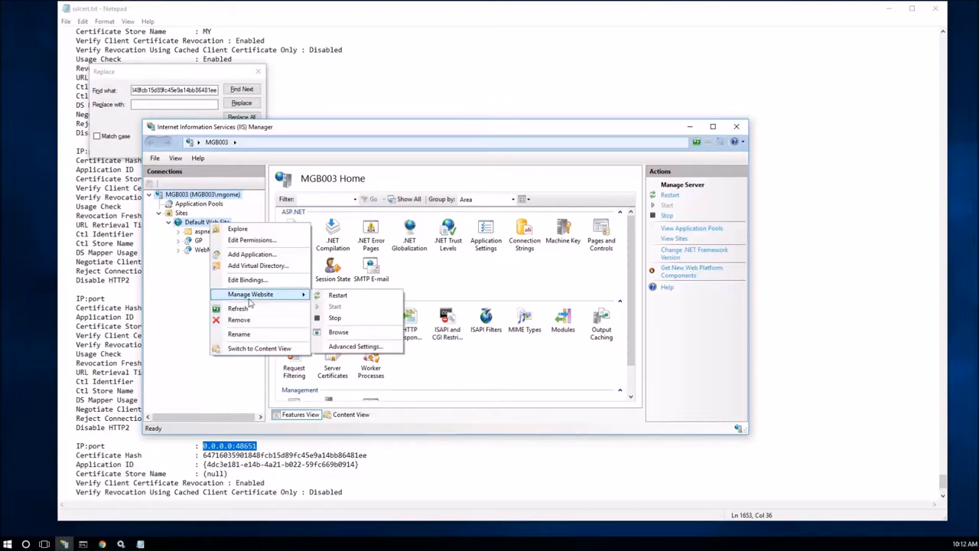
mouse_move(248, 279)
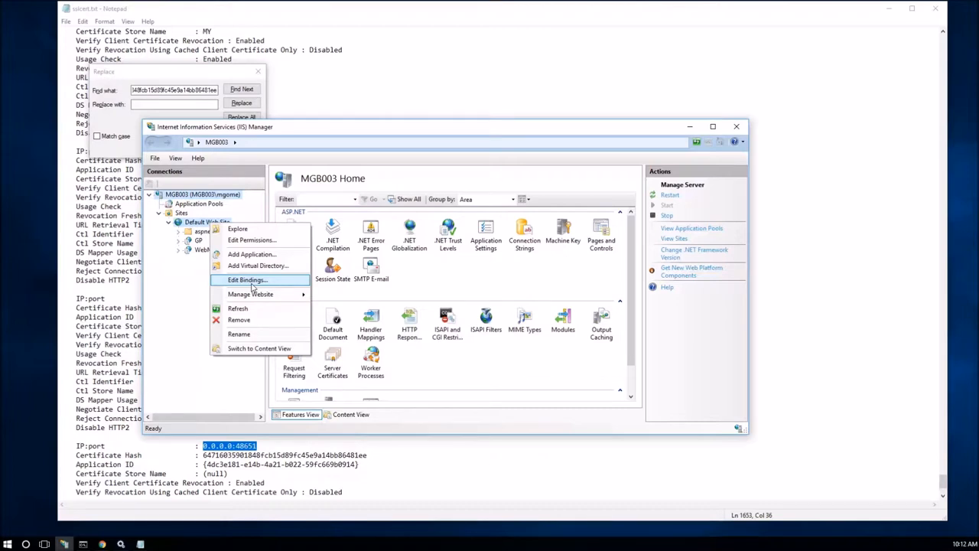
left_click(246, 278)
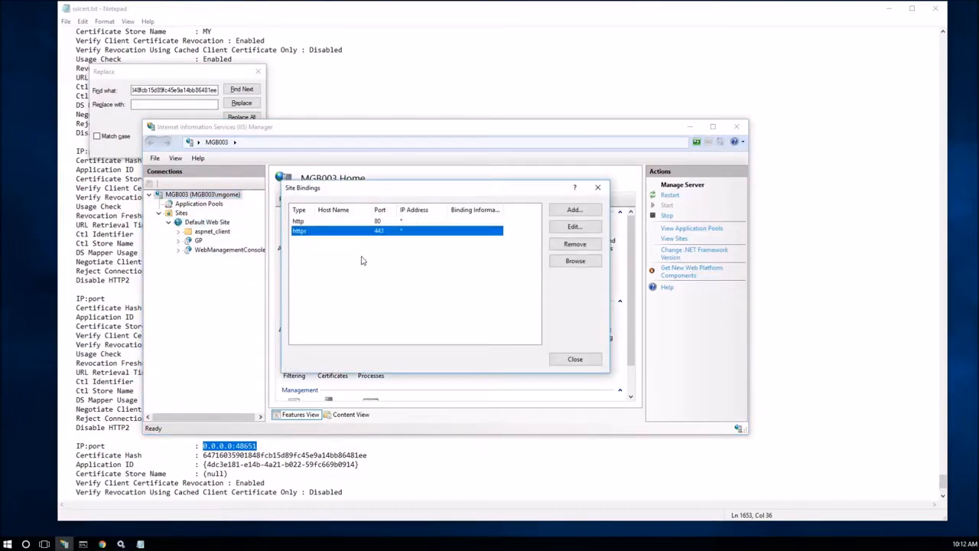
Step: Remove the https binding on port 443, confirm, leaving only the port 80 http binding
left_click(576, 243)
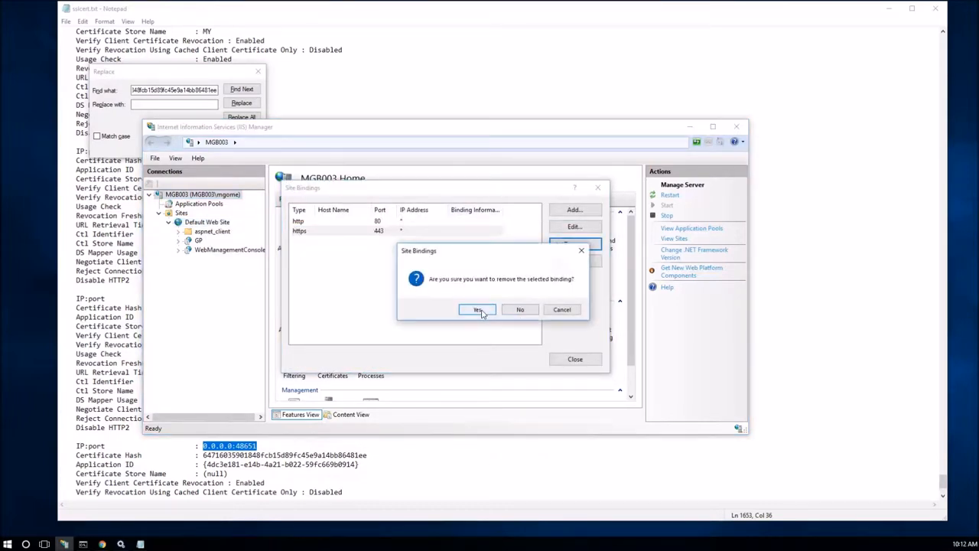
left_click(477, 309)
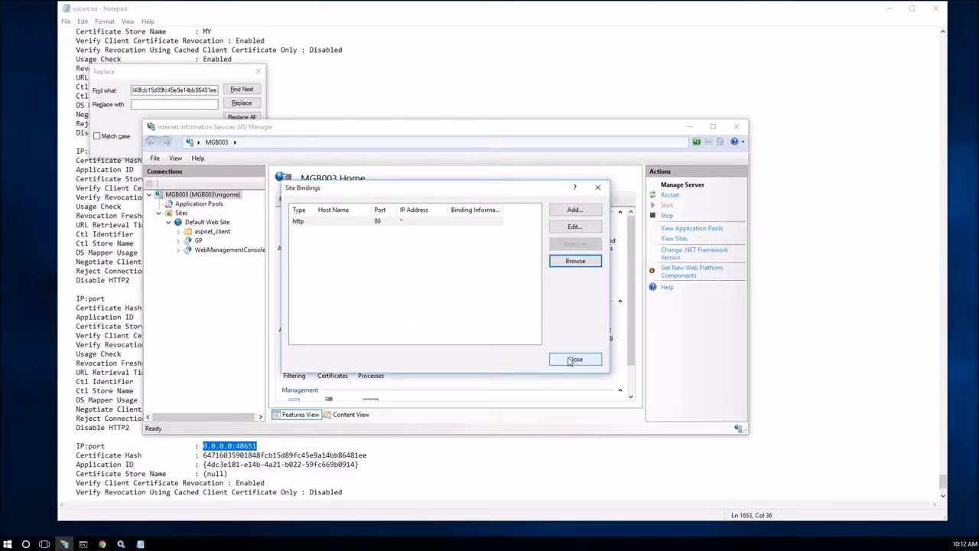
left_click(575, 358)
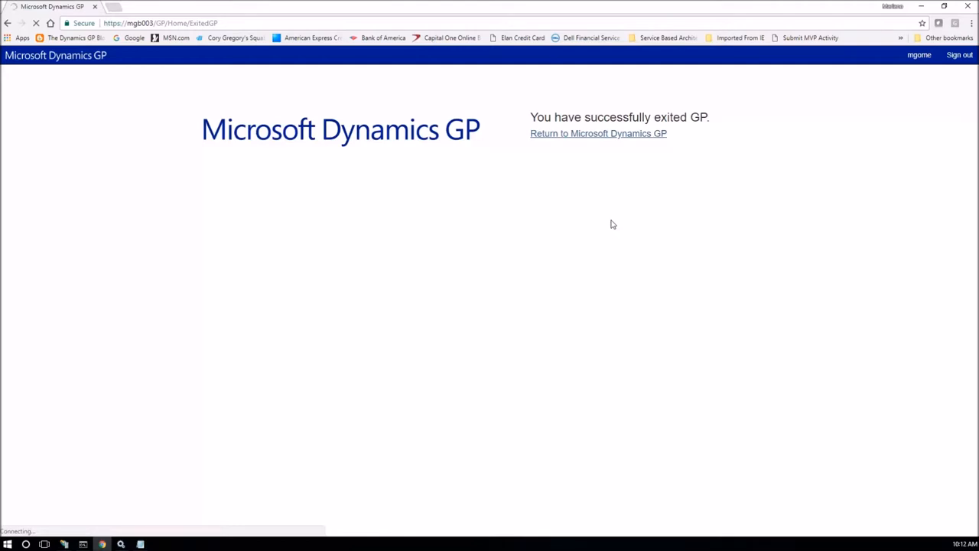
mouse_move(609, 214)
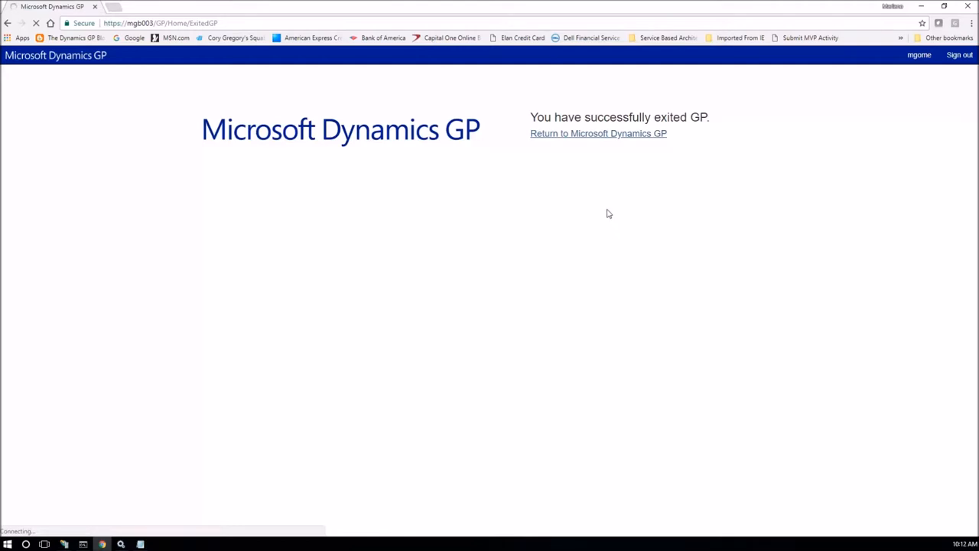
Step: Return to Dynamics GP, hit the connection-refused error, and minimise the browser
left_click(599, 134)
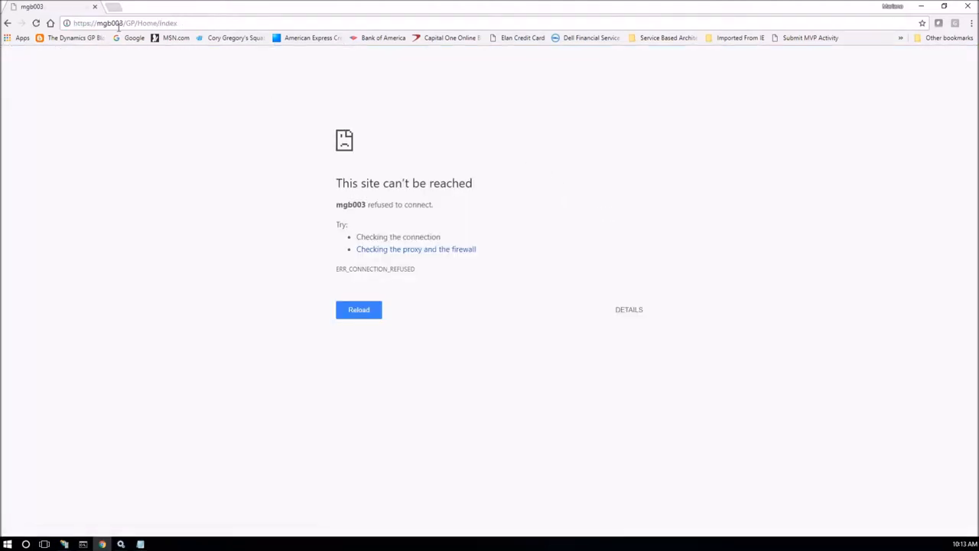
mouse_move(10, 23)
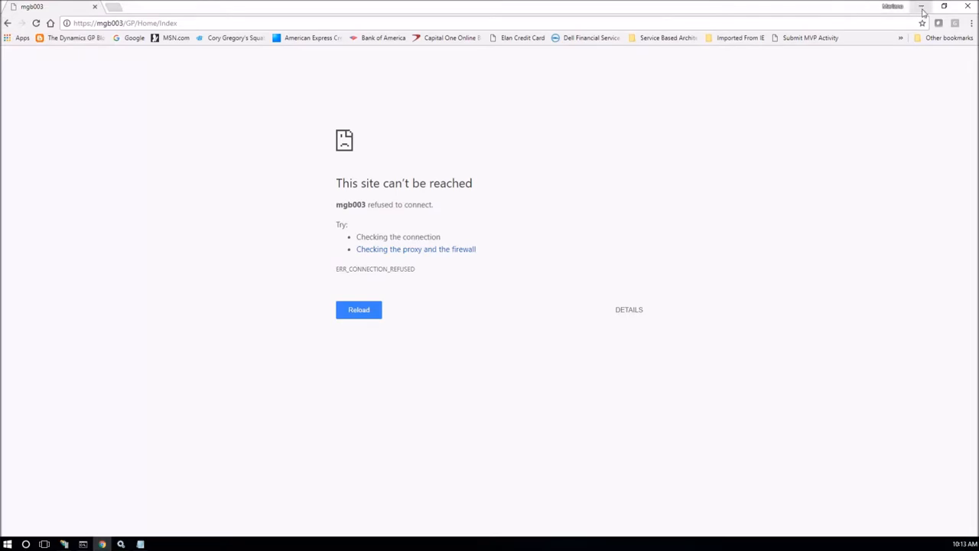
left_click(920, 6)
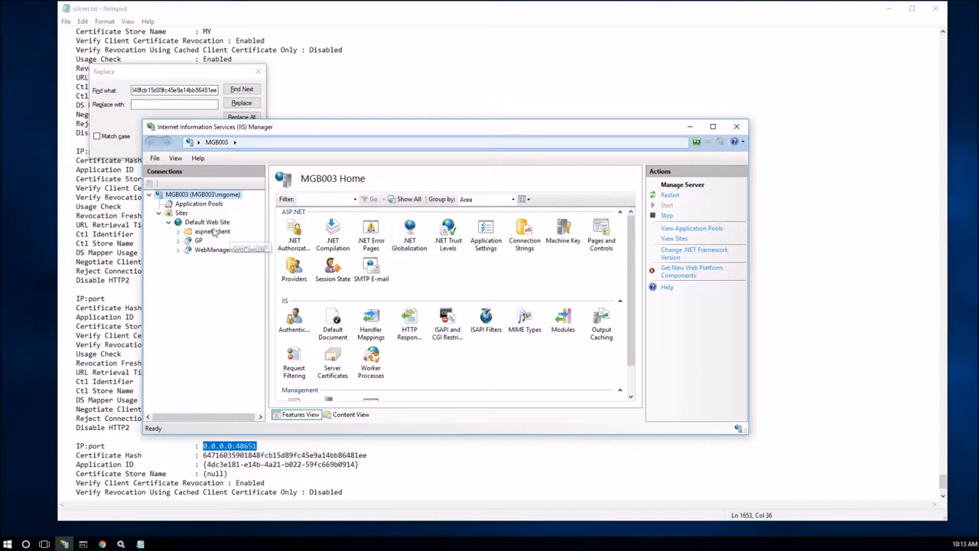
Step: Start a new https site binding on the Default Web Site from Edit Bindings
right_click(206, 220)
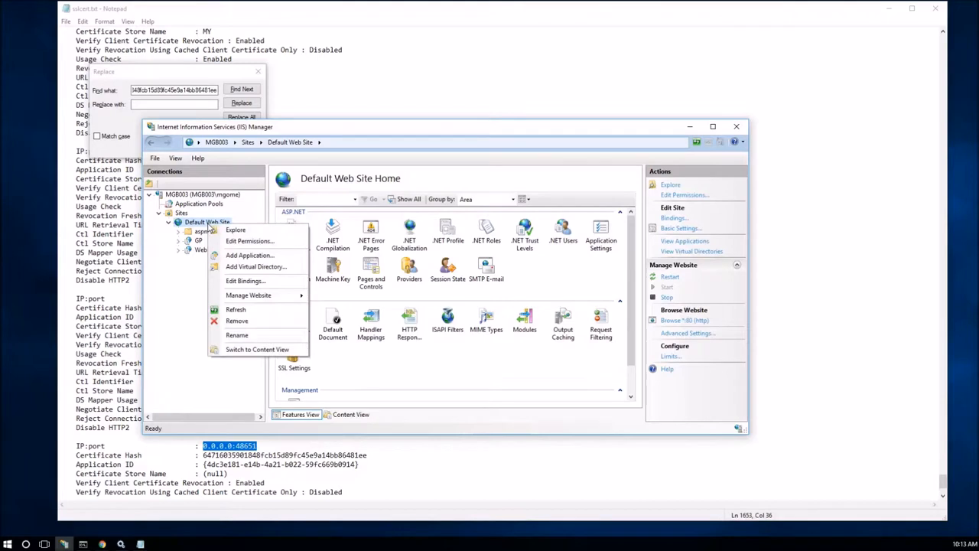
mouse_move(244, 281)
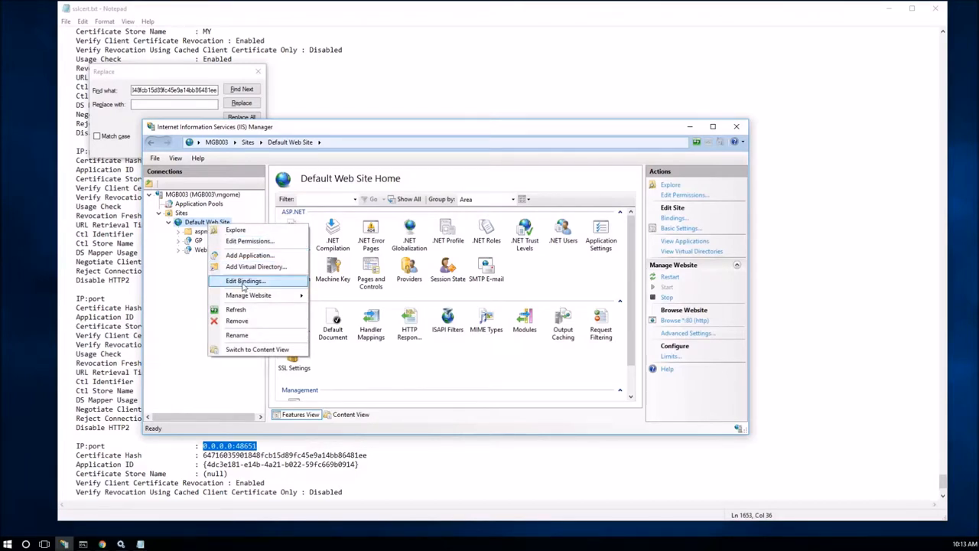
left_click(244, 281)
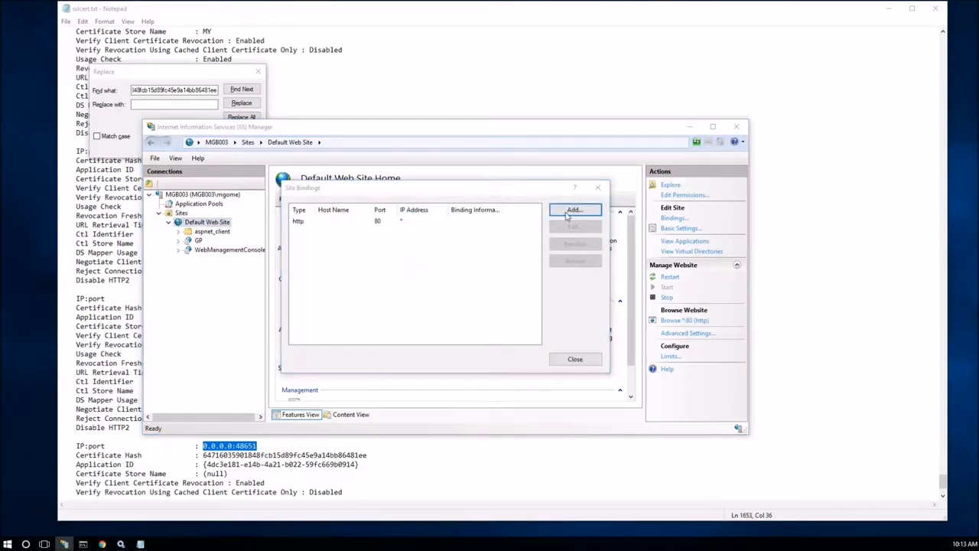
left_click(573, 210)
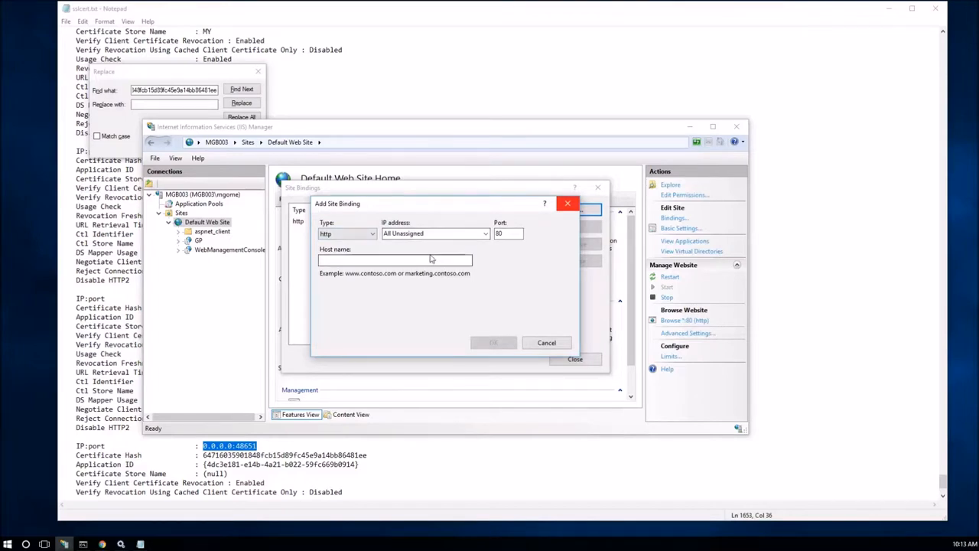
left_click(371, 232)
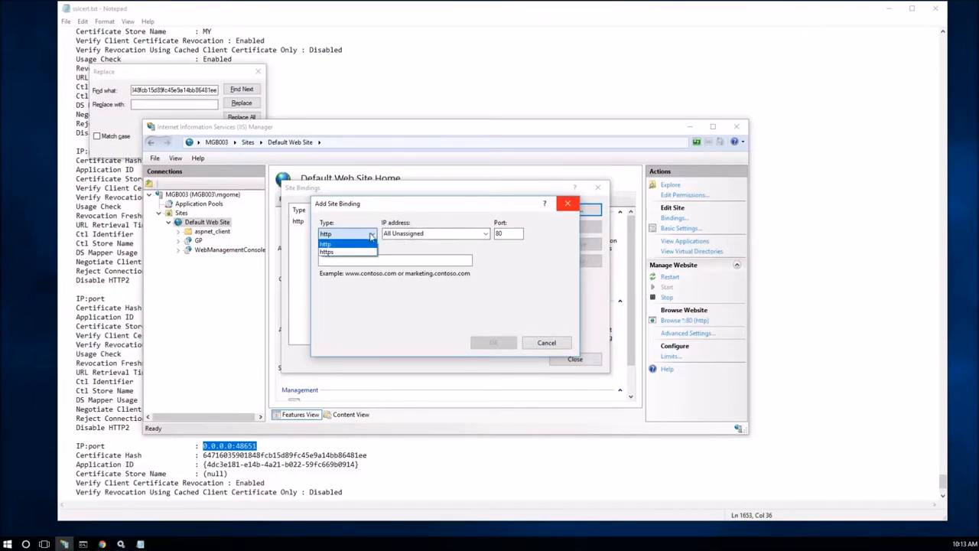
left_click(327, 243)
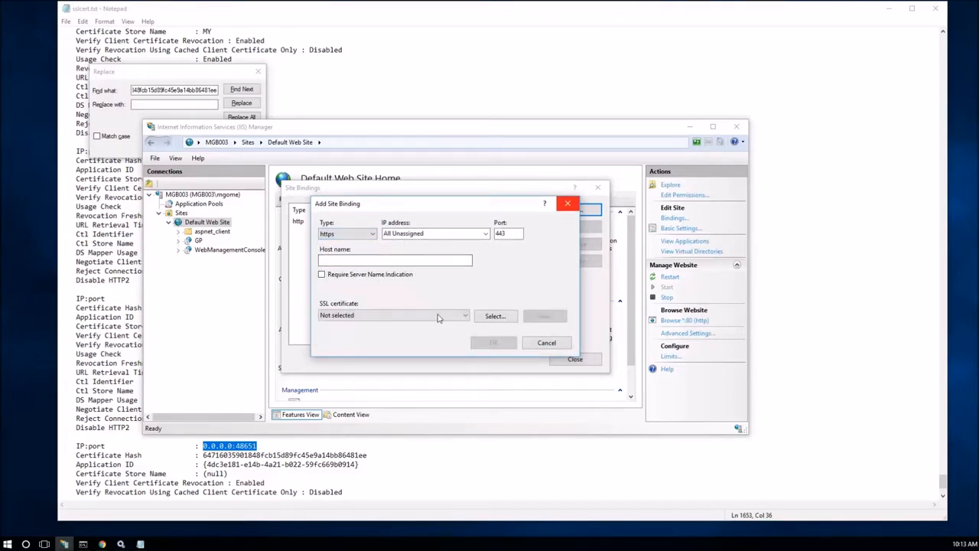
Step: Choose the Microsoft Dynamics GP WC SSL certificate for the binding and view its details
left_click(465, 315)
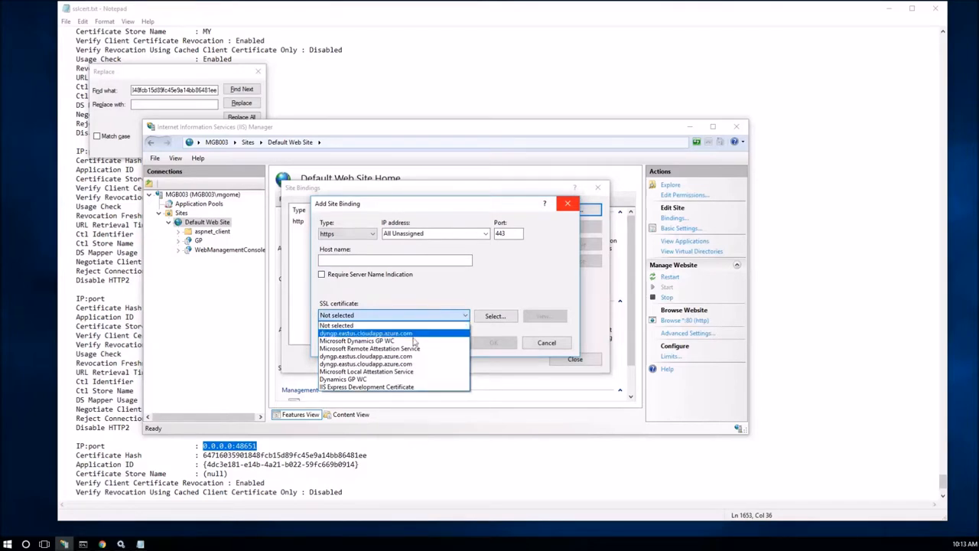
mouse_move(370, 380)
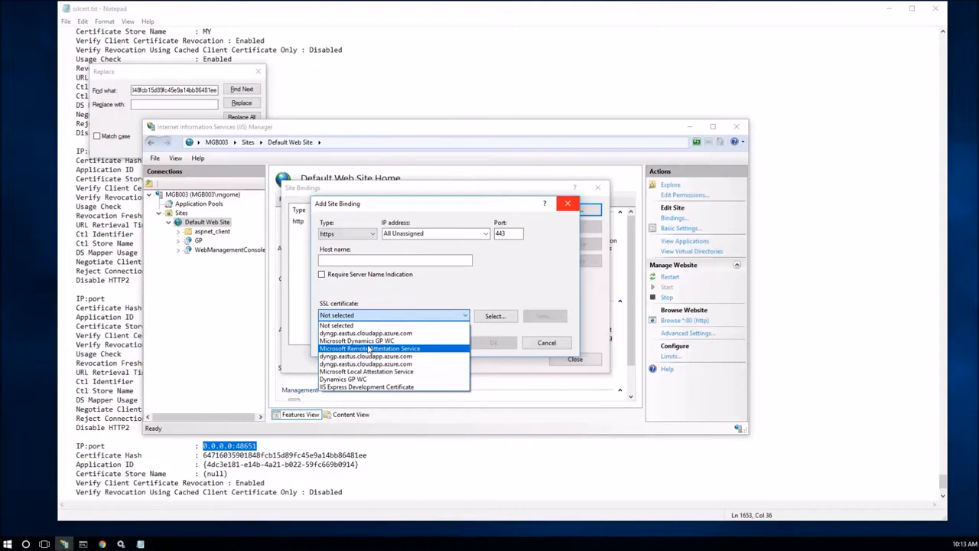
mouse_move(355, 340)
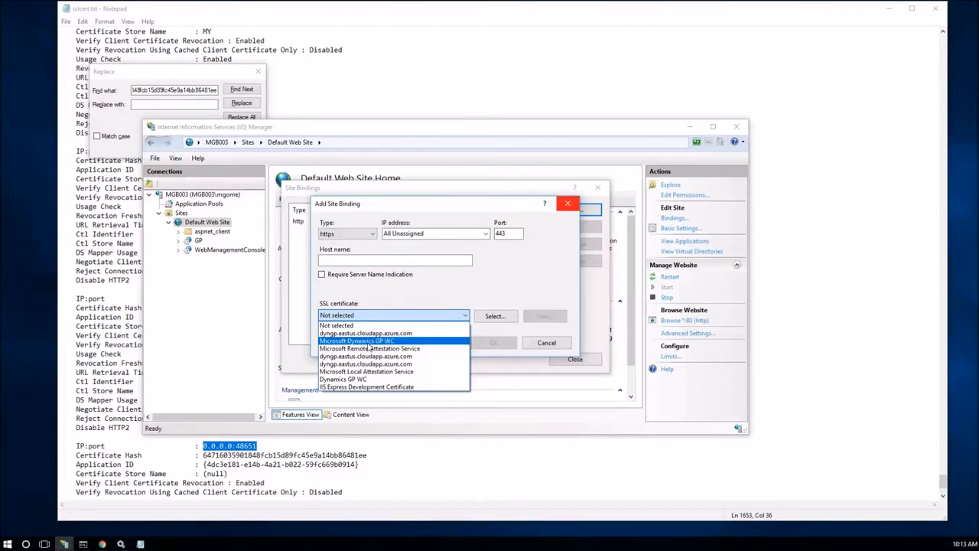
left_click(356, 340)
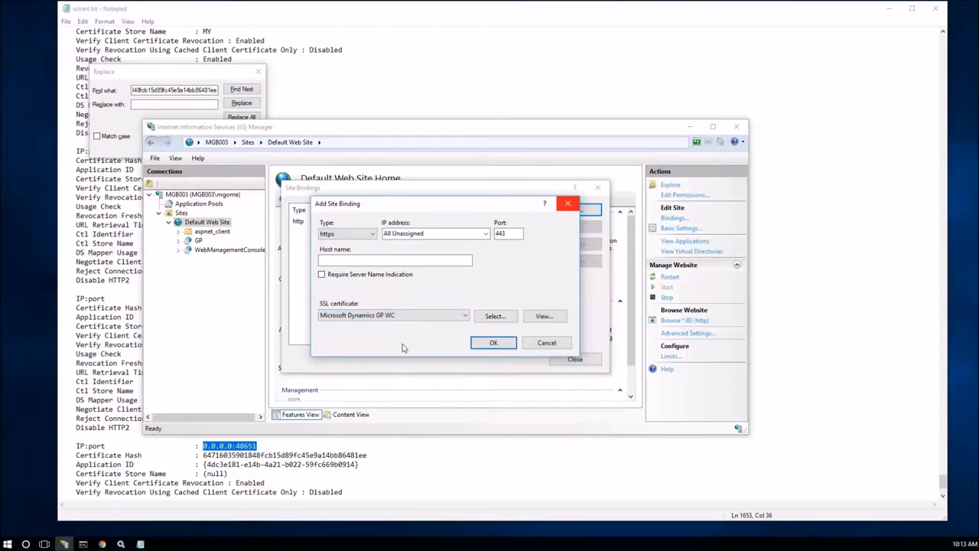
mouse_move(545, 315)
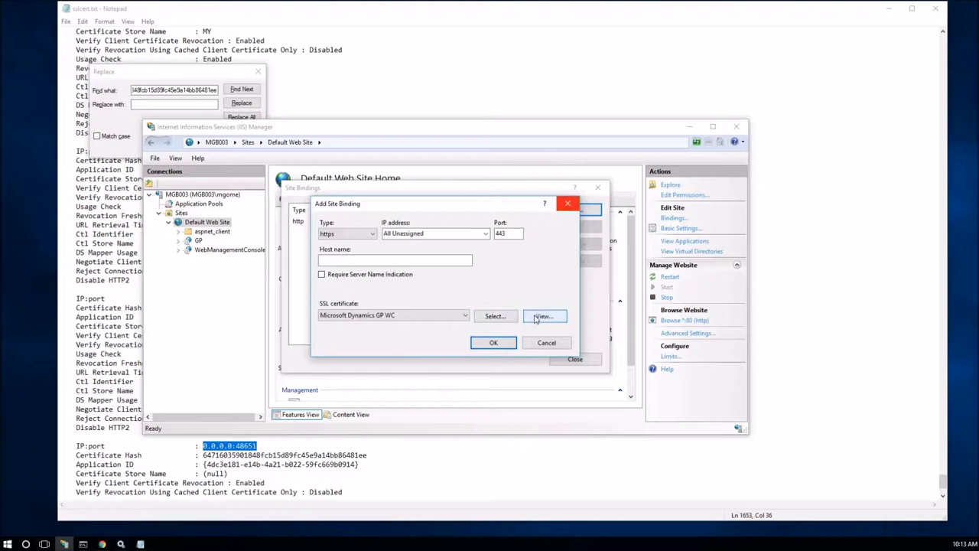
left_click(543, 315)
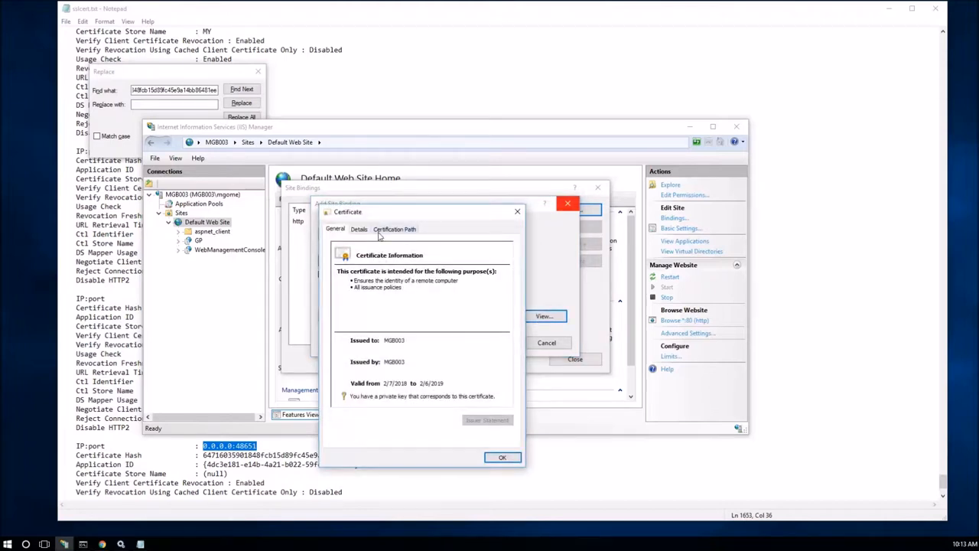
Step: Show the certificate's Thumbprint value on the Details tab and select it
left_click(358, 230)
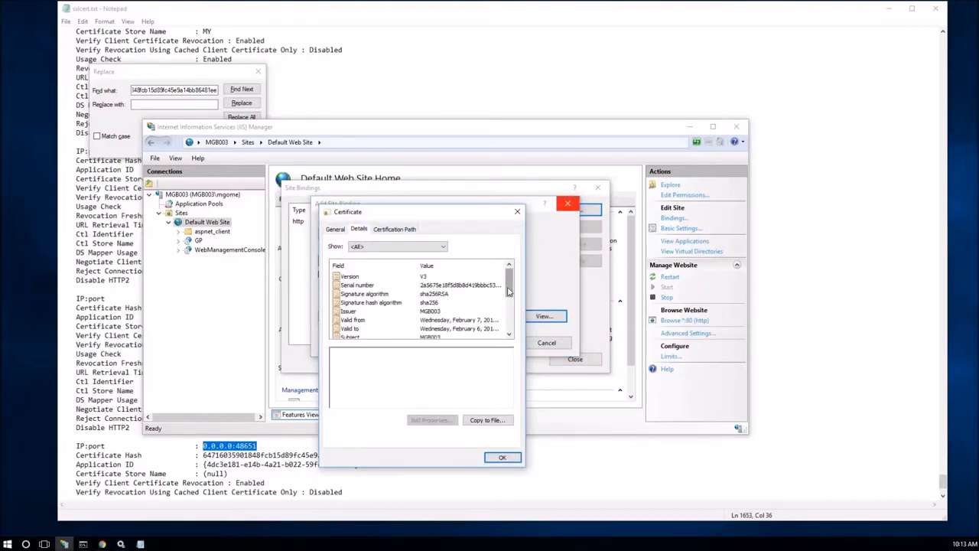
scroll("down", 3)
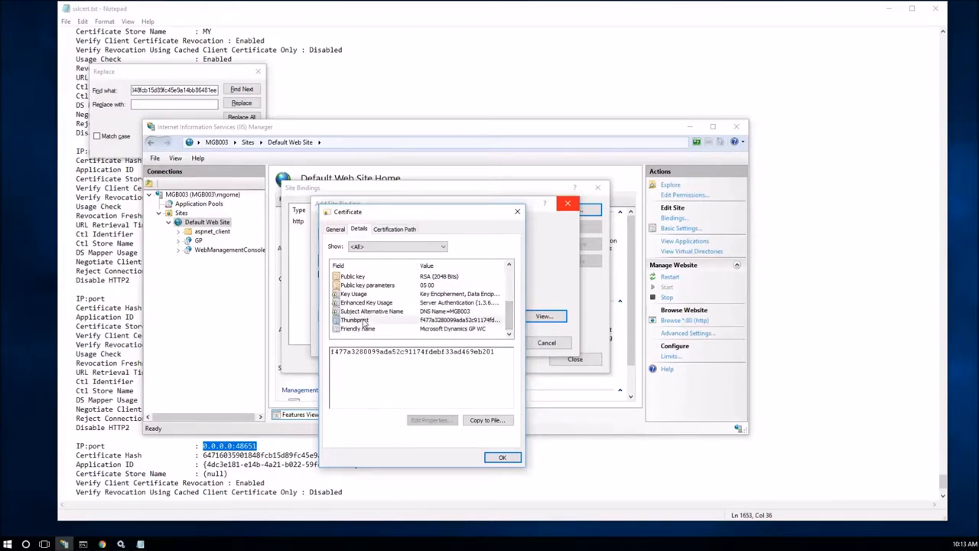
left_click(355, 319)
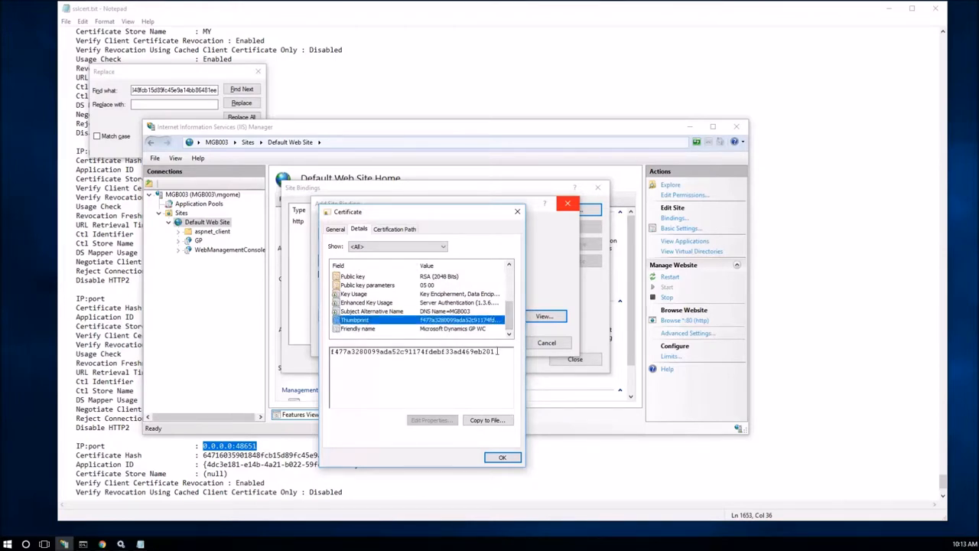
left_click(413, 350)
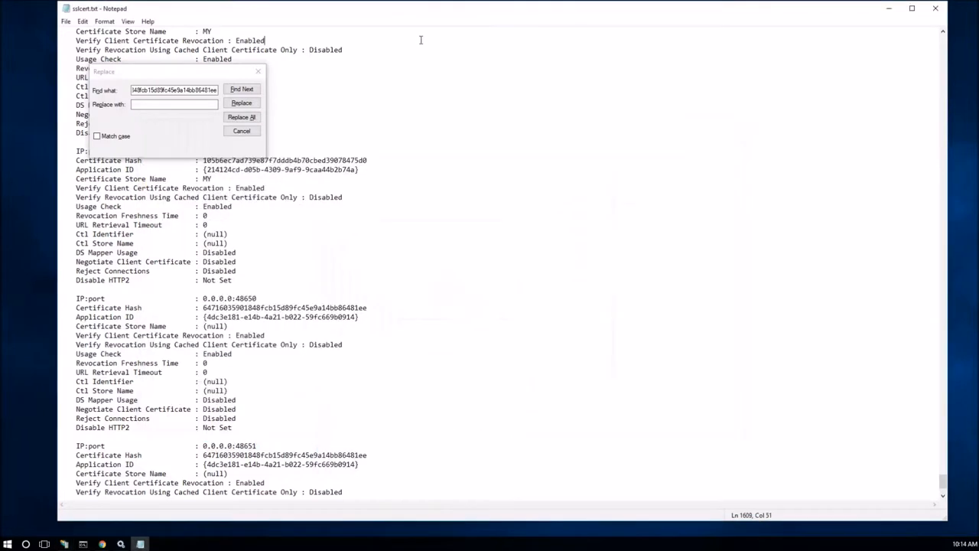
mouse_move(362, 31)
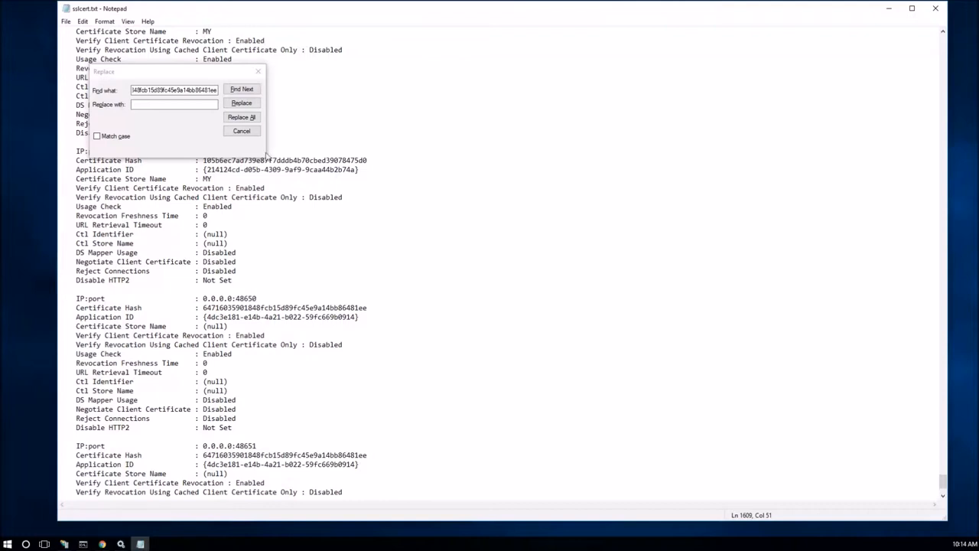
Step: Add a 'New Cert Hash' line with thumbprint f477a3280099ada52c91174fdebf33ad469eb201 under the 0.0.0.0:443 entry
left_click(241, 131)
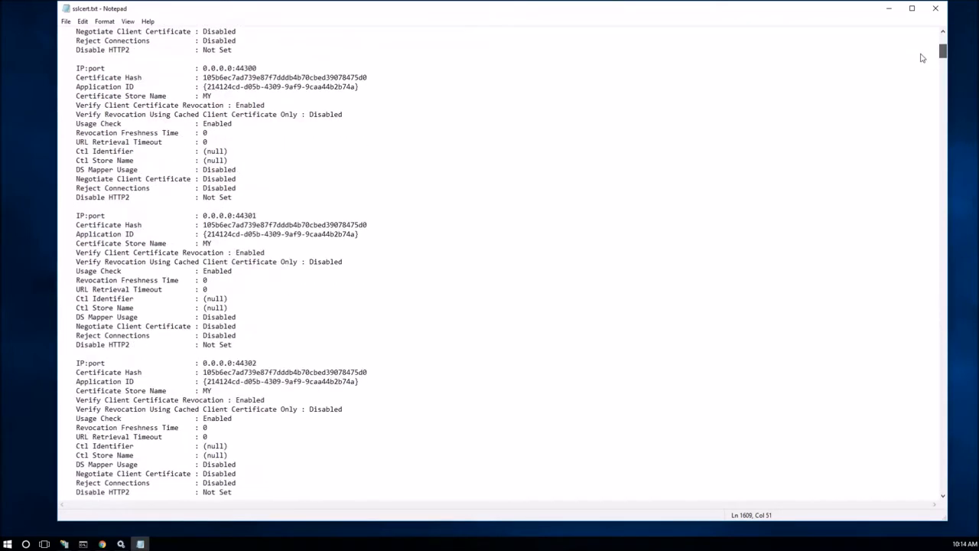
scroll("up", 3)
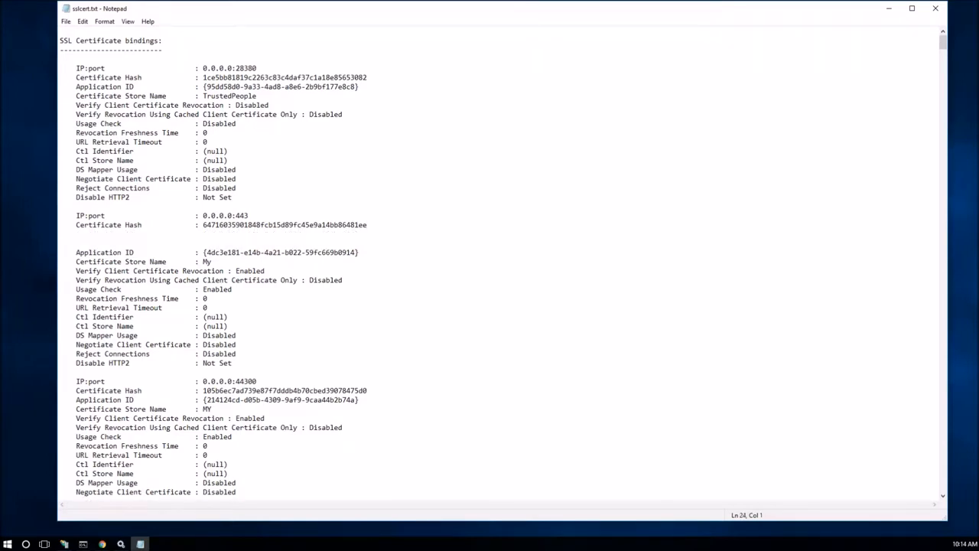
left_click(80, 242)
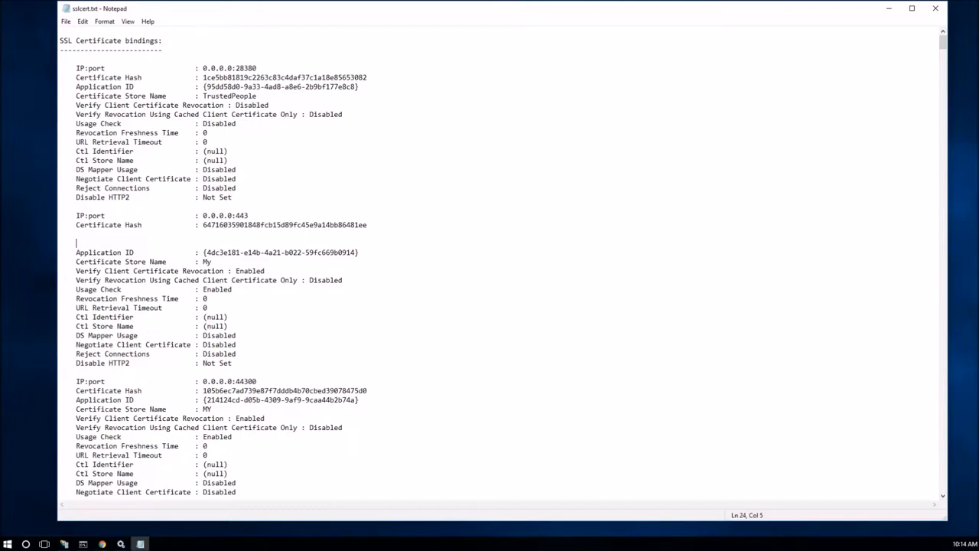
type("New Cert")
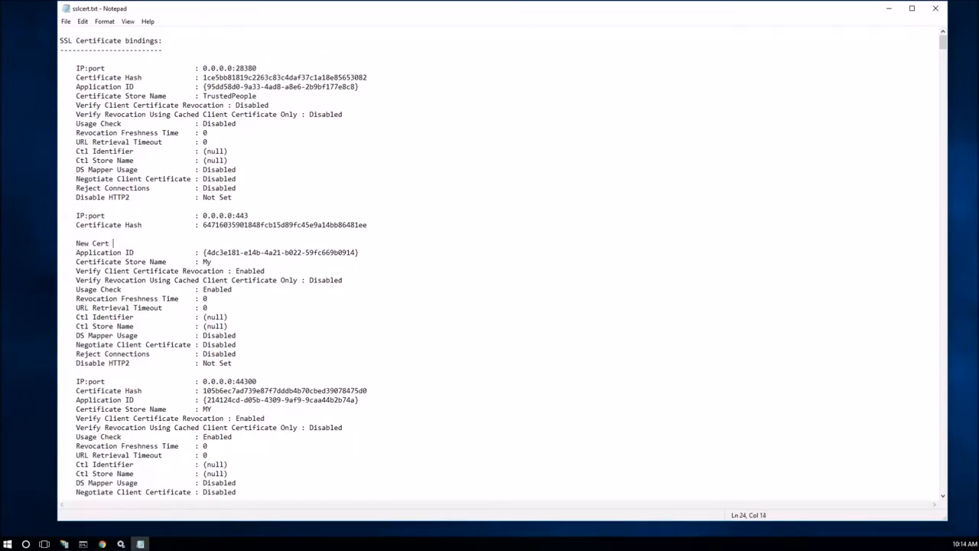
type("Hash")
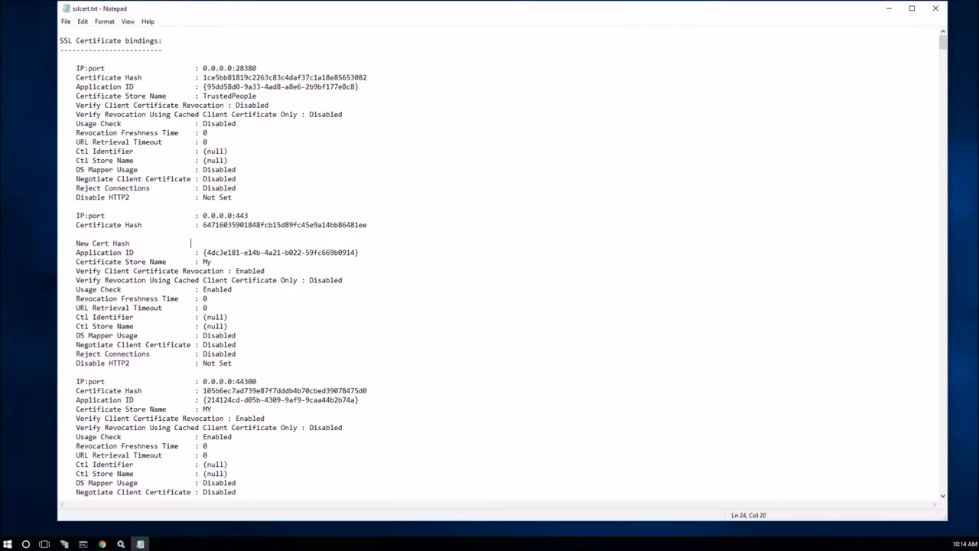
type("f477a3280099ada52c91174fdebf33ad469eb201")
type("---")
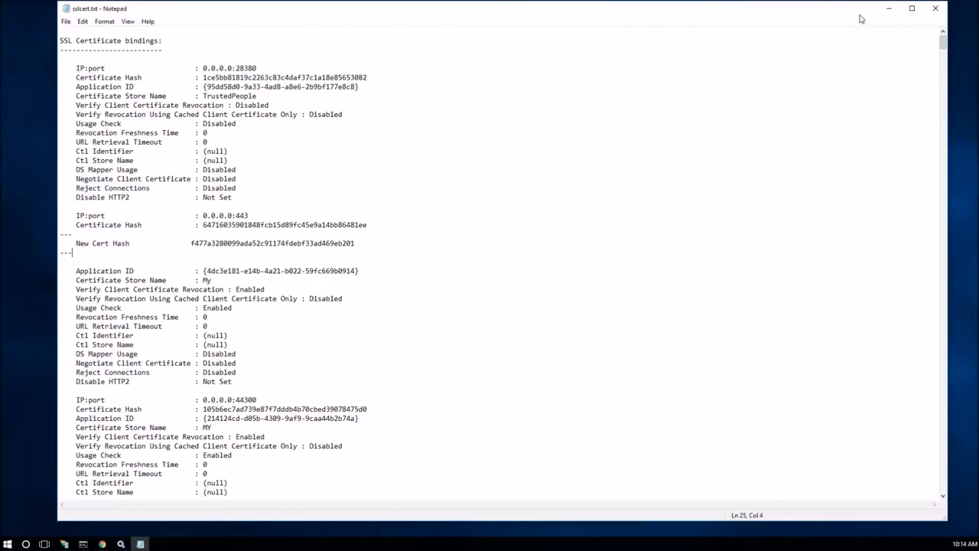
mouse_move(871, 18)
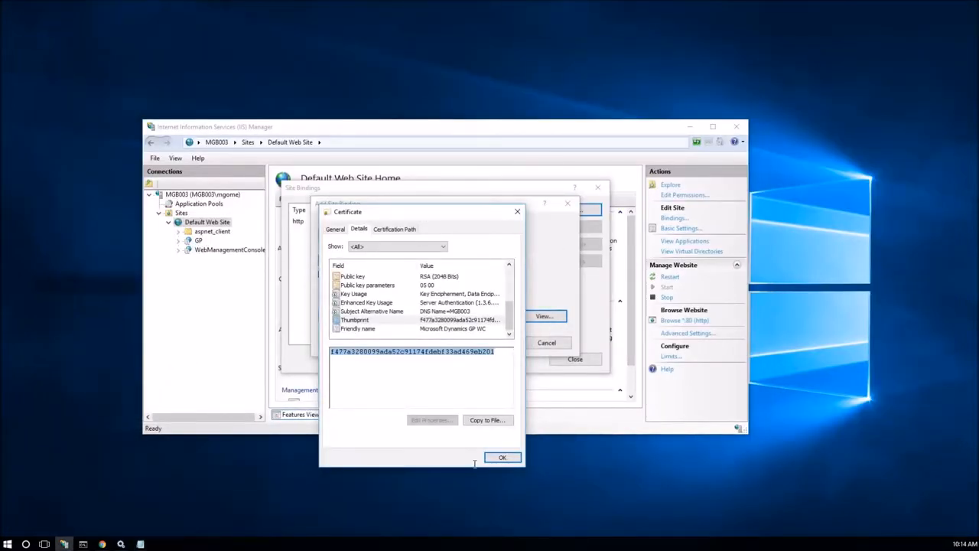
Step: Confirm the certificate dialog and accept the new https binding with the GP WC certificate
left_click(502, 456)
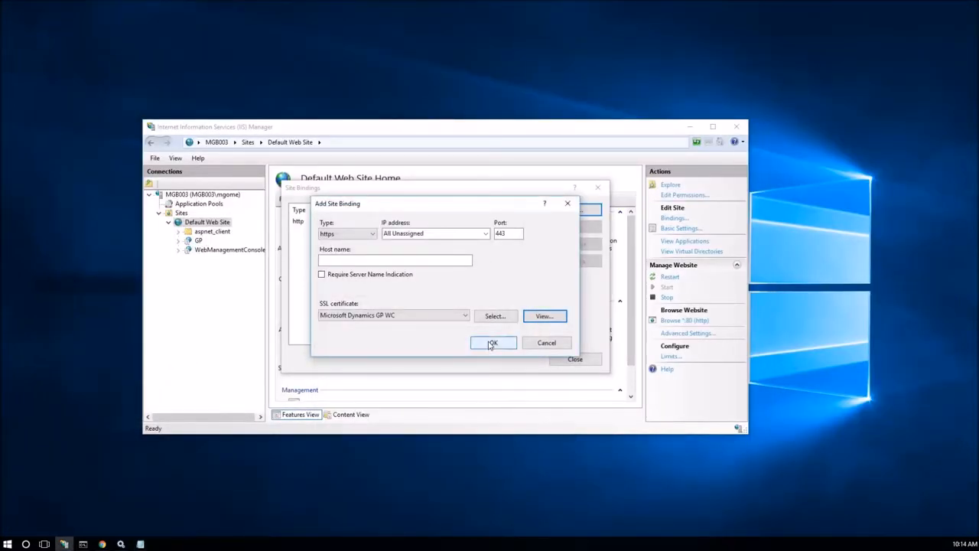
left_click(492, 343)
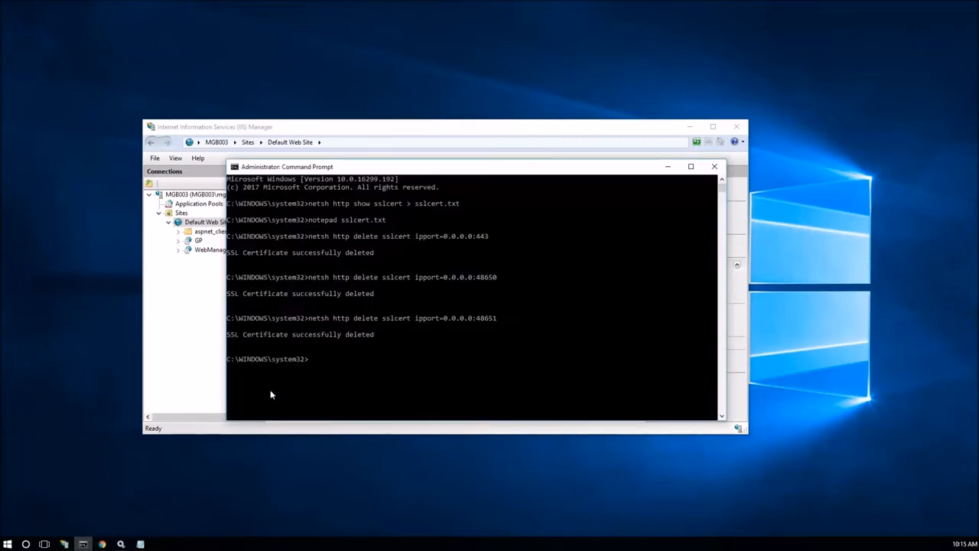
Step: Run 'netsh http show sslcert' and review the 0.0.0.0:443 binding's certificate hash
type("ne")
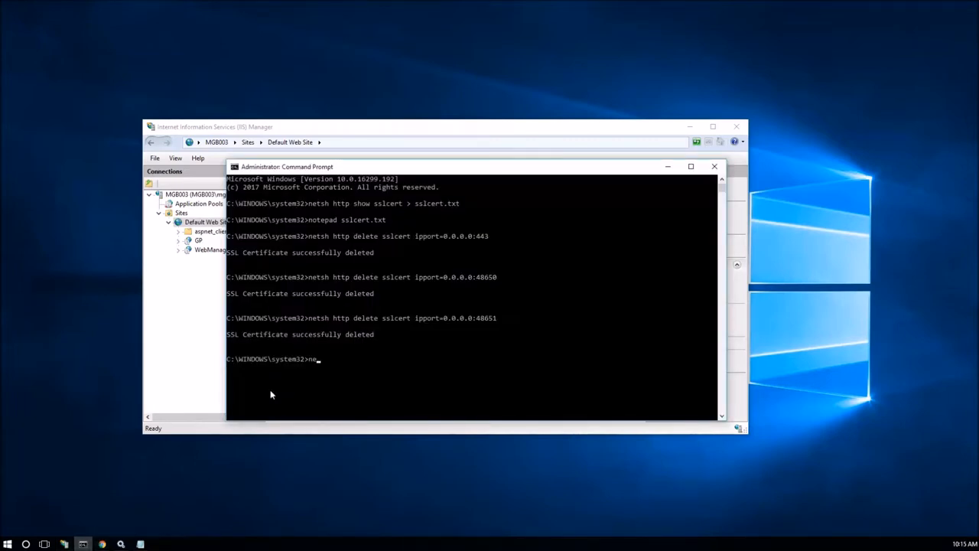
type("netsh http s")
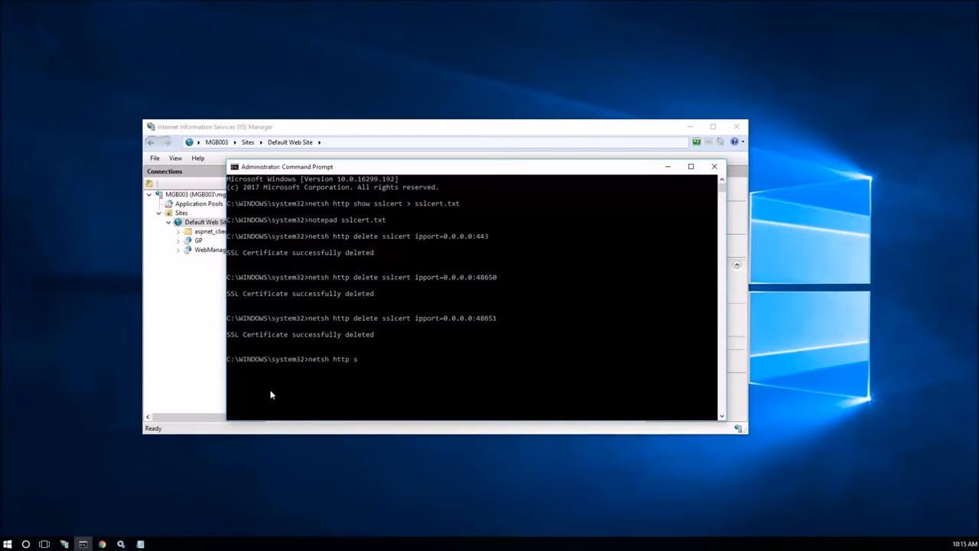
type("how ssl")
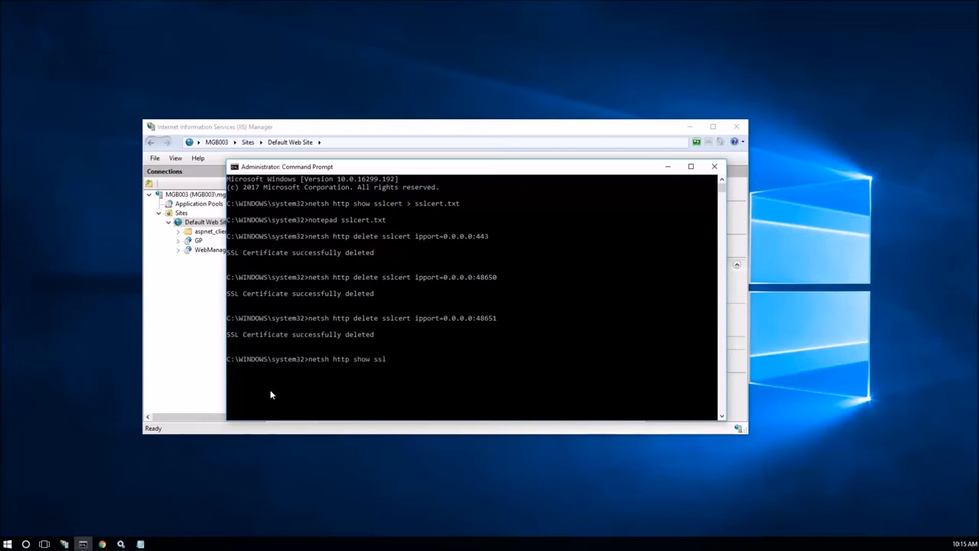
type("cert")
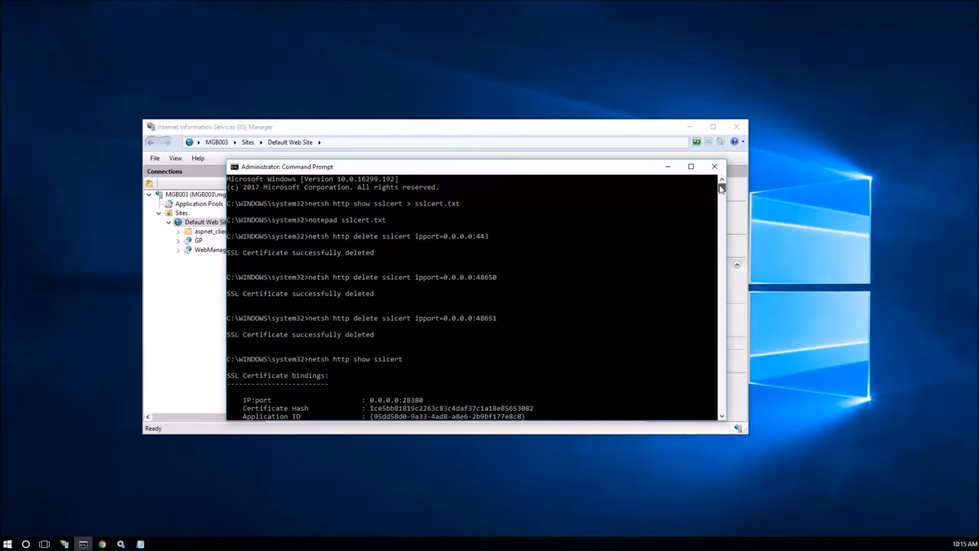
scroll("down", 3)
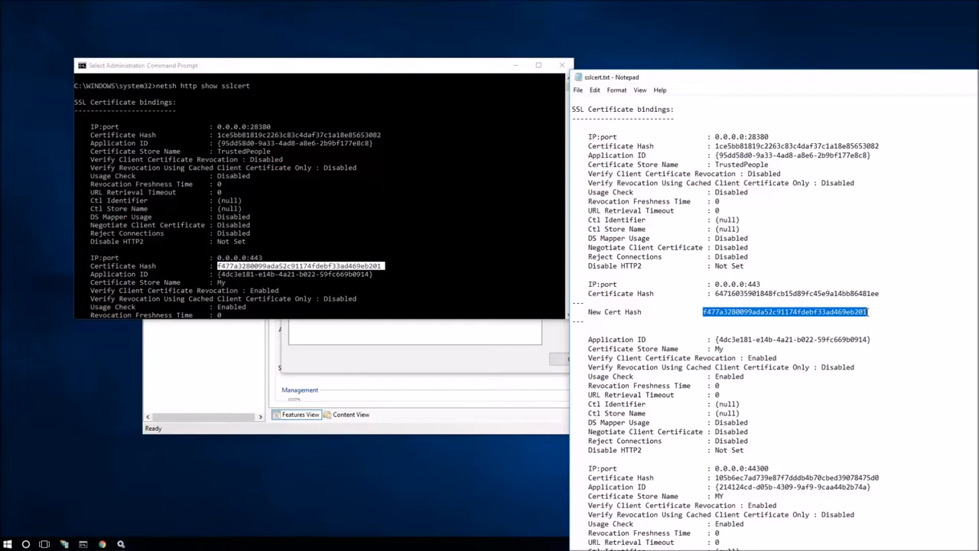
mouse_move(624, 15)
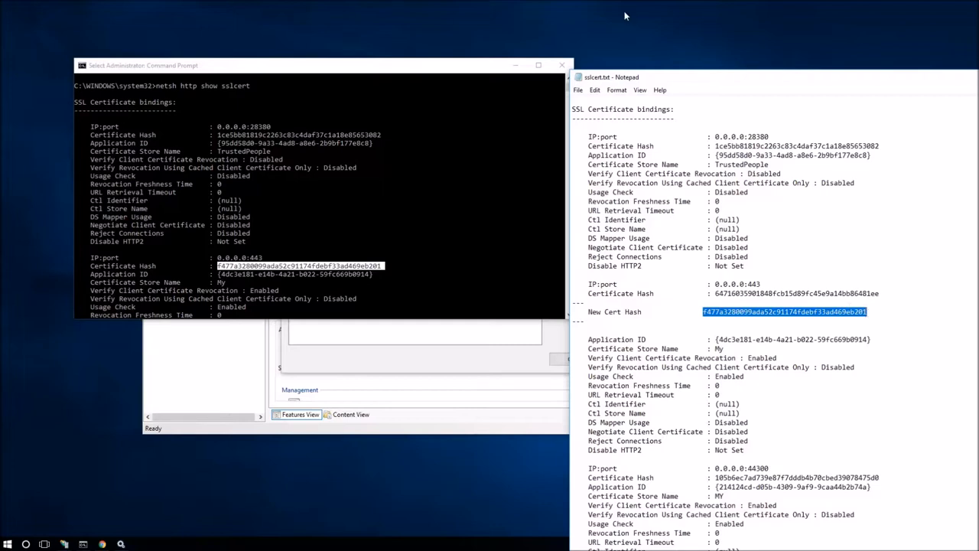
mouse_move(547, 93)
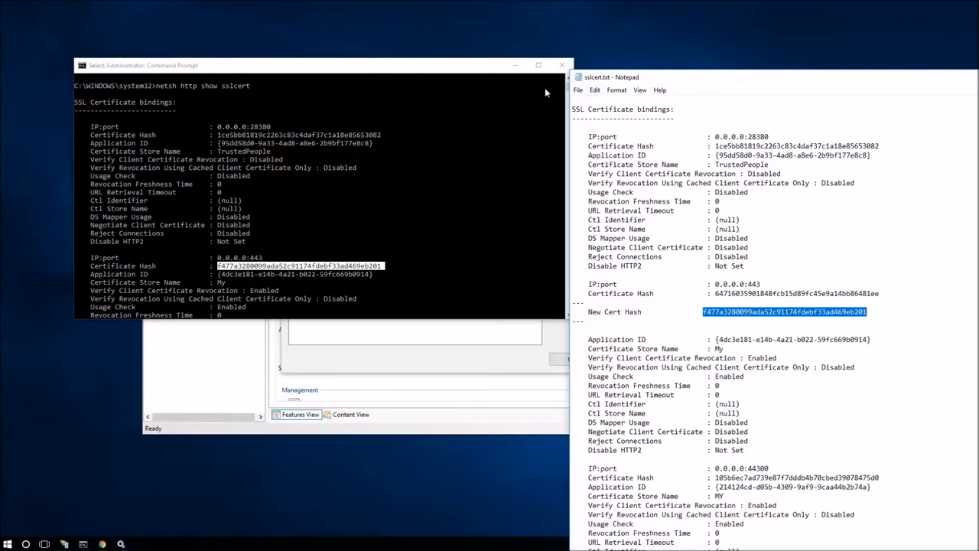
mouse_move(539, 84)
type("a")
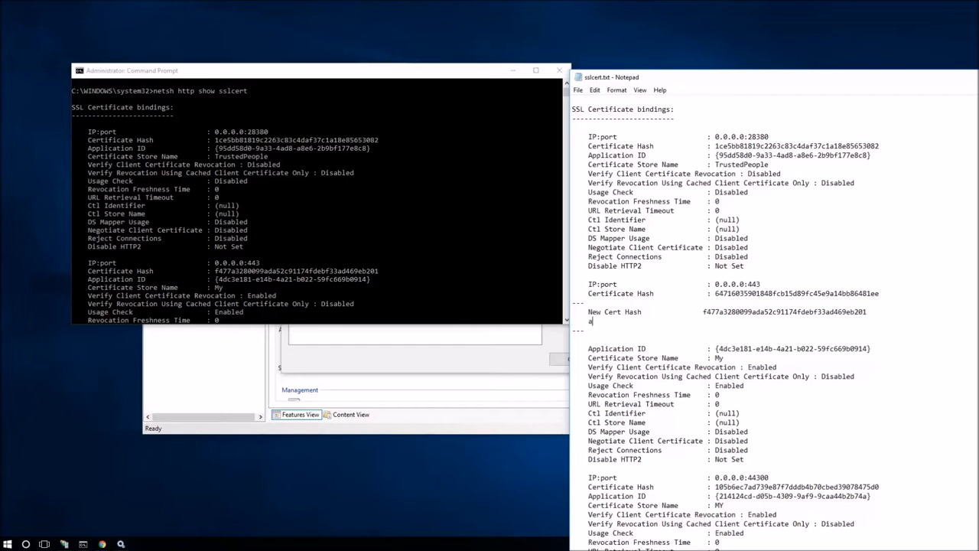
Step: Add an 'Application ID' line with GUID {4dc3e181-e14b-4a21-b022-59fc669b0914} under the New Cert Hash line
type("PP")
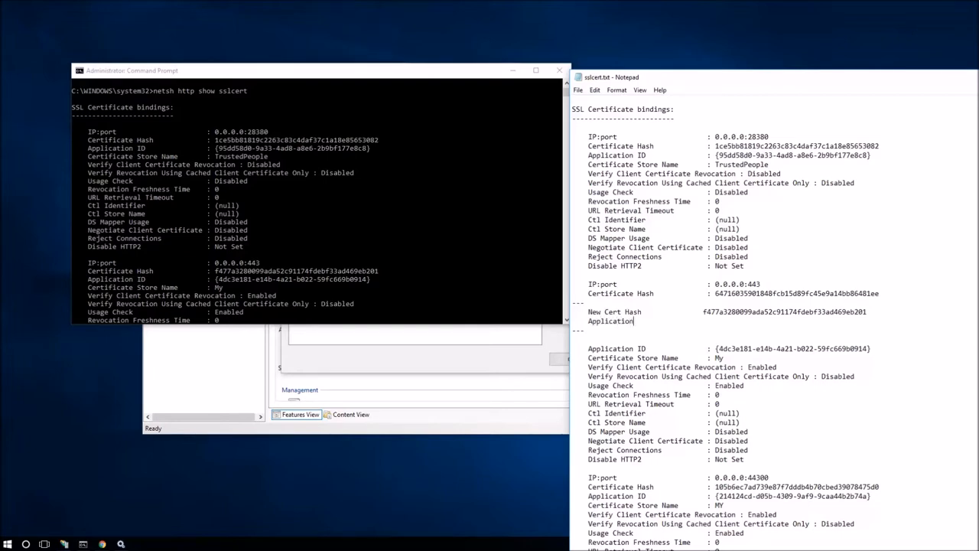
type("ID")
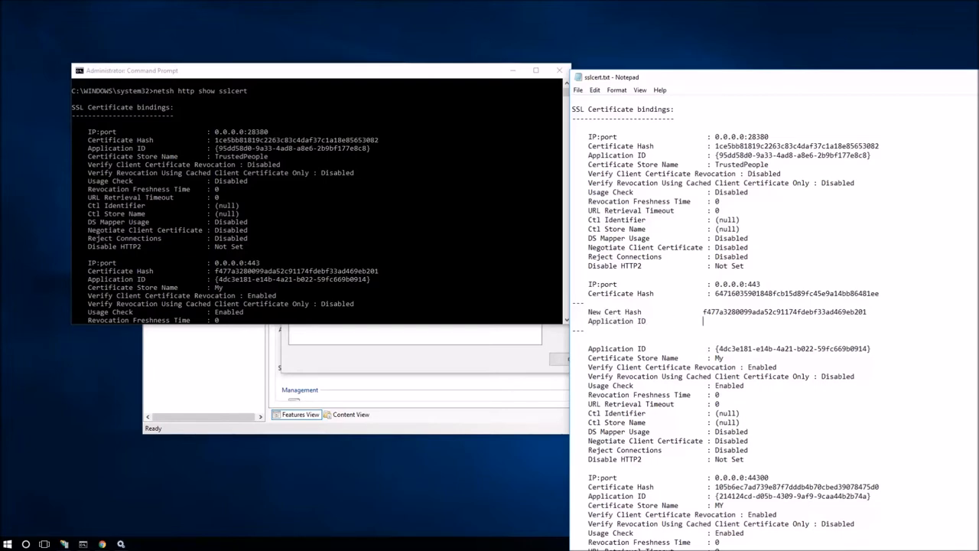
type("{4dc3e181-e14b-4a21-b022-59fc669b0914}")
type("cls")
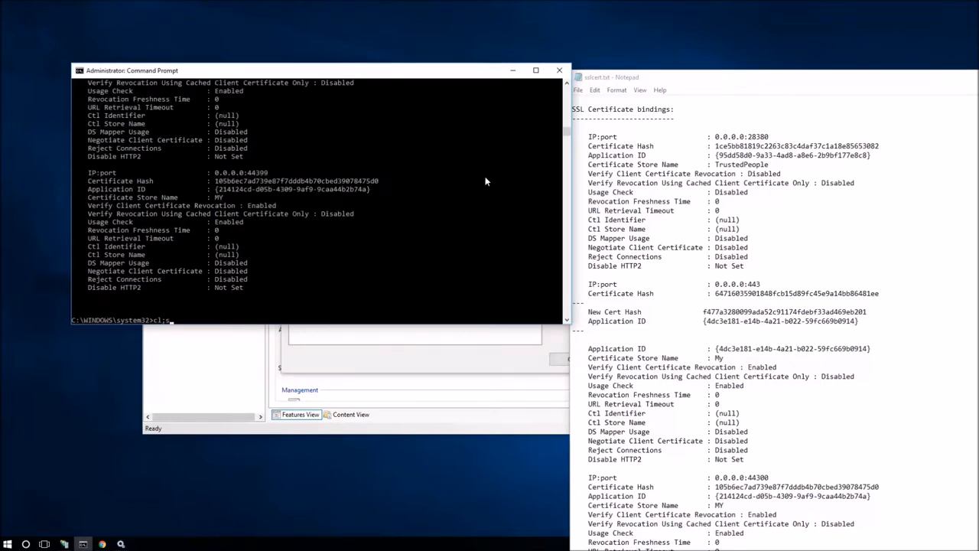
Step: Begin a 'netsh http add sslcert' command at a fresh prompt
key("Return")
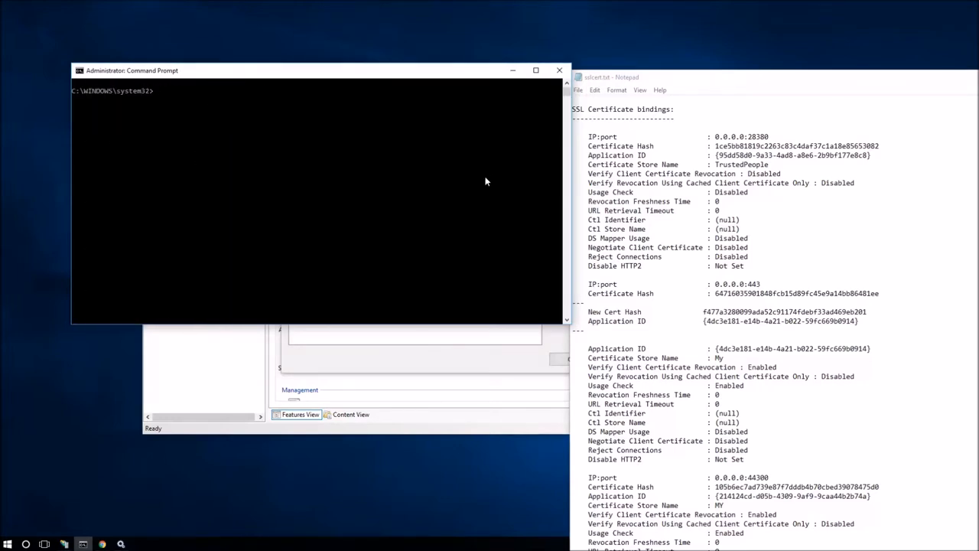
type("netsh")
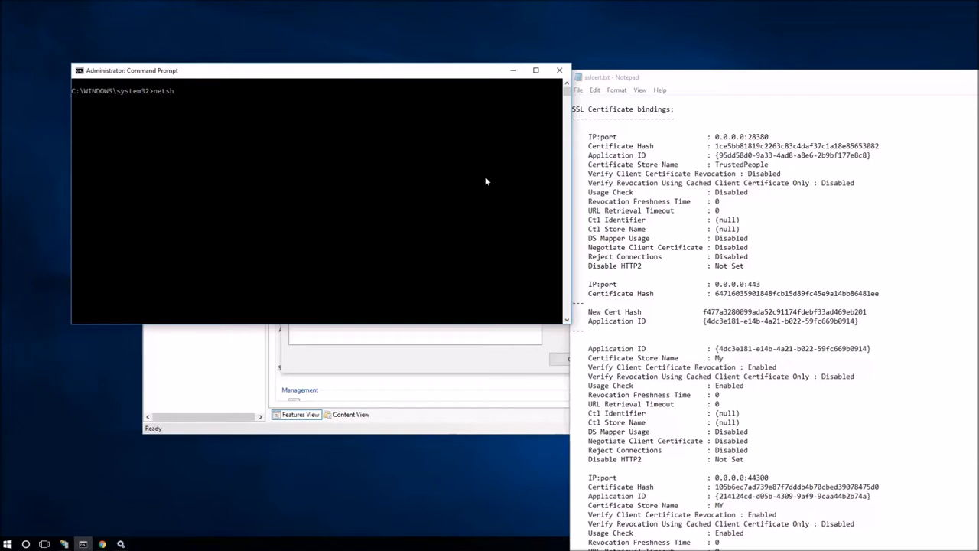
type("http")
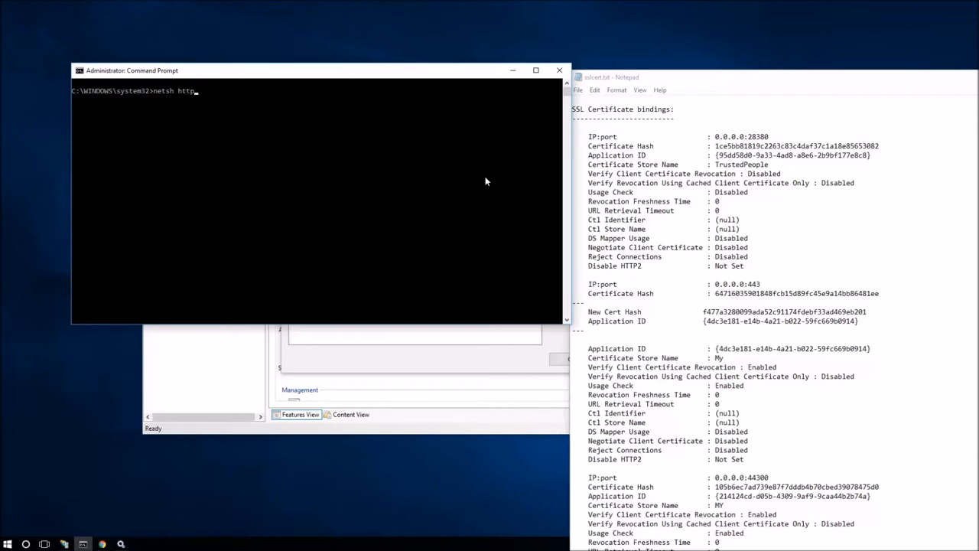
type("a")
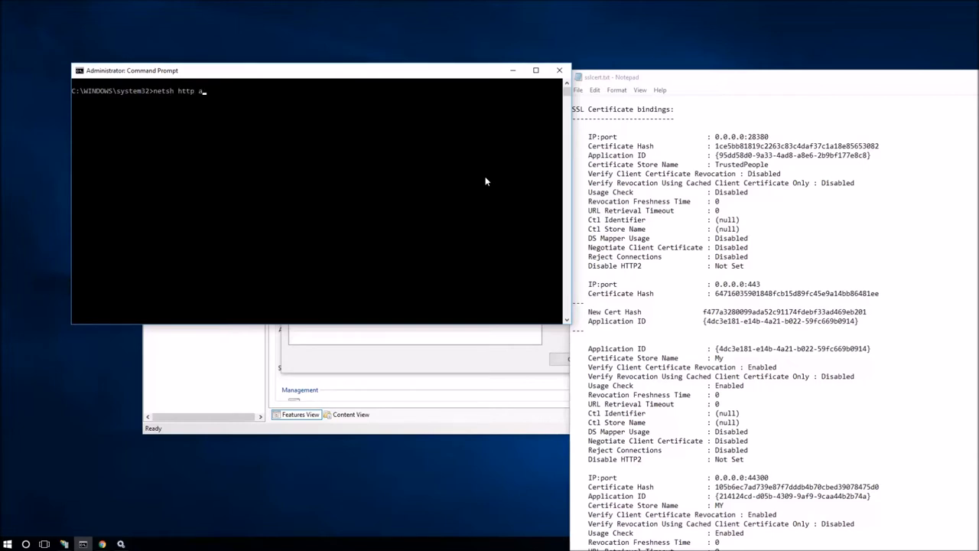
type("dd")
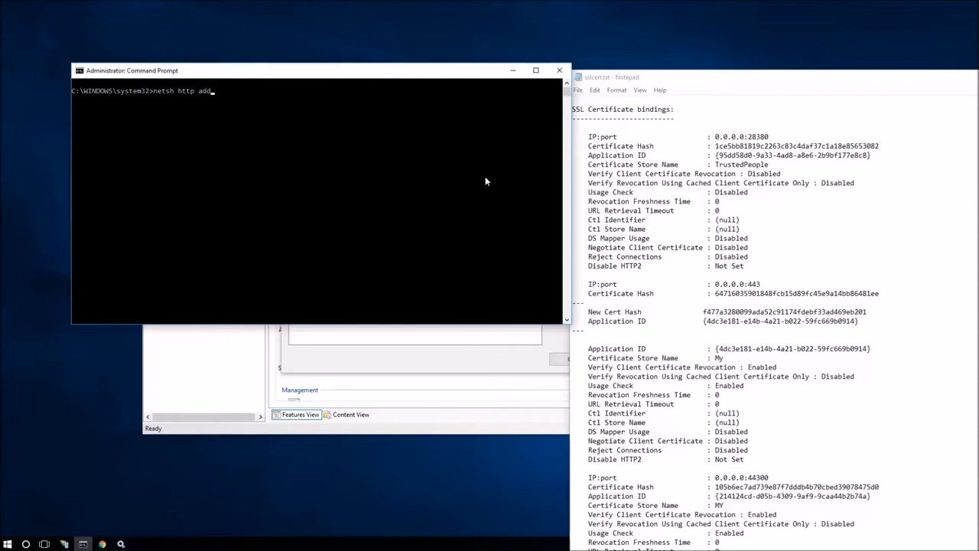
type("ssl")
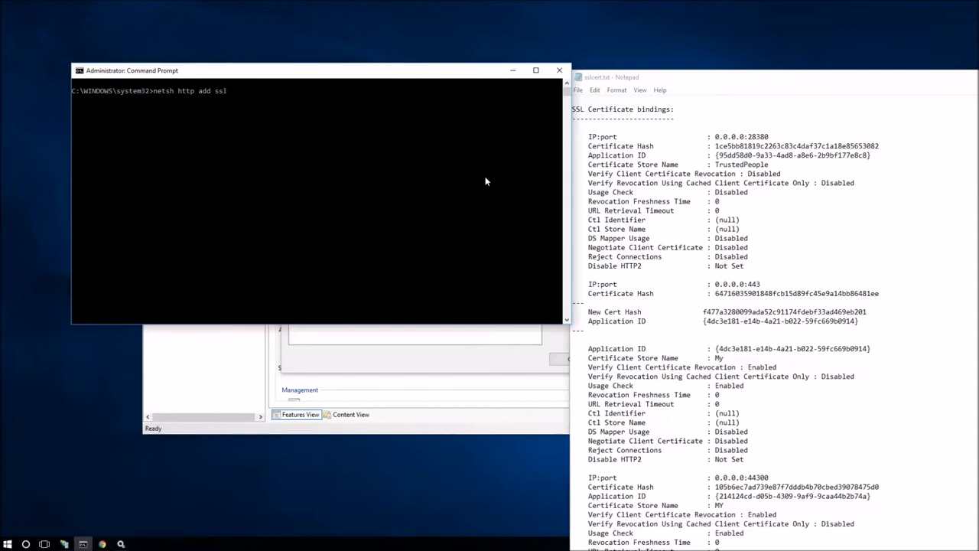
type("cert")
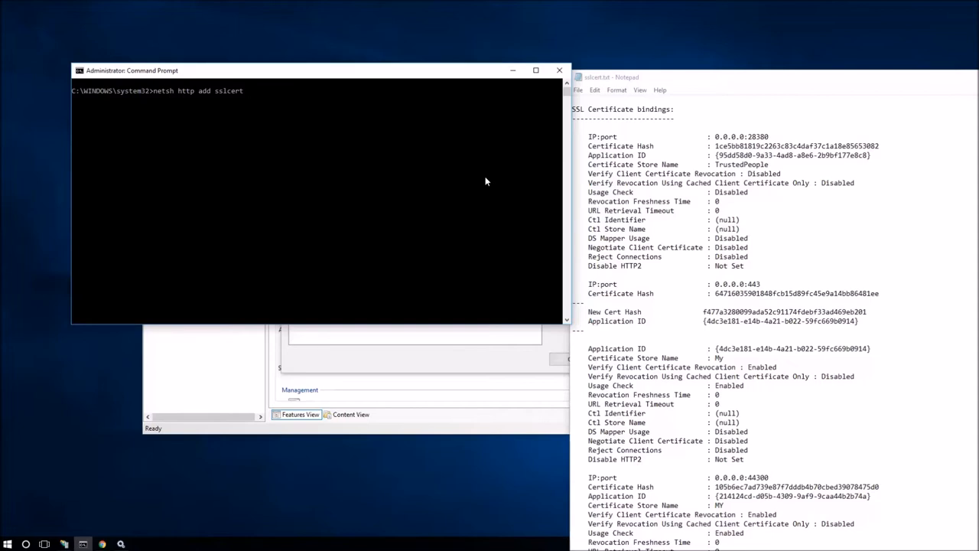
Step: Add 'ipport=0.0.0.0:48650 certhash=' to the binding command
type("ippor")
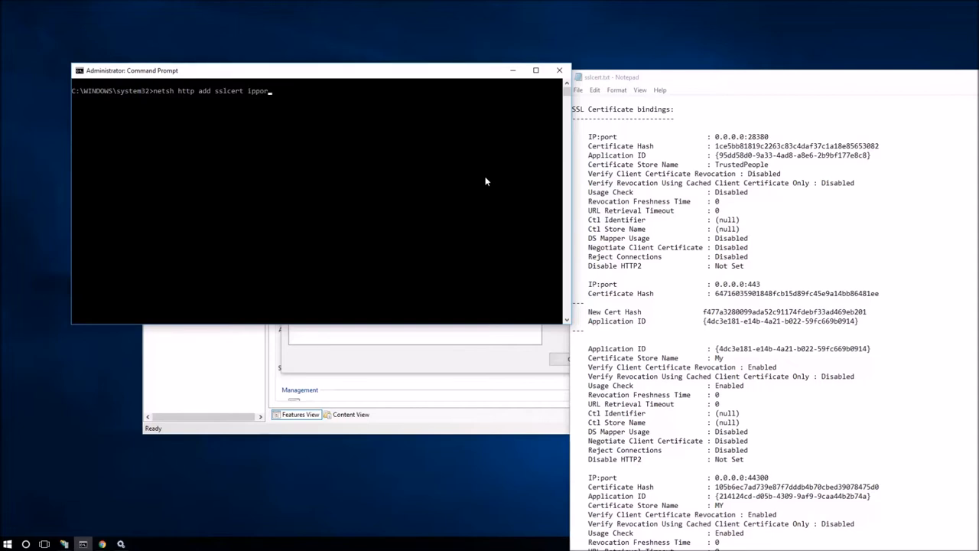
type("t=")
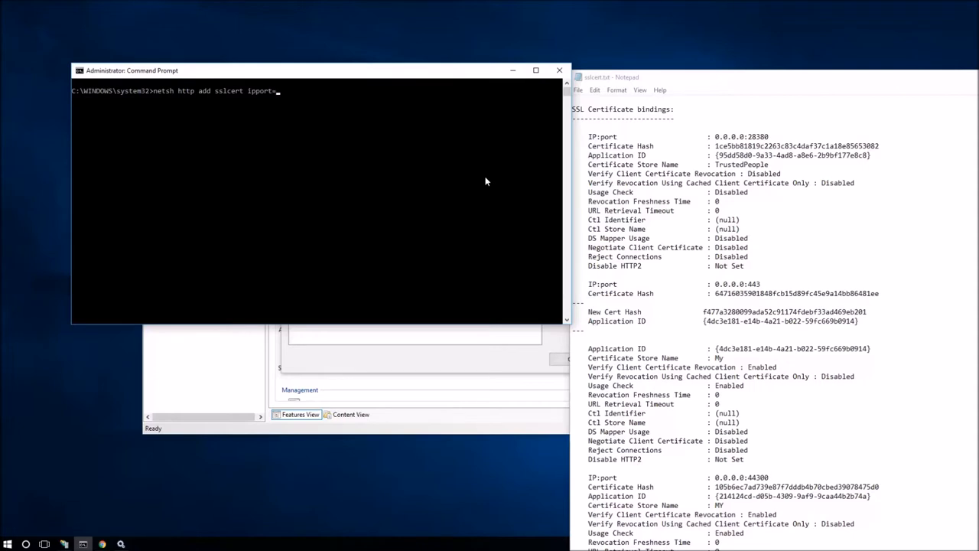
type("0.0.")
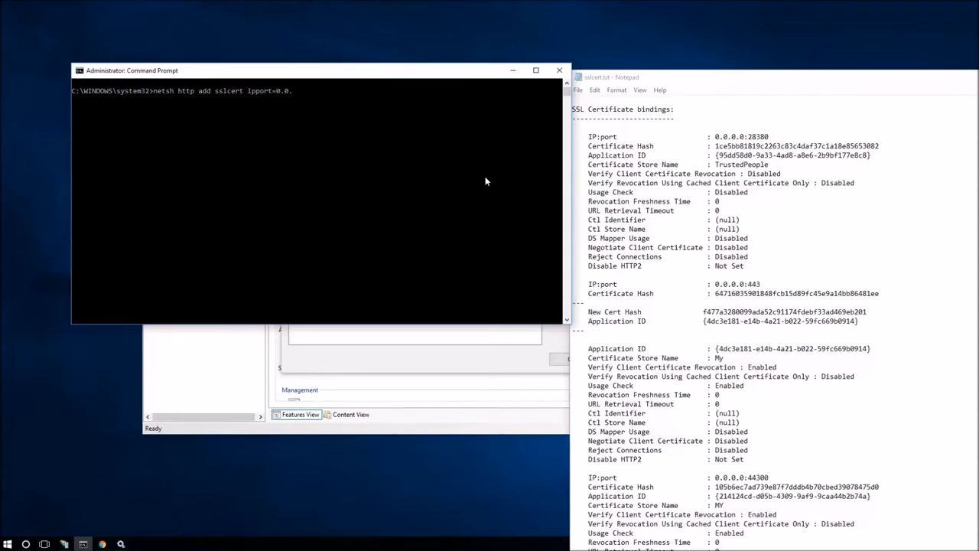
type("0.0:")
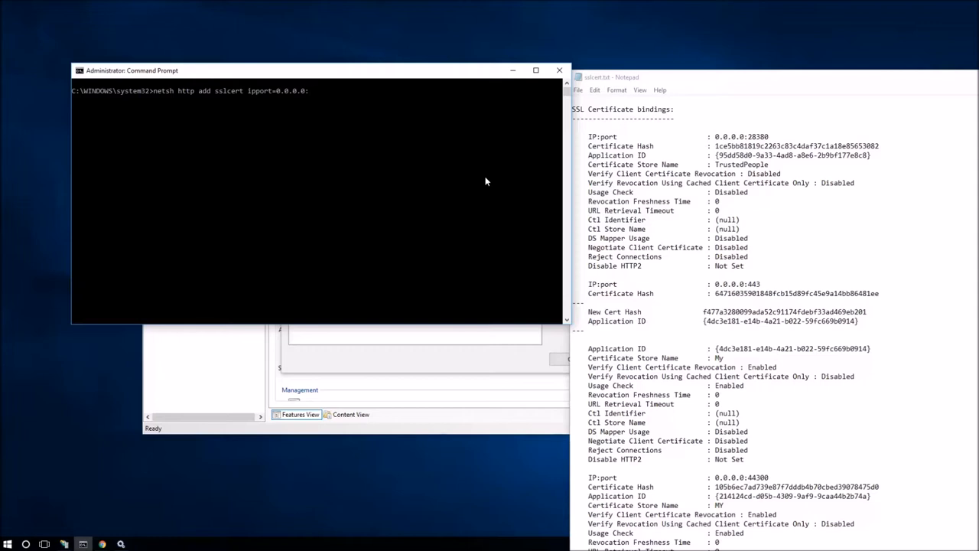
type("48")
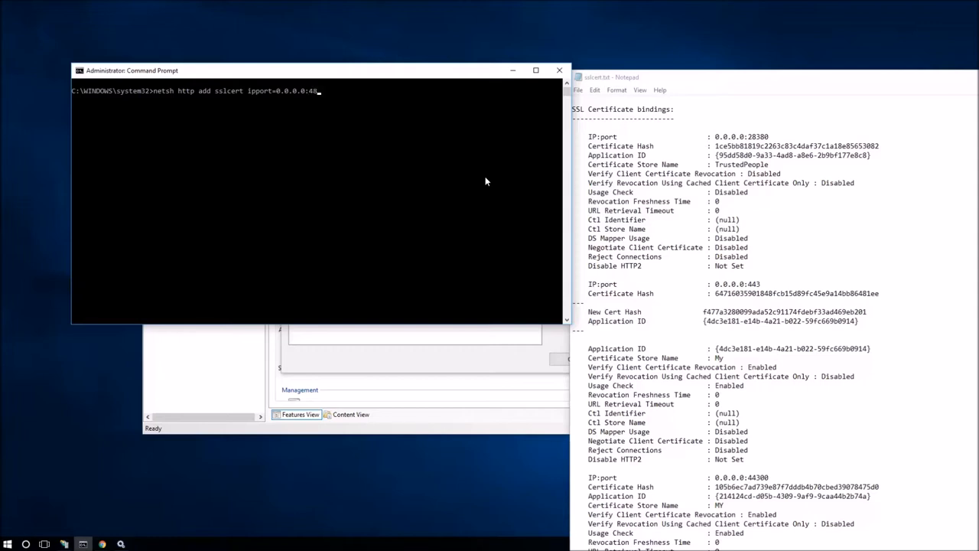
type("650")
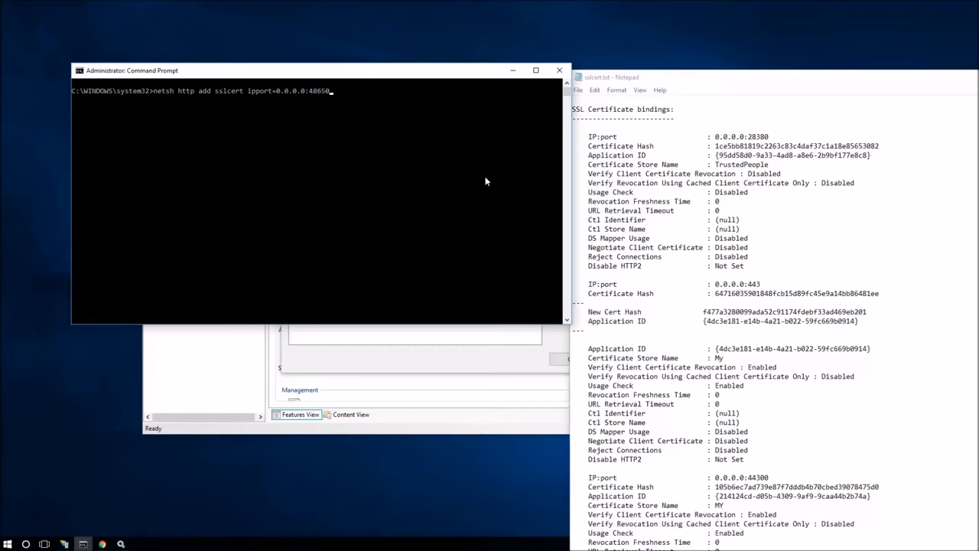
type("certhas")
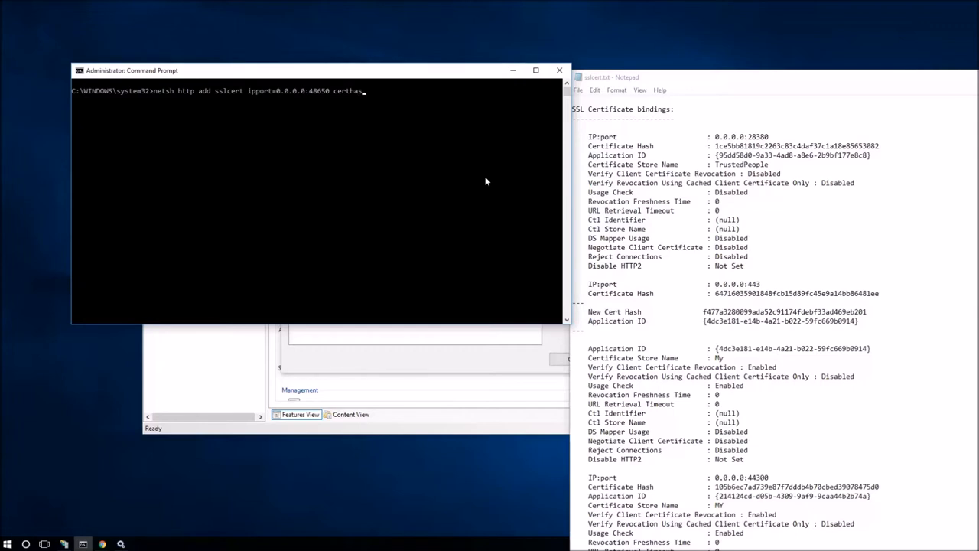
type("h")
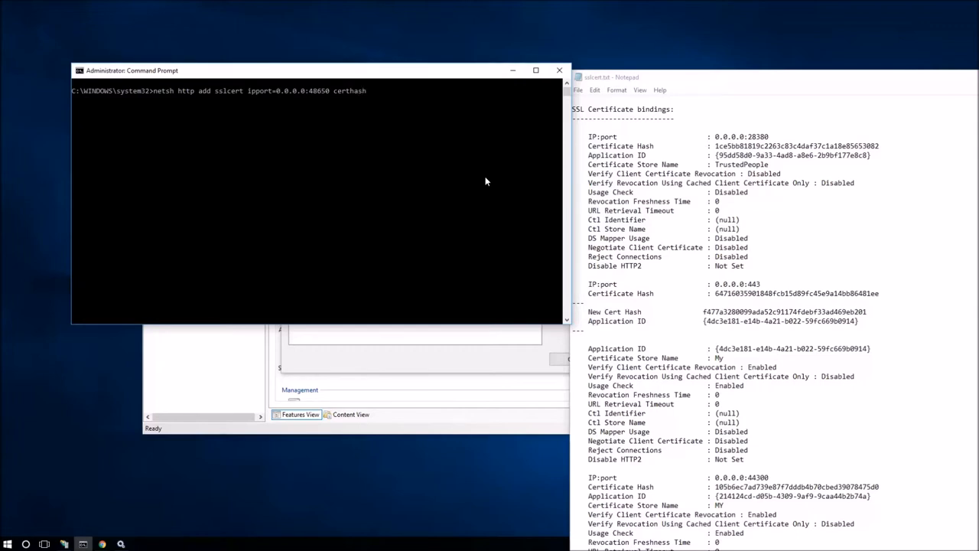
type("=")
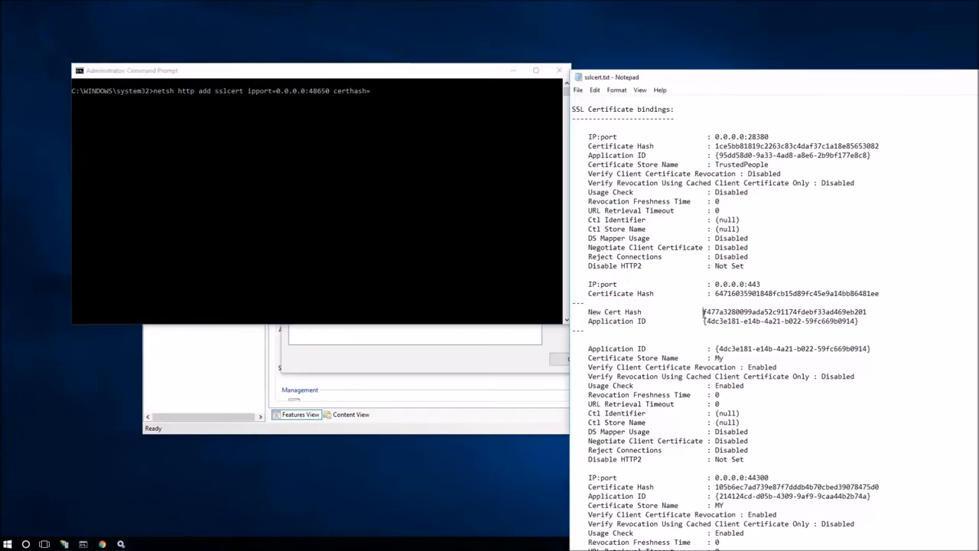
Step: Complete the command with certhash f477a3280099ada52c91174fdebf33ad469eb201 and appid={4dc3e181-e14b-4a21-b022-59fc669b0914}
double_click(783, 312)
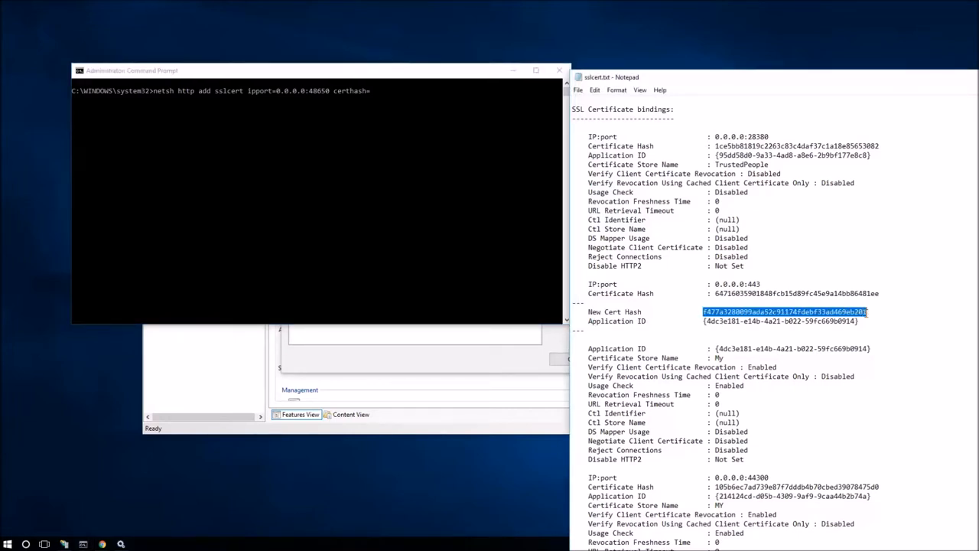
mouse_move(375, 90)
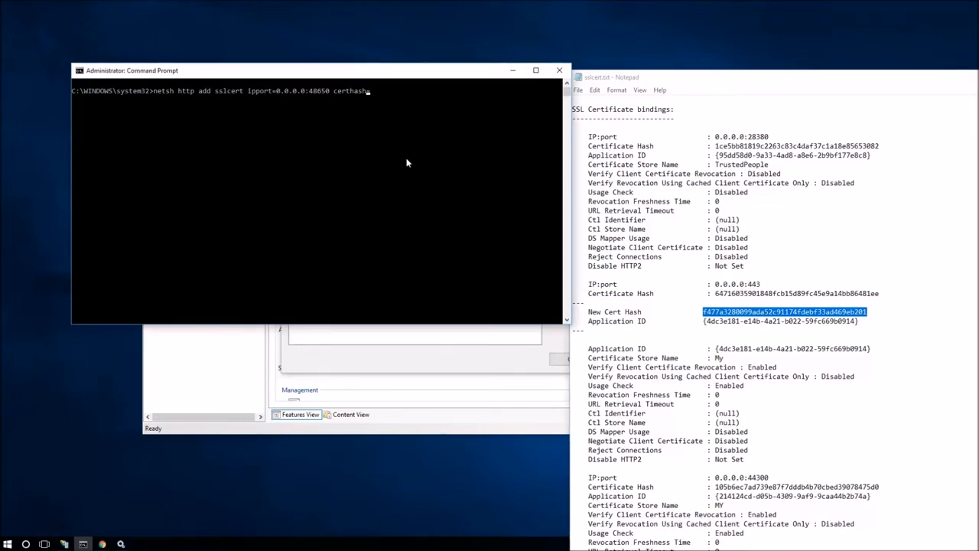
type("f477a3280099ada52c91174fdebf33ad469eb201")
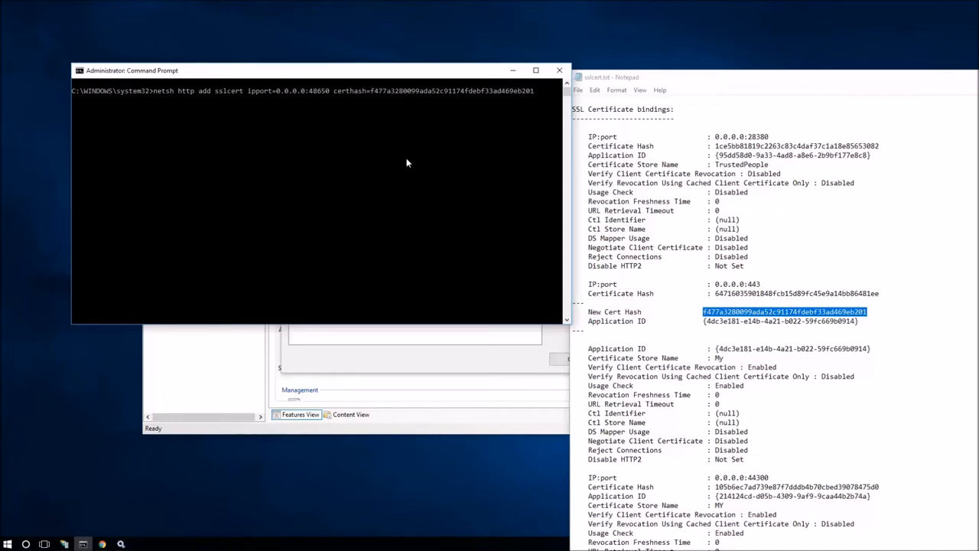
type("a")
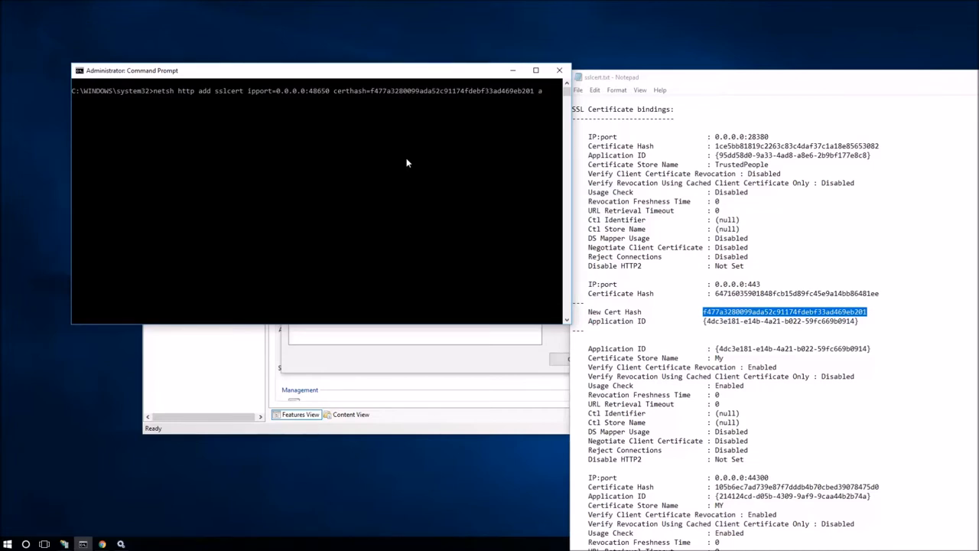
type("ppid=")
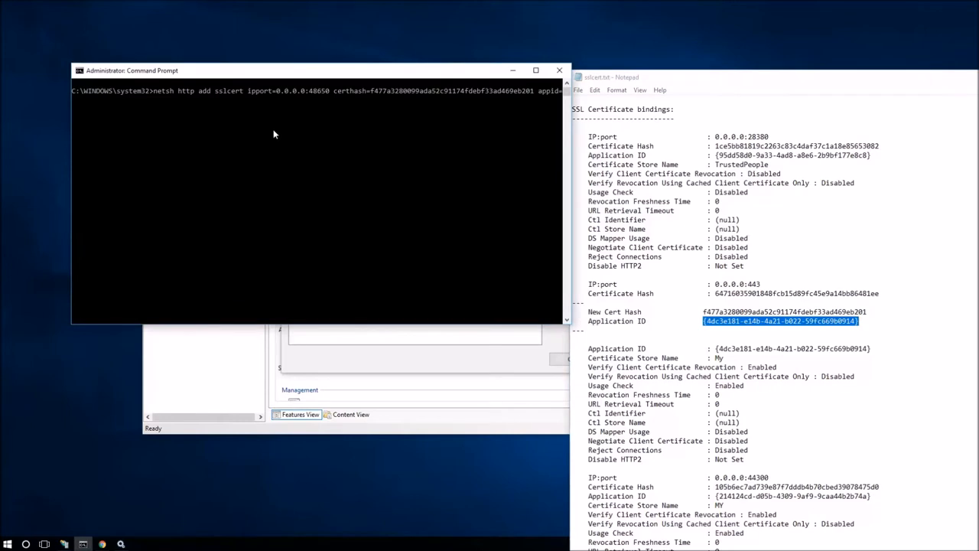
type("{4dc3e181-e14b-4a21-b022-59fc669b0914}")
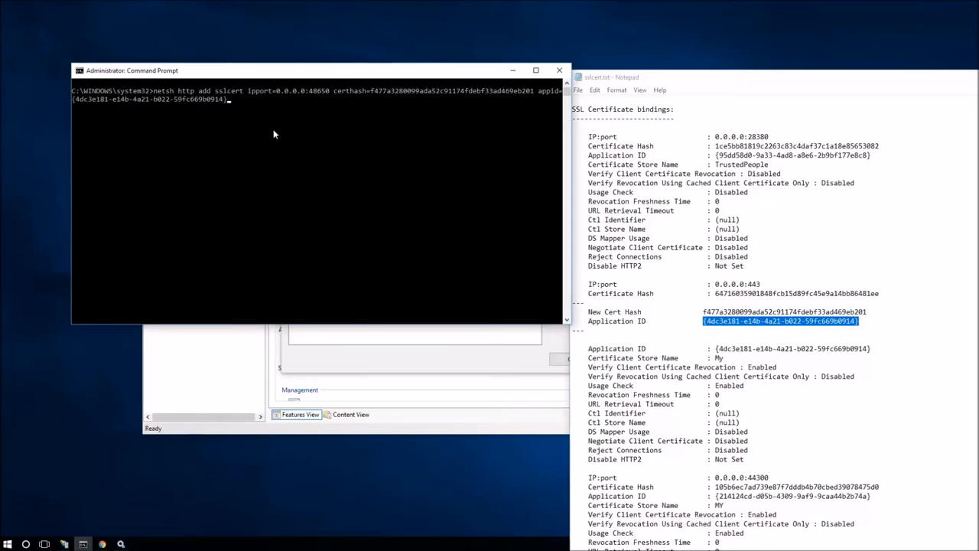
Step: Run the sslcert binding for 0.0.0.0:48650, then repeat it for 0.0.0.0:48651, both added successfully
key("Return")
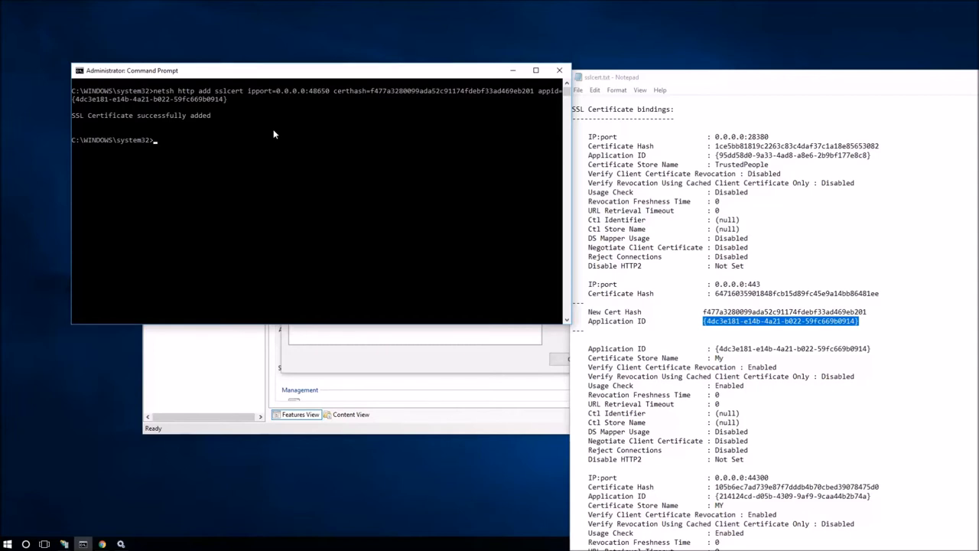
mouse_move(76, 116)
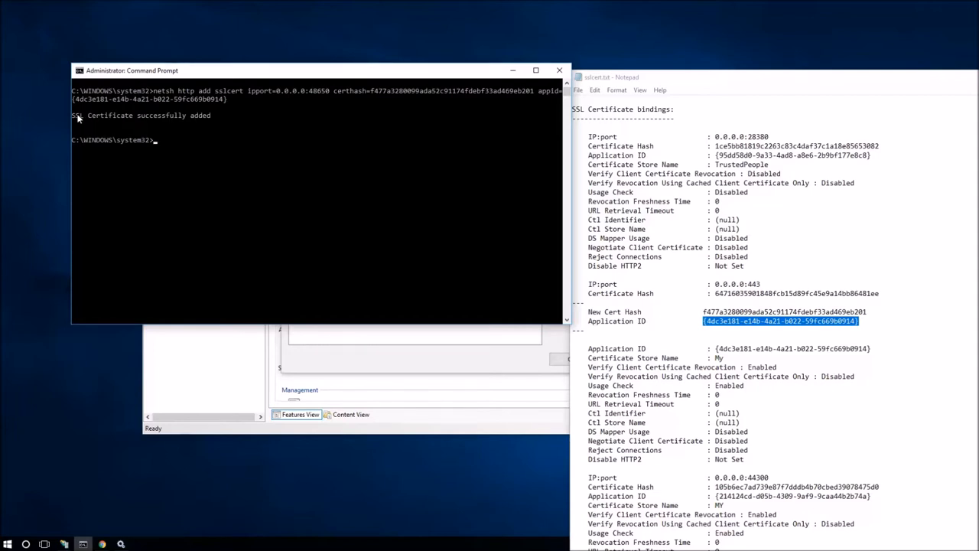
mouse_move(141, 123)
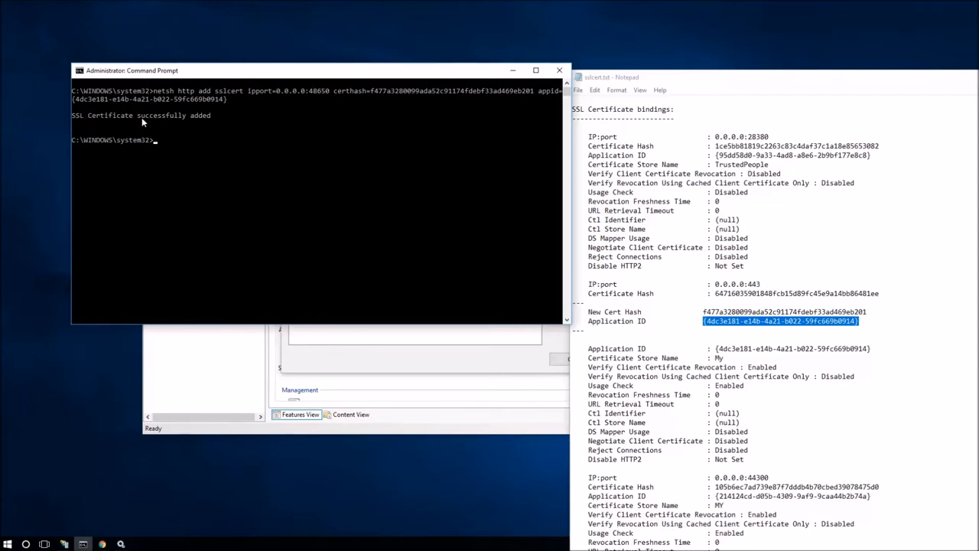
mouse_move(156, 127)
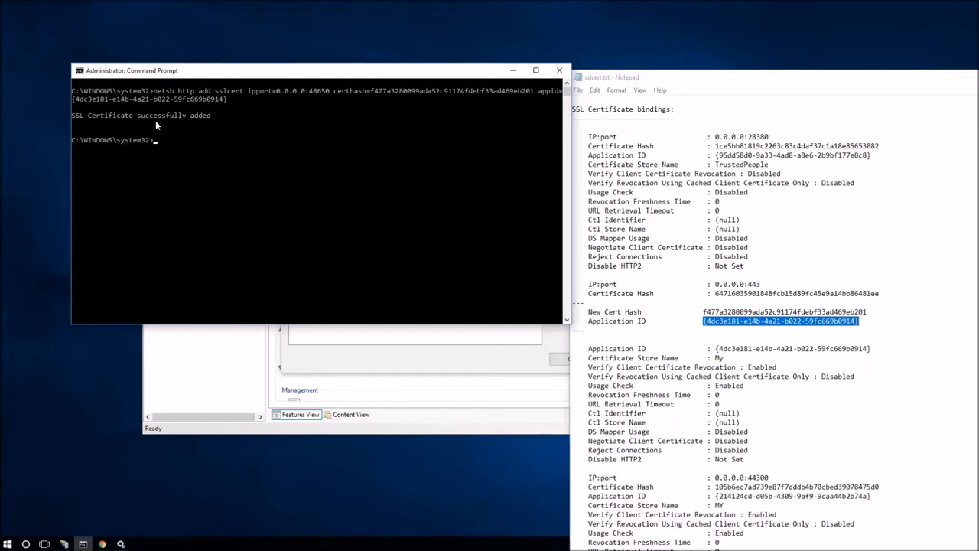
mouse_move(220, 230)
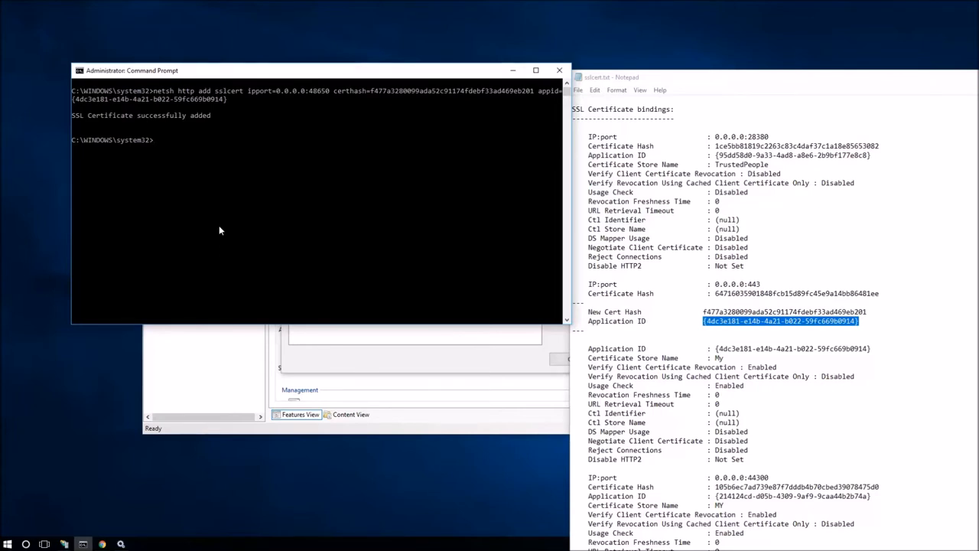
type("netsh http add sslcert ipport=0.0.0.0:48650 certhash=f477a3280099ada52c91174fdebf33ad469eb201 appid={4dc3e181-e14b-4a21-b022-59fc669b0914}")
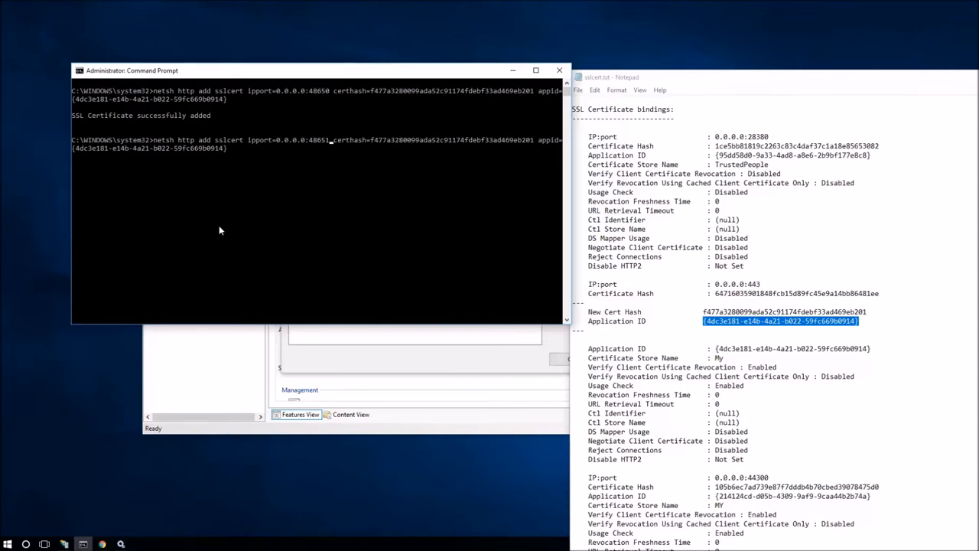
key("Return")
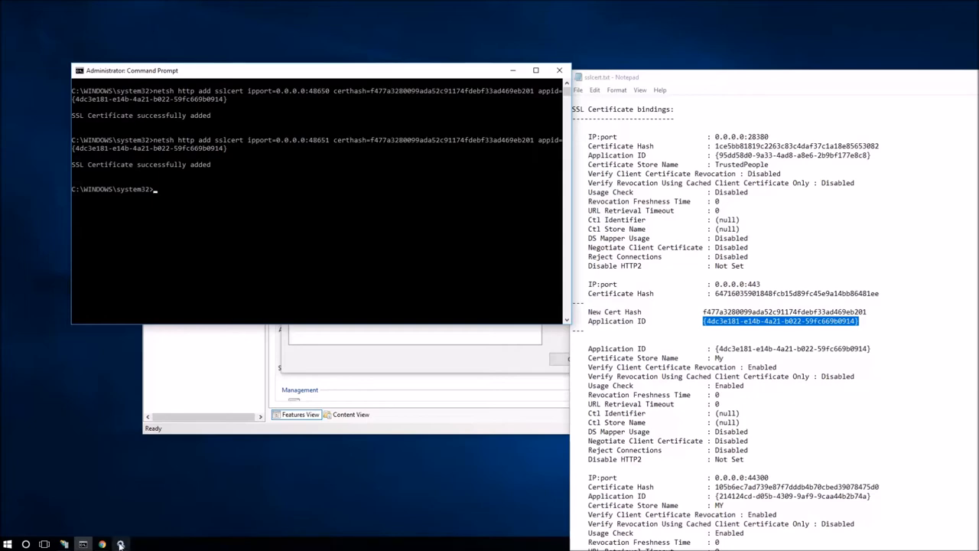
Step: Restart the GP Session Service and check GP Session Central Service shows Running
left_click(119, 544)
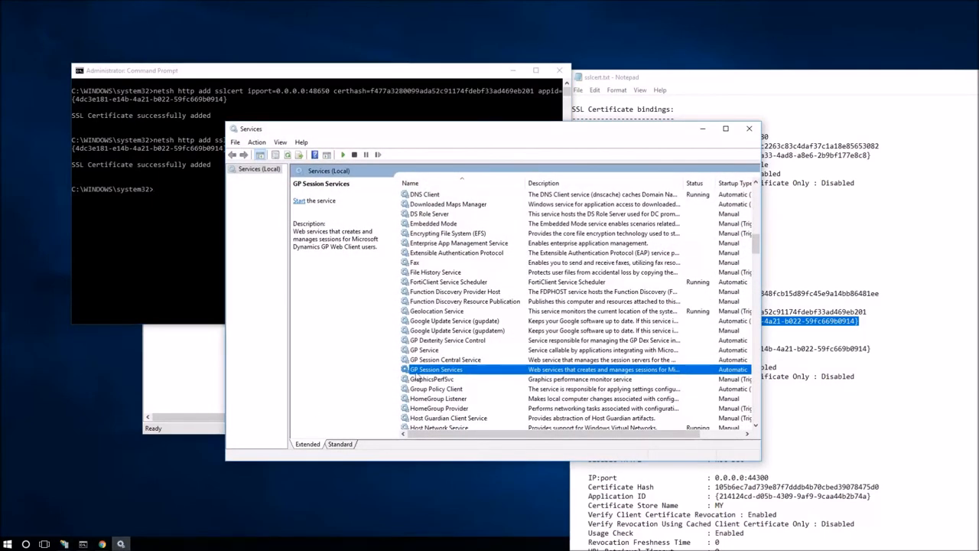
right_click(436, 369)
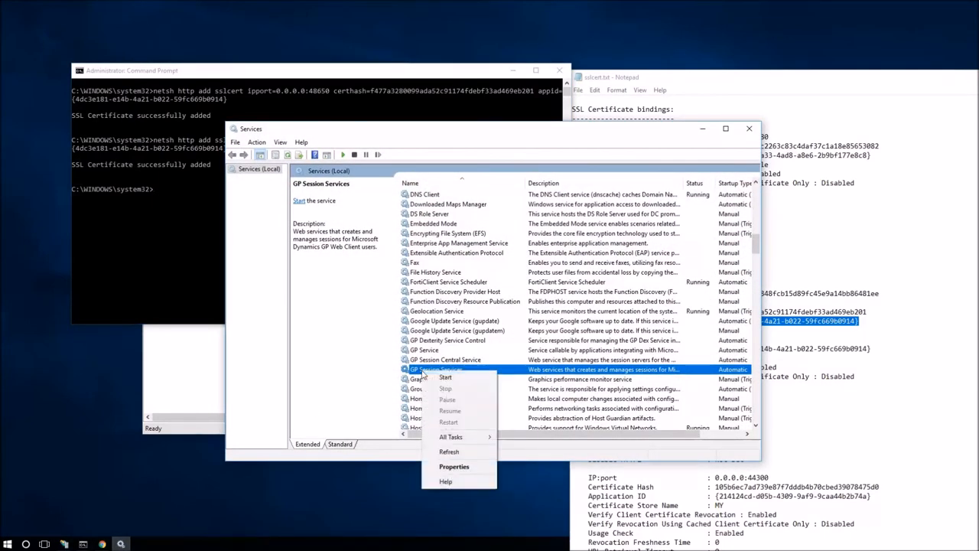
left_click(447, 376)
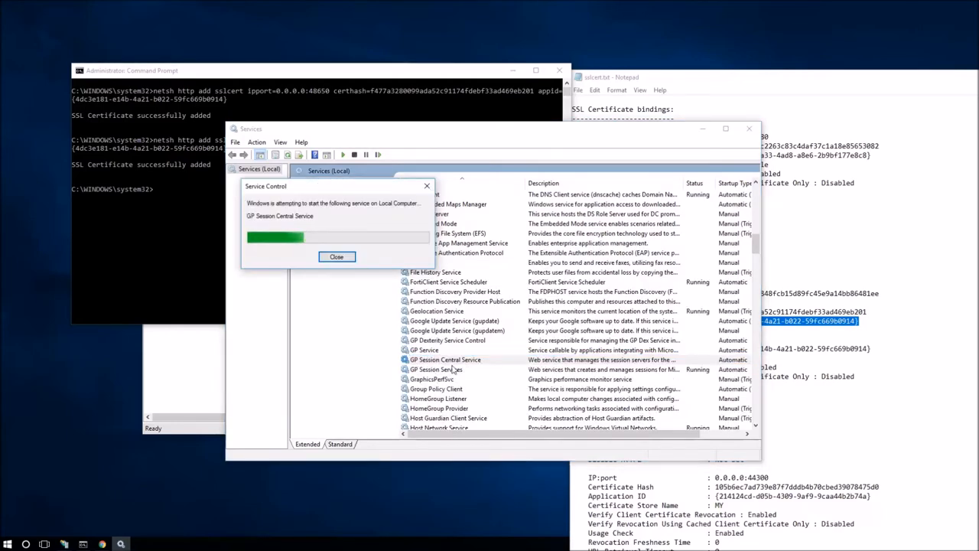
left_click(337, 257)
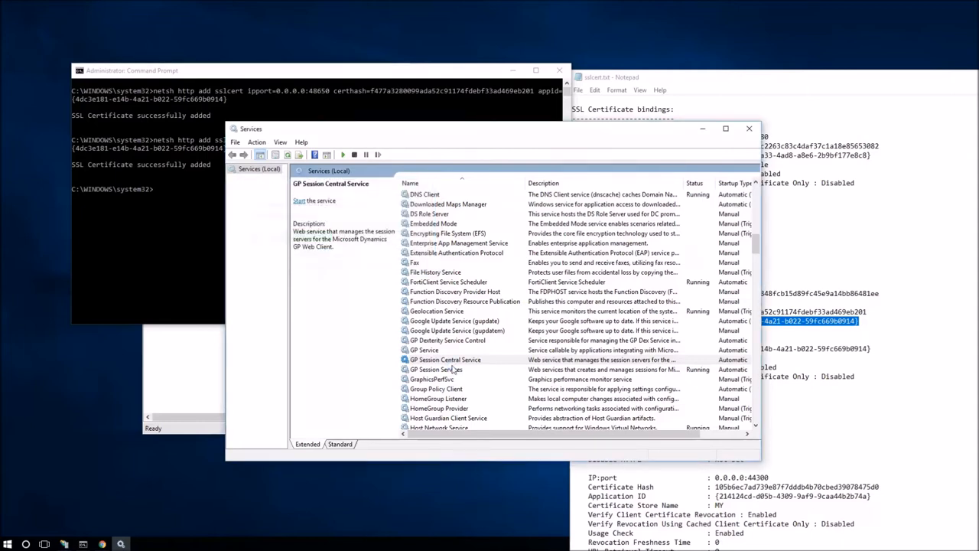
left_click(445, 359)
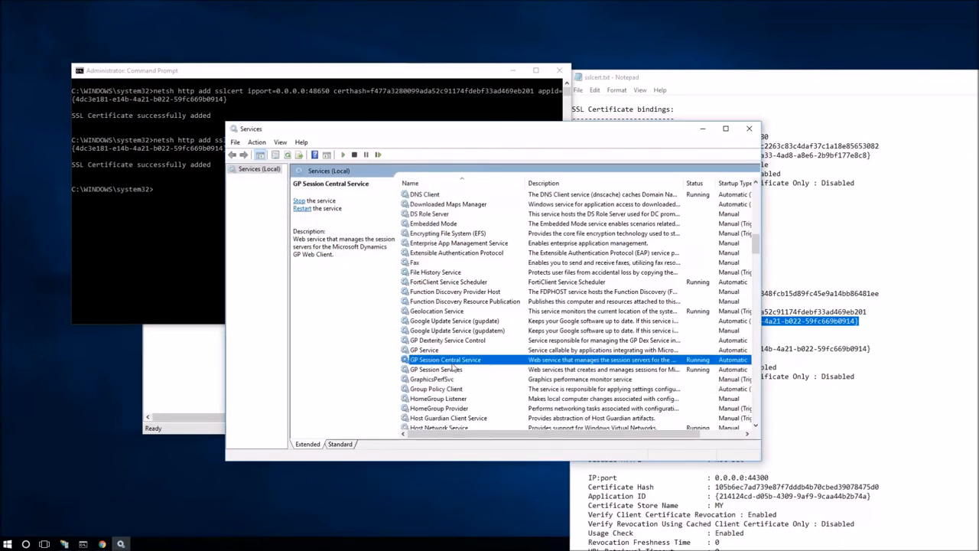
mouse_move(94, 543)
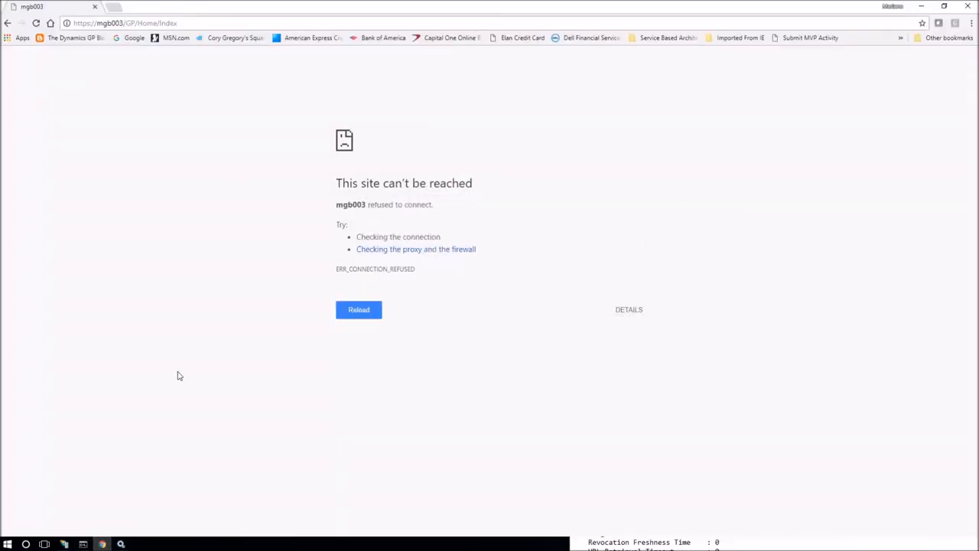
Step: Reload the refused page in Chrome until the Dynamics GP 2018 sign-in dialog appears
left_click(358, 309)
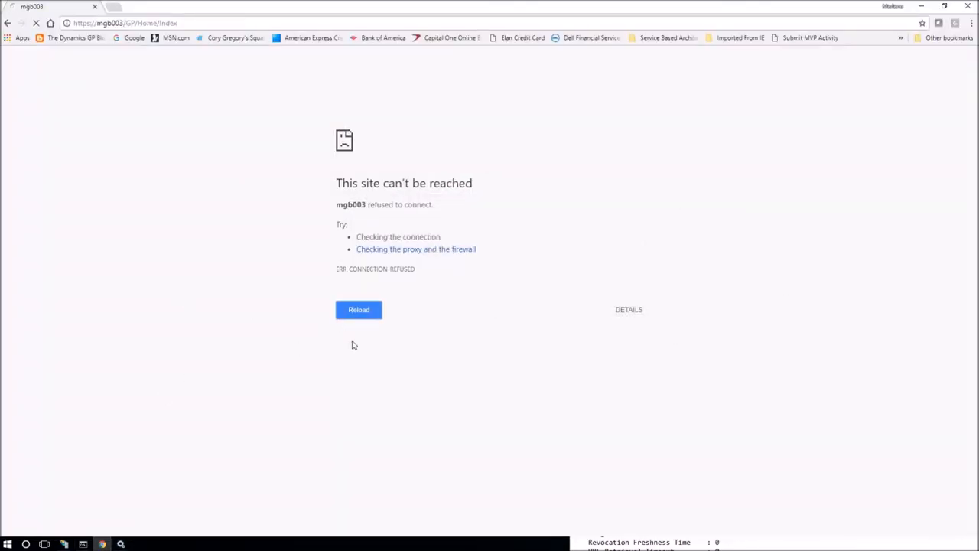
left_click(358, 309)
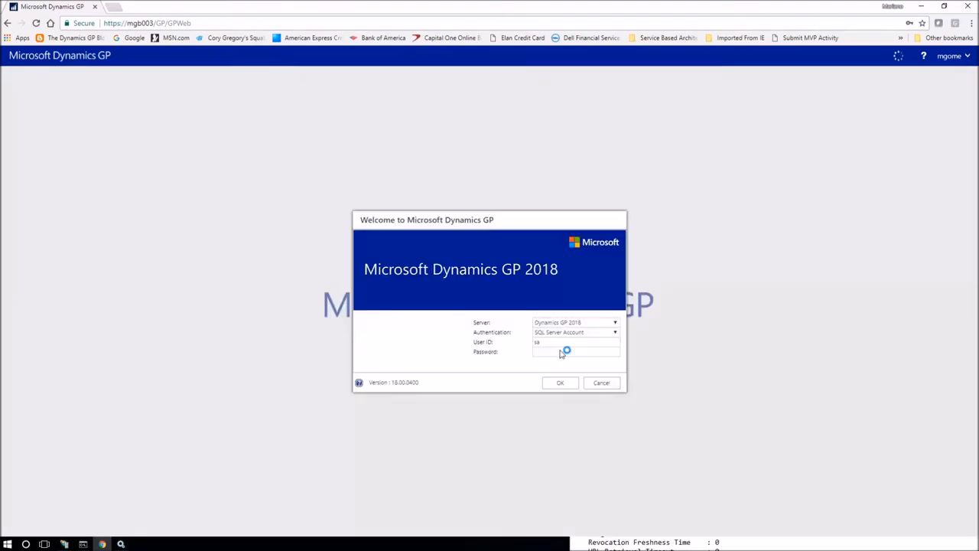
Step: Enter the SQL Server account password and sign in to reach the Fabrikam, Inc. Home page
left_click(574, 350)
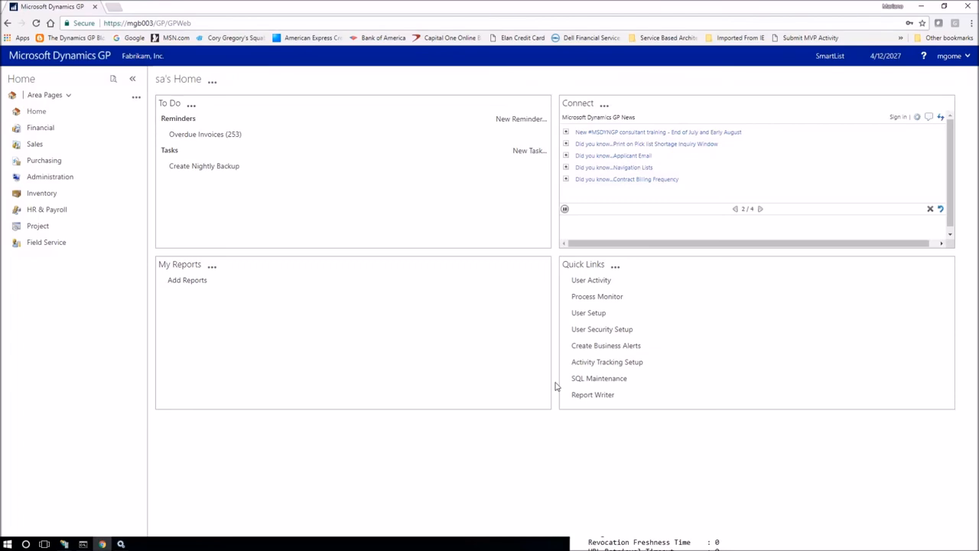
Step: Cycle the Connect pane feeds forward until the Year-End Closing item shows
left_click(759, 208)
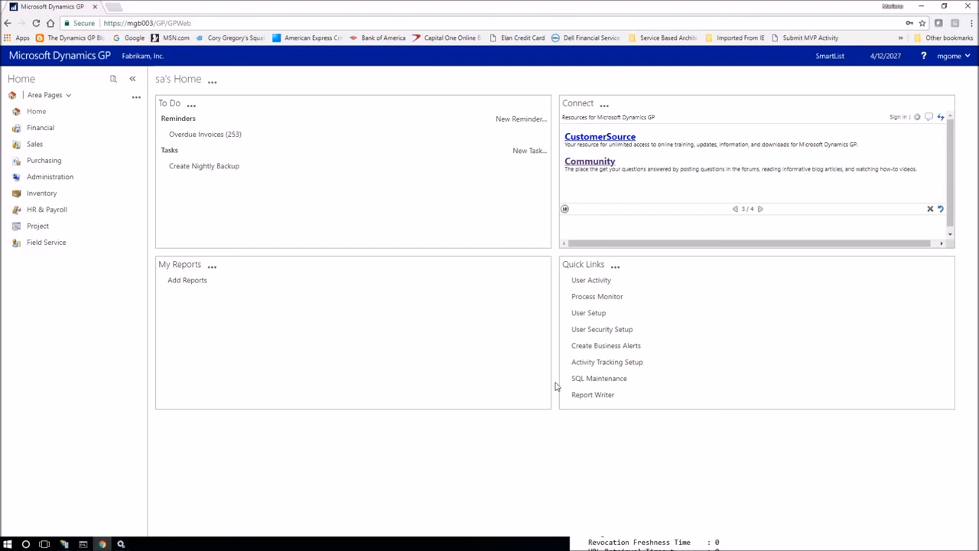
left_click(759, 208)
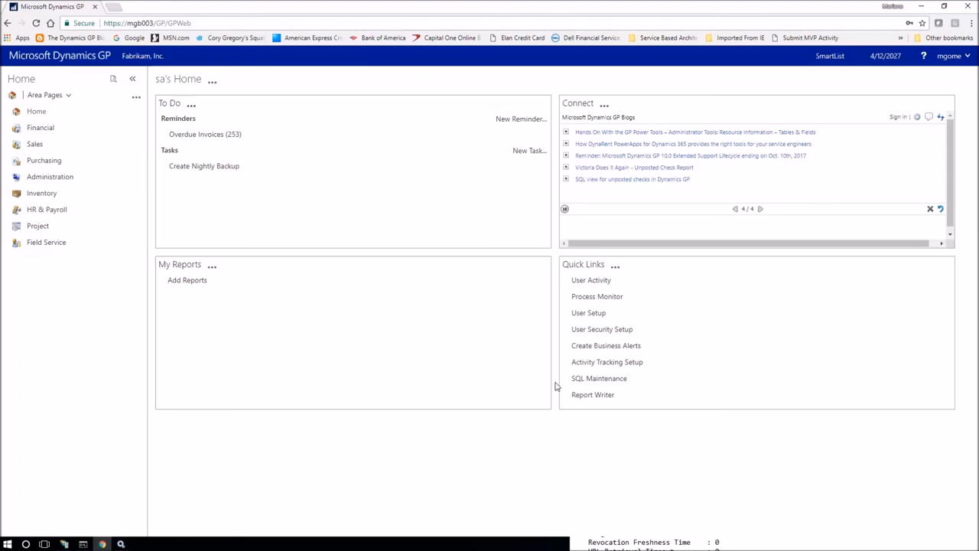
left_click(734, 208)
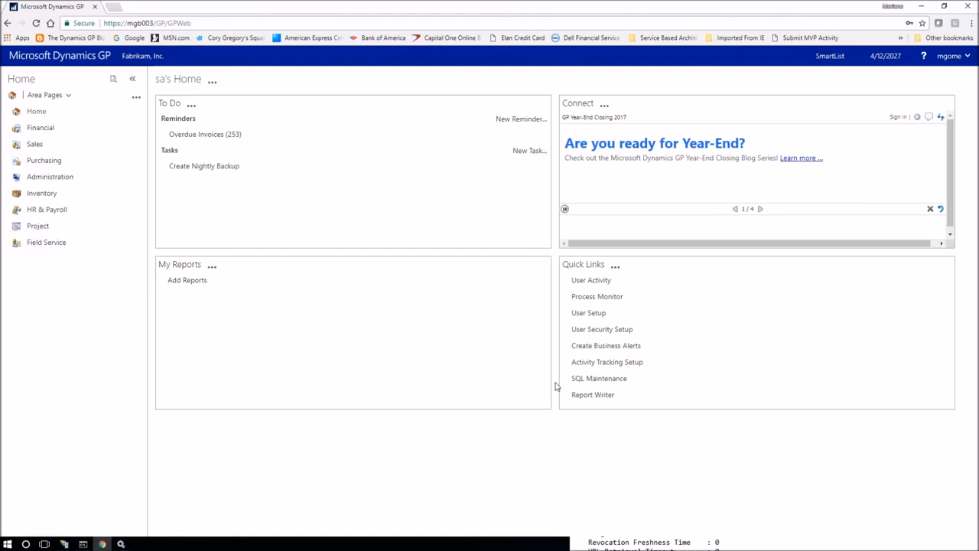
mouse_move(511, 358)
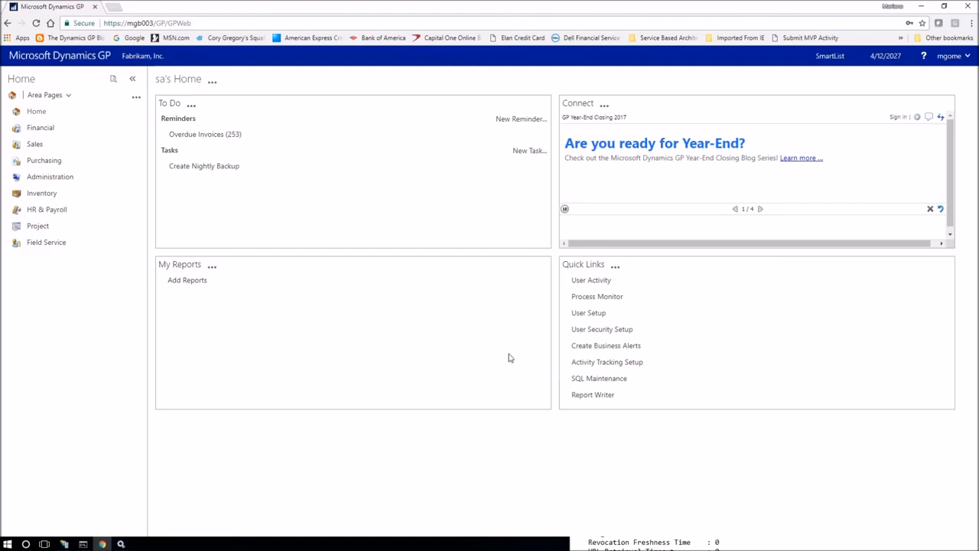